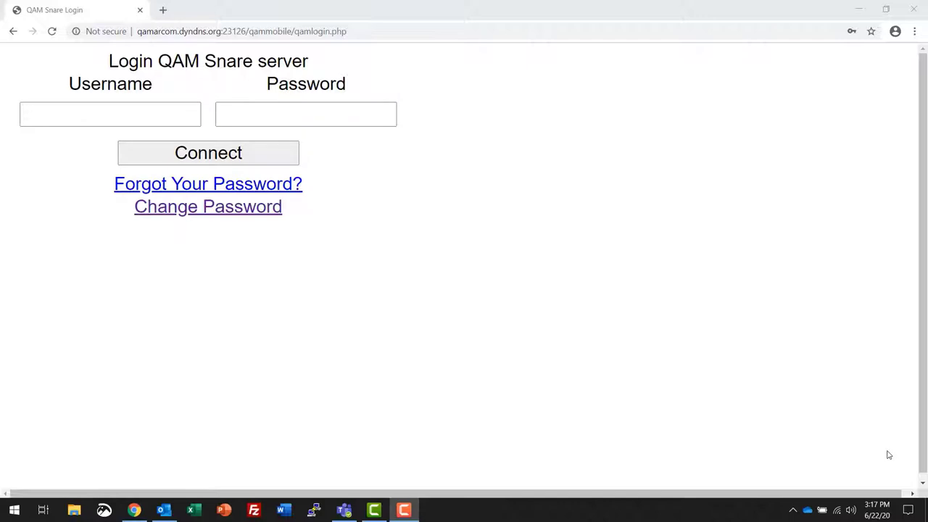
{"action": "mouse_move", "coordinate": [423, 301]}
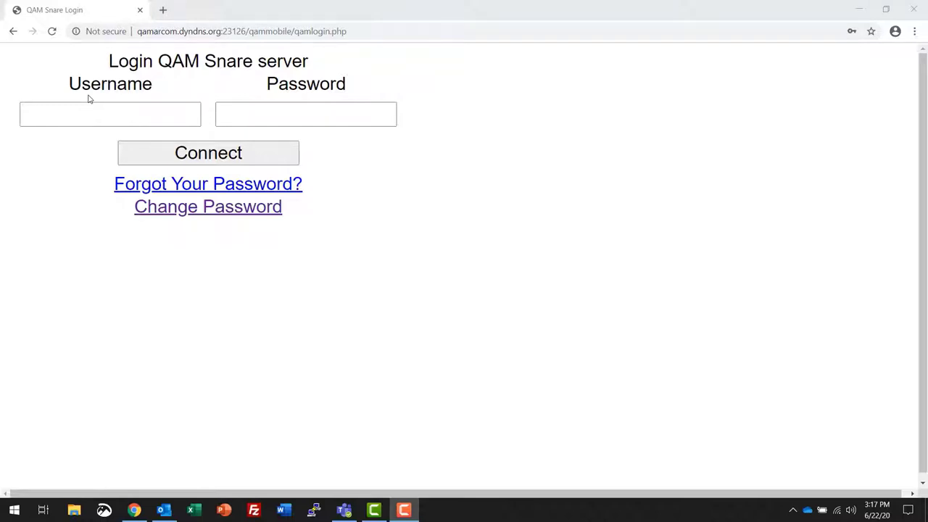
{"action": "mouse_move", "coordinate": [174, 183]}
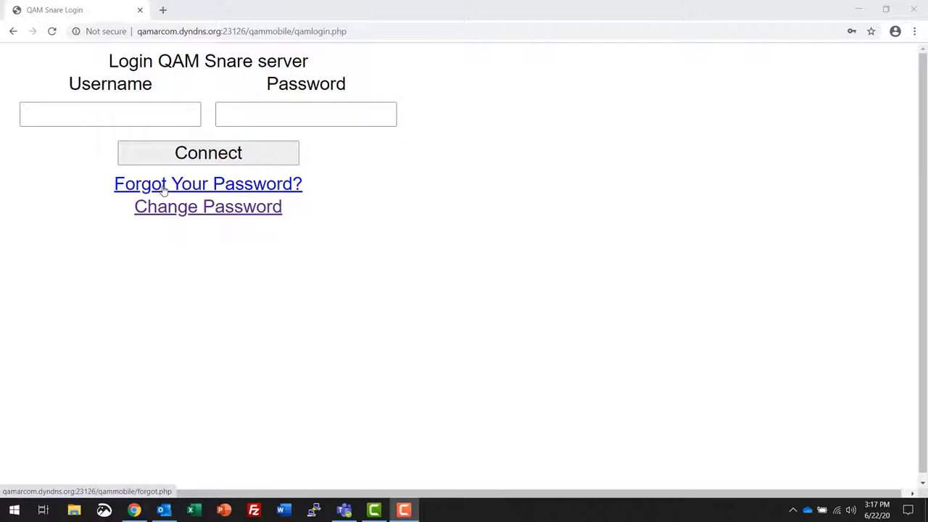
{"action": "mouse_move", "coordinate": [266, 183]}
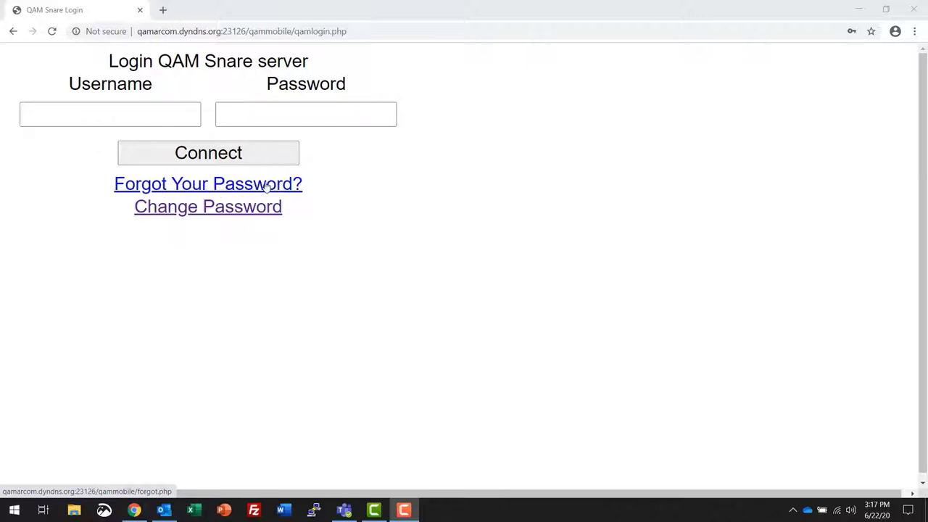
{"action": "mouse_move", "coordinate": [229, 189]}
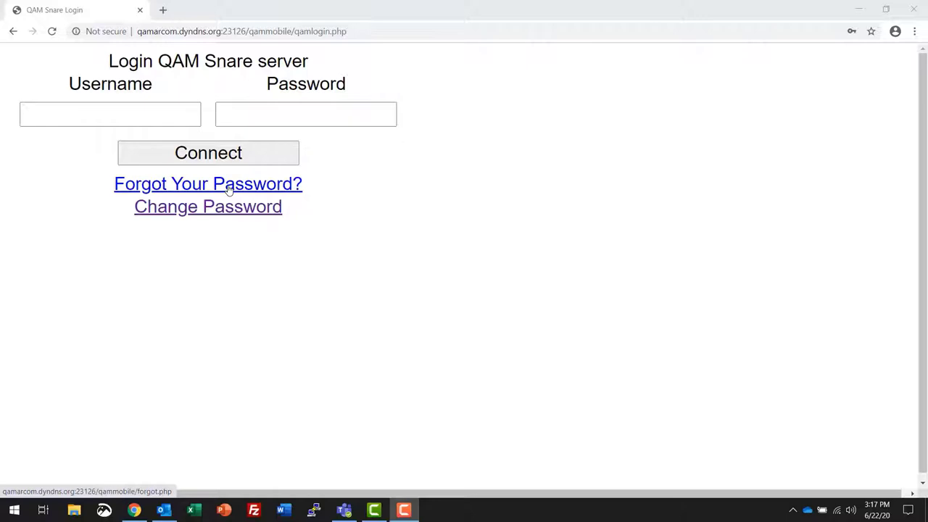
{"action": "mouse_move", "coordinate": [187, 207]}
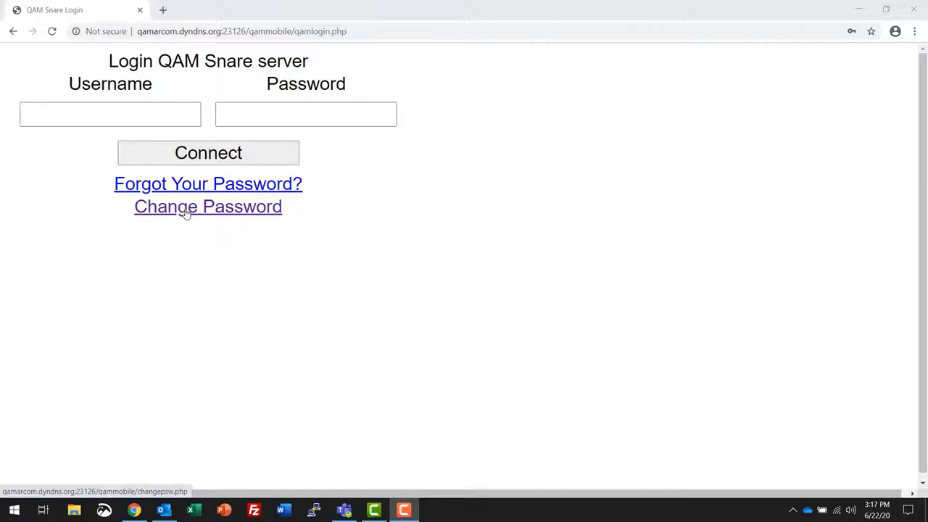
Log in as Admin with the browser's saved credentials and connect
{"action": "left_click", "coordinate": [111, 114]}
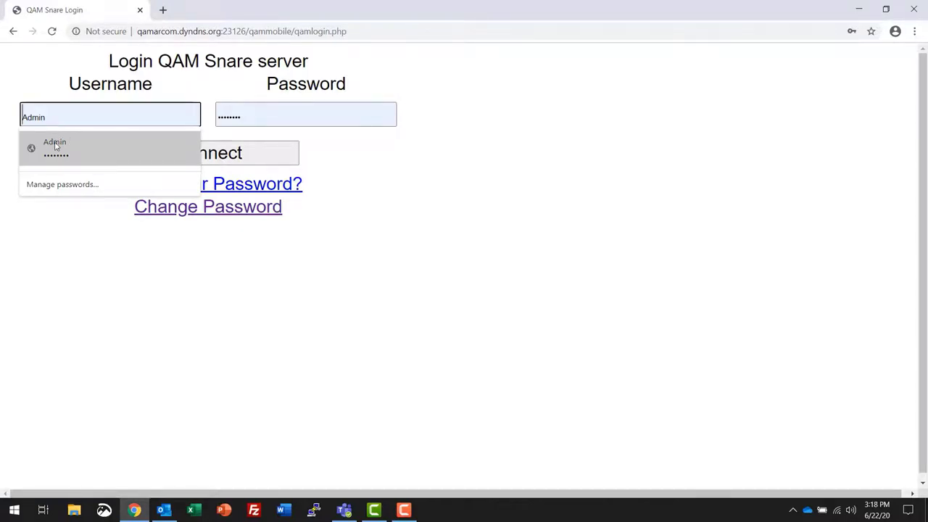
{"action": "left_click", "coordinate": [56, 148]}
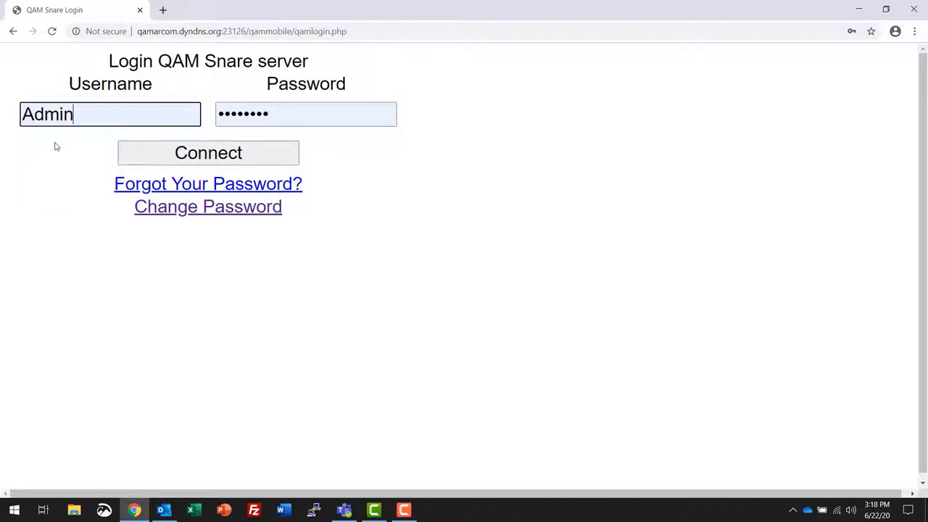
{"action": "left_click", "coordinate": [208, 153]}
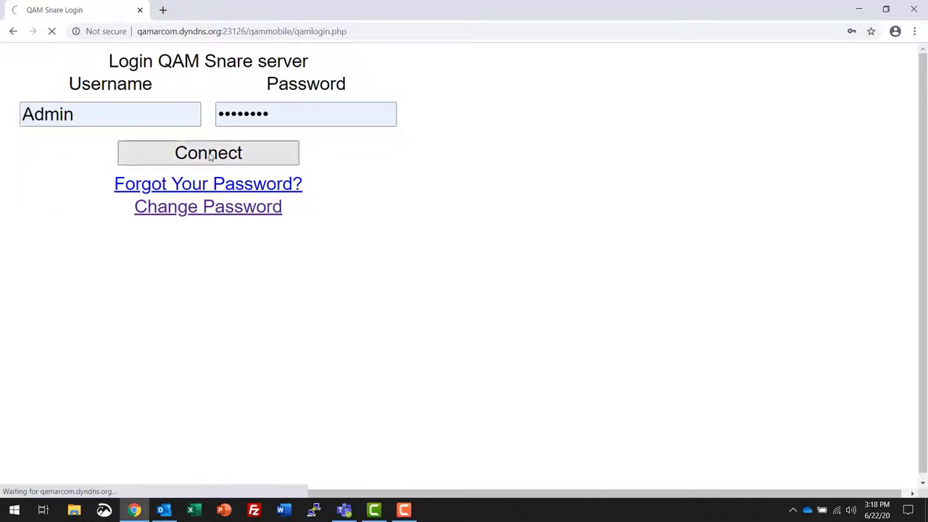
{"action": "left_click", "coordinate": [208, 153]}
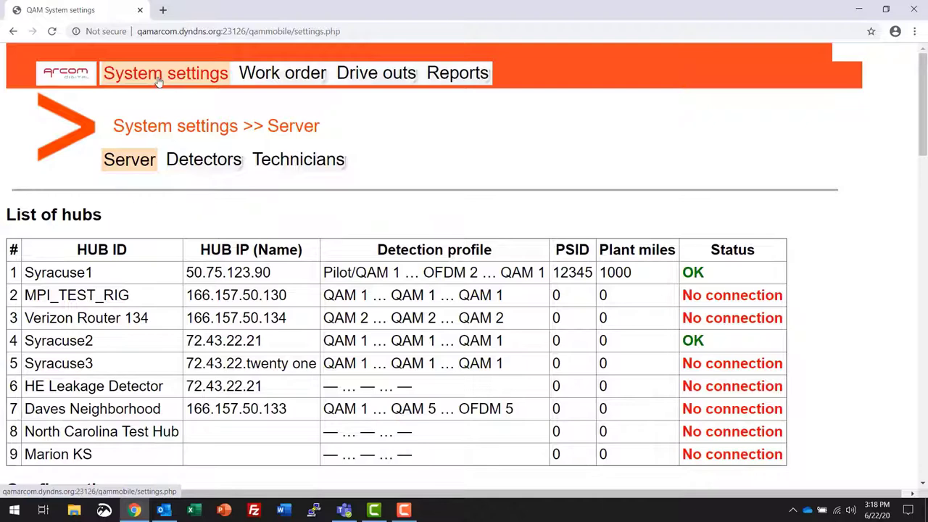
{"action": "mouse_move", "coordinate": [149, 85]}
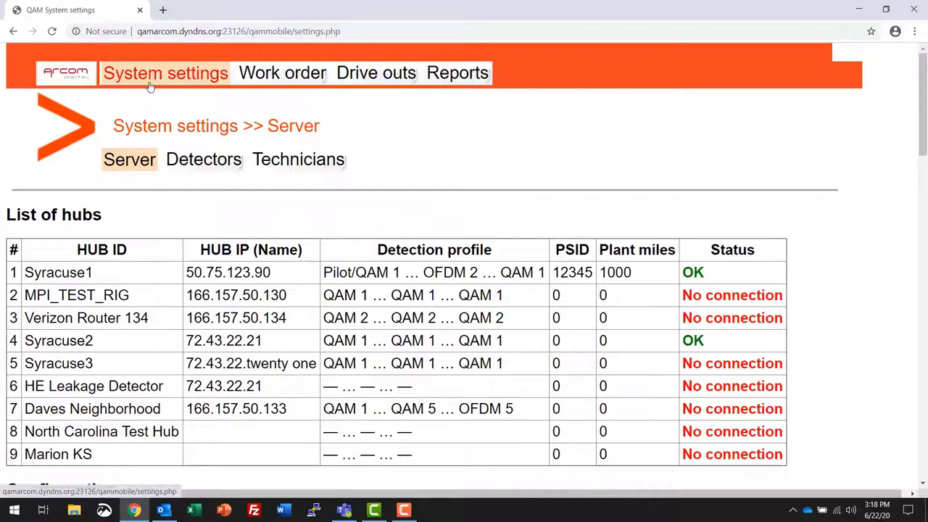
{"action": "mouse_move", "coordinate": [172, 73]}
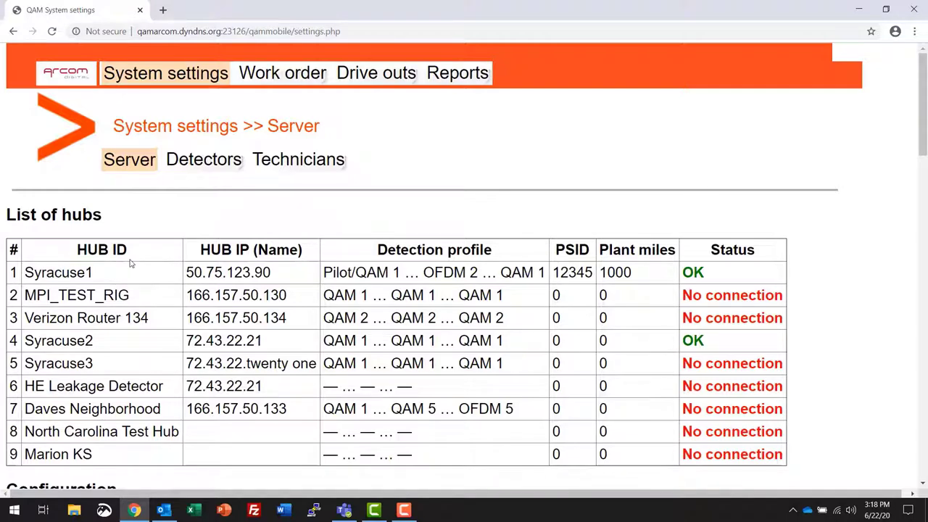
{"action": "mouse_move", "coordinate": [152, 262]}
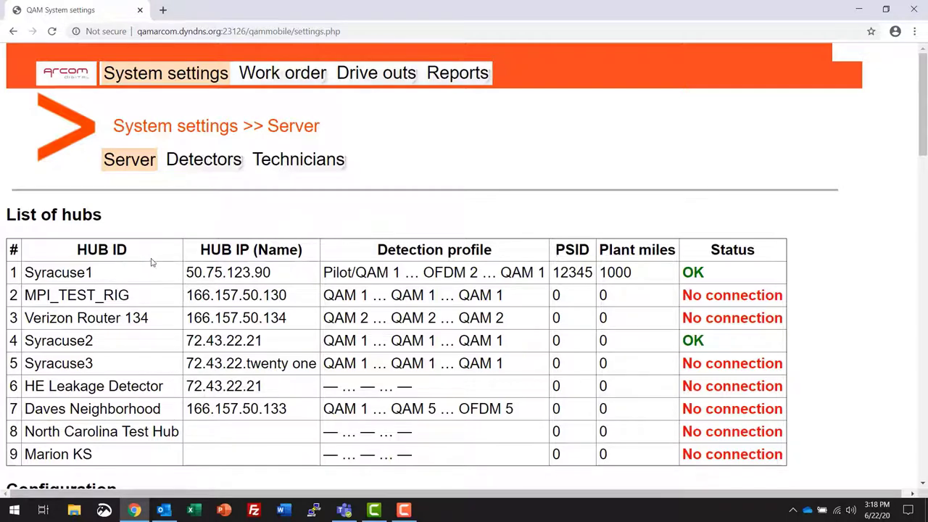
{"action": "mouse_move", "coordinate": [116, 273]}
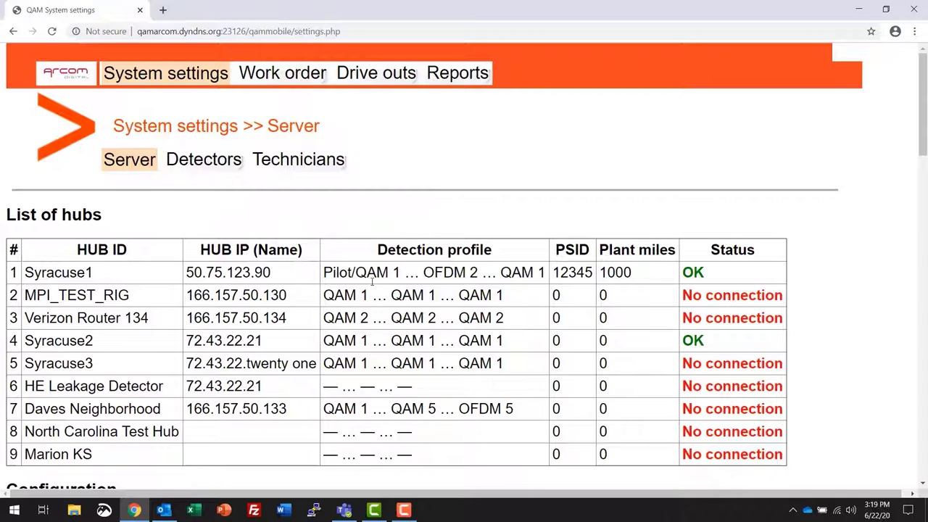
Scroll through Server settings: hub list, global channel tables, thresholds and web server settings
{"action": "scroll", "scroll_direction": "down", "scroll_amount": 3}
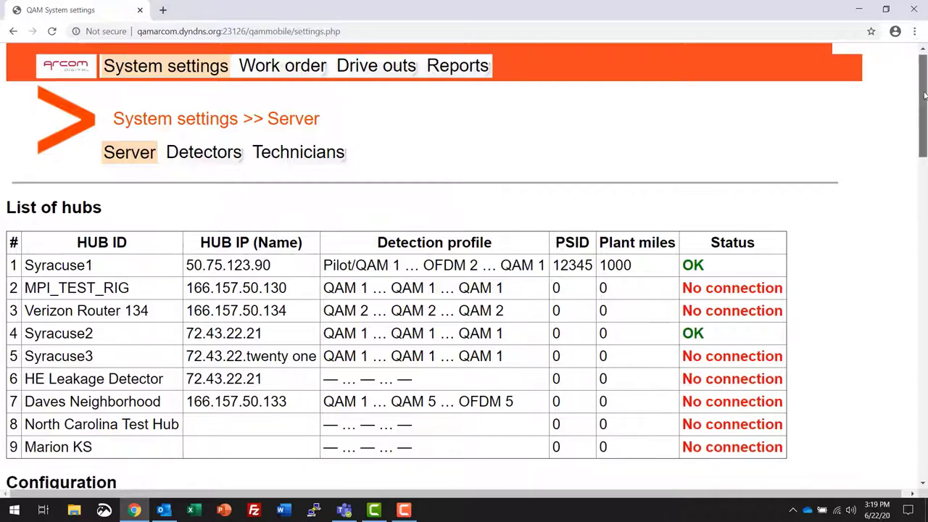
{"action": "scroll", "scroll_direction": "down", "scroll_amount": 3}
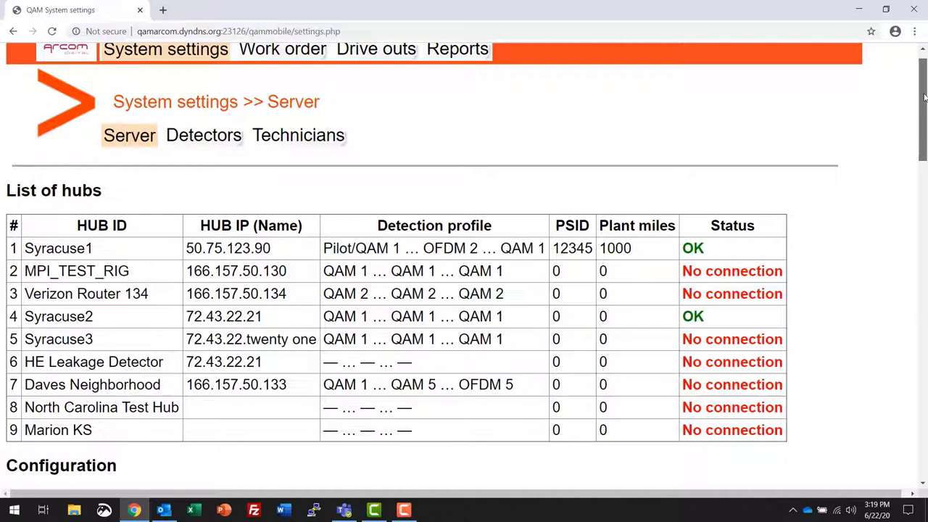
{"action": "scroll", "scroll_direction": "down", "scroll_amount": 3}
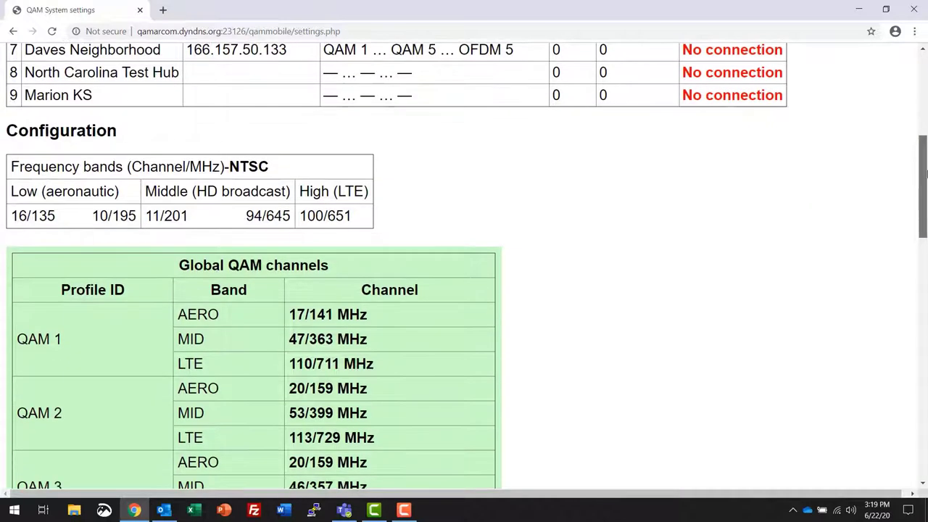
{"action": "scroll", "scroll_direction": "down", "scroll_amount": 3}
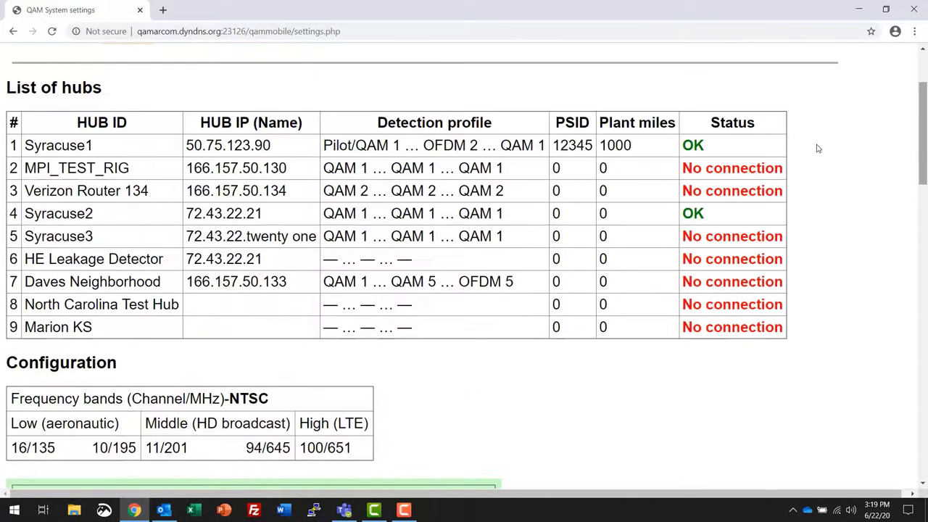
{"action": "scroll", "scroll_direction": "down", "scroll_amount": 3}
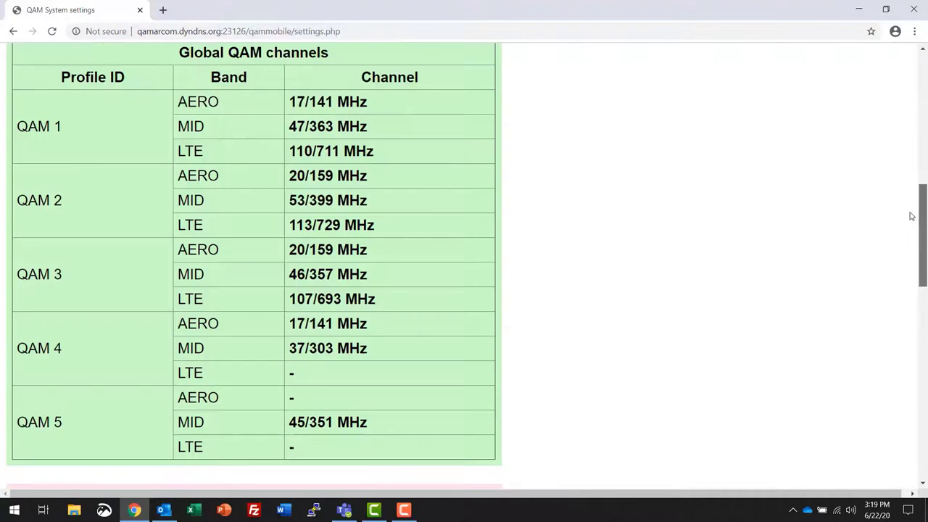
{"action": "scroll", "scroll_direction": "up", "scroll_amount": 3}
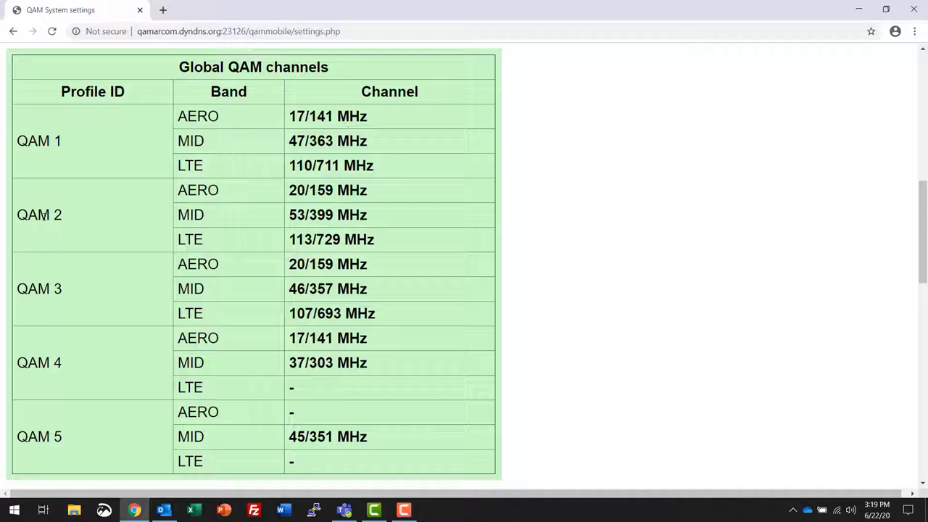
{"action": "mouse_move", "coordinate": [343, 166]}
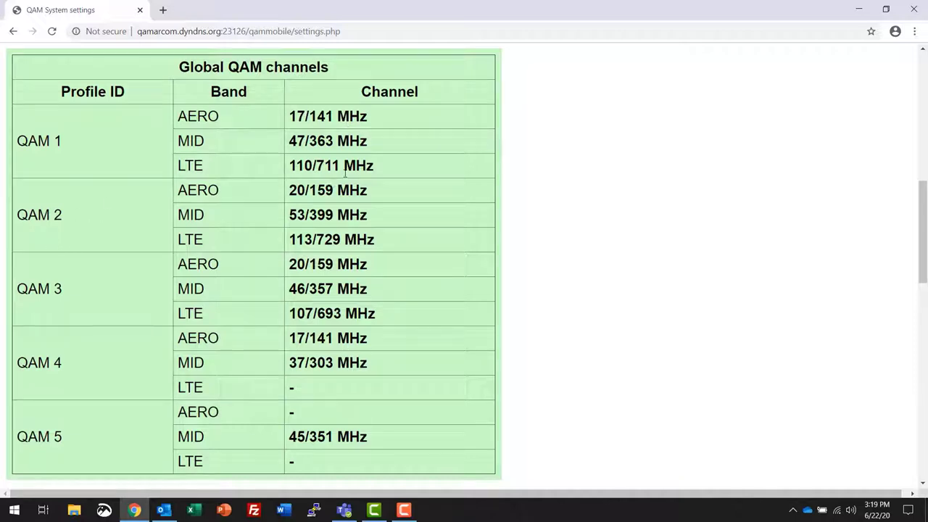
{"action": "mouse_move", "coordinate": [363, 194]}
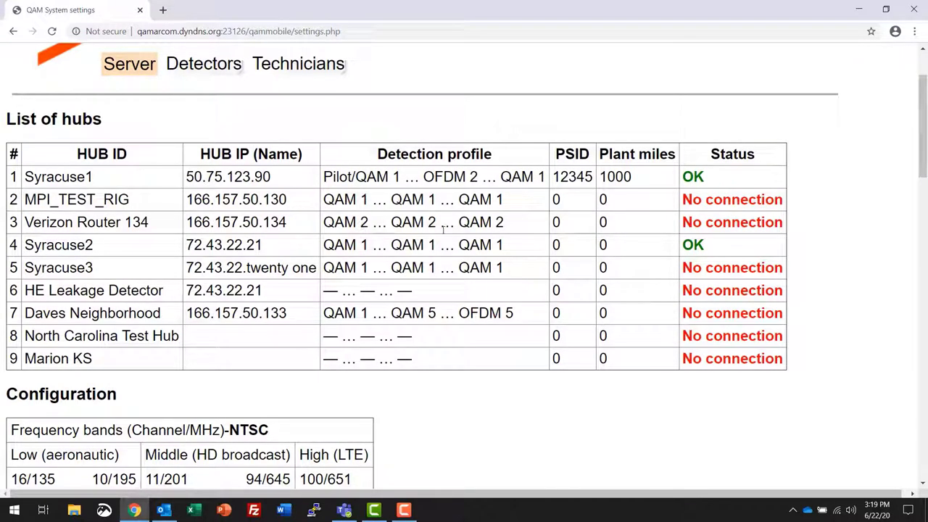
{"action": "mouse_move", "coordinate": [337, 236]}
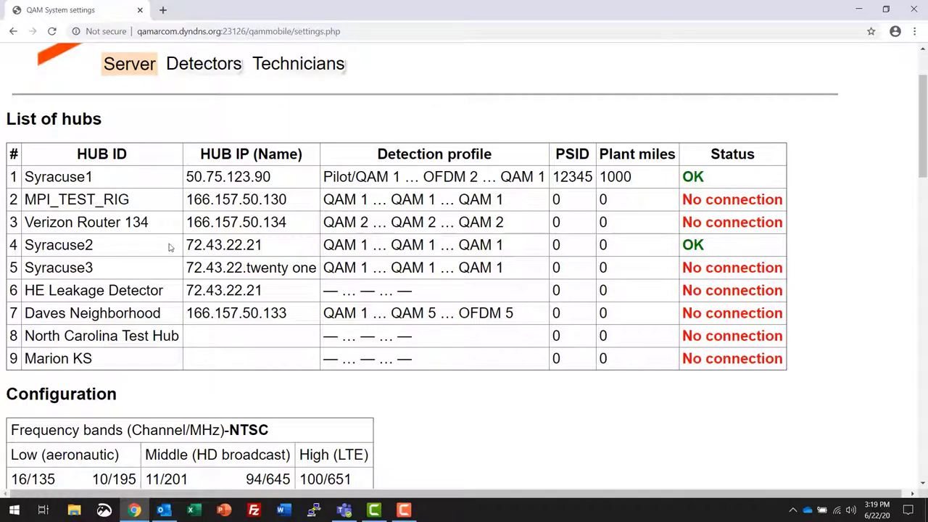
{"action": "scroll", "scroll_direction": "down", "scroll_amount": 3}
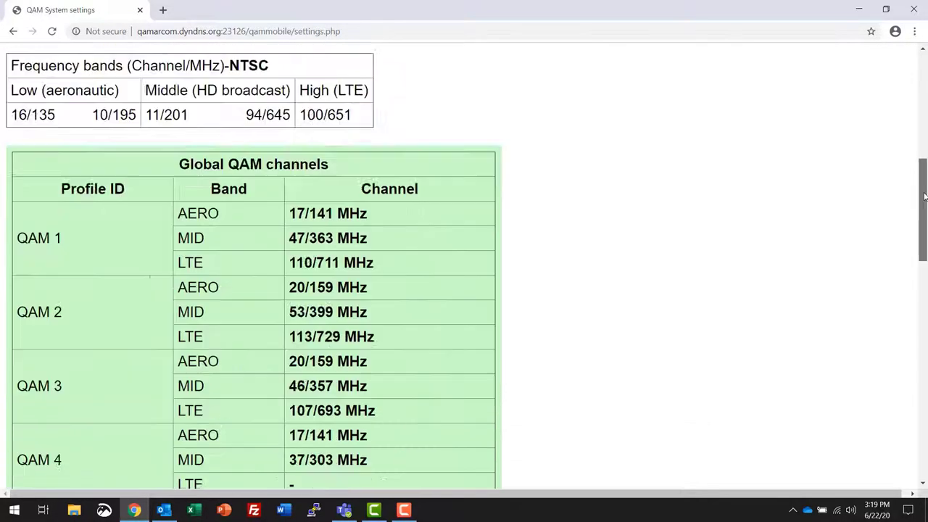
{"action": "scroll", "scroll_direction": "down", "scroll_amount": 3}
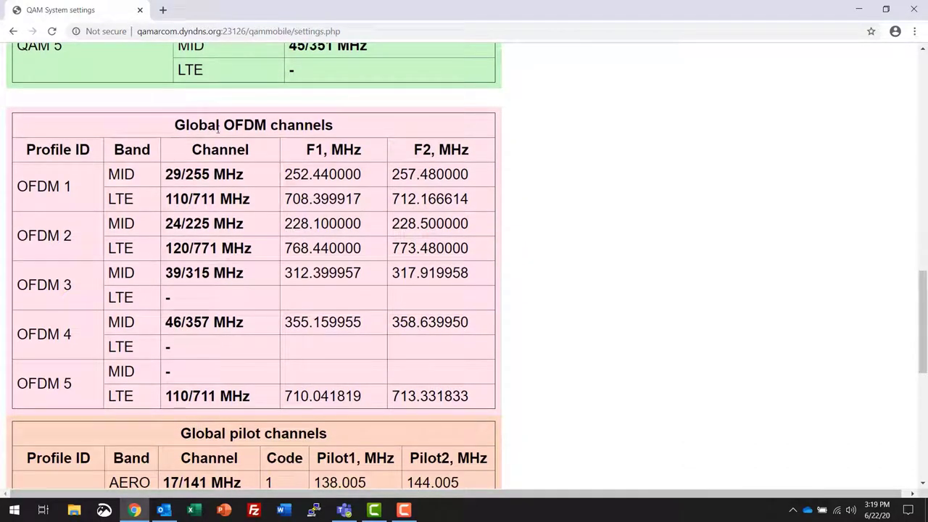
{"action": "mouse_move", "coordinate": [228, 125]}
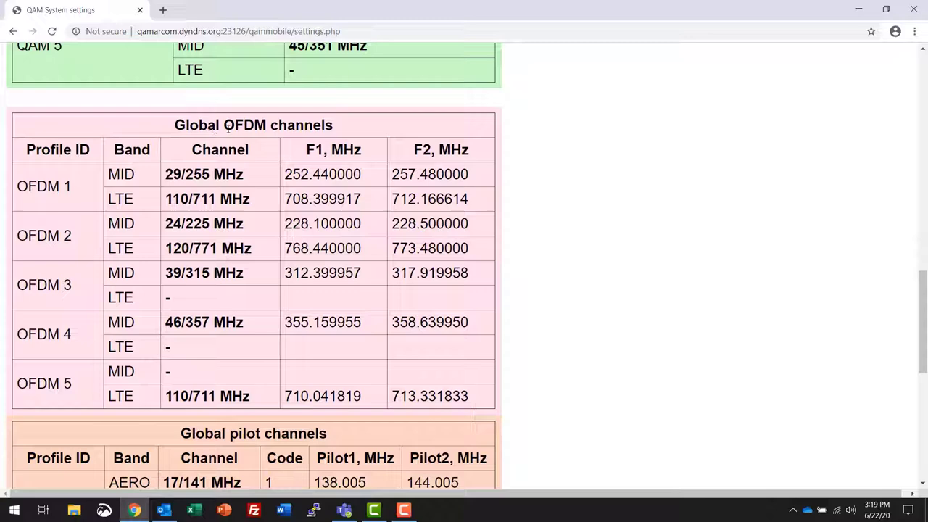
{"action": "mouse_move", "coordinate": [483, 438]}
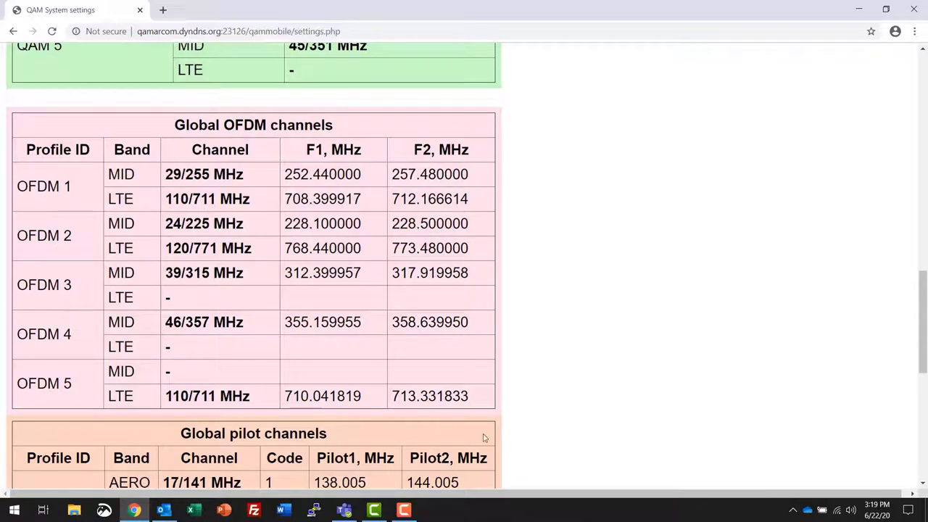
{"action": "scroll", "scroll_direction": "down", "scroll_amount": 3}
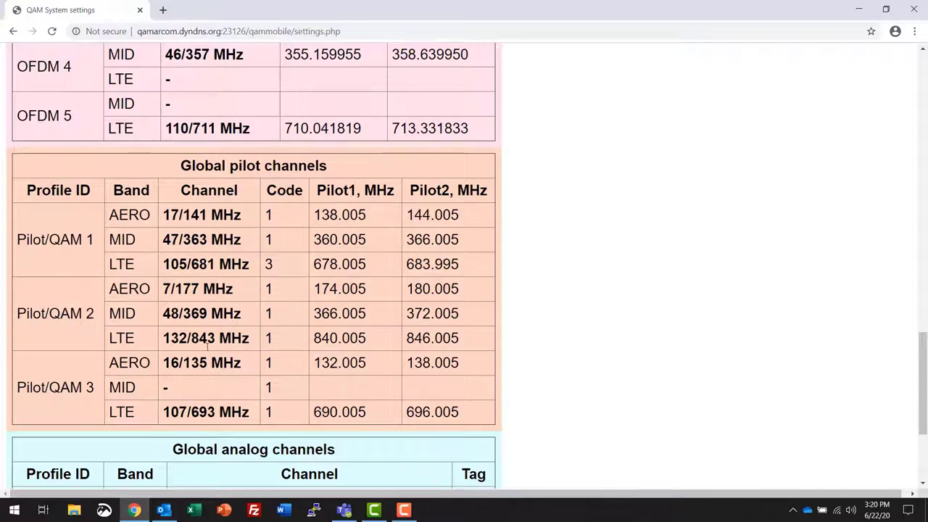
{"action": "scroll", "scroll_direction": "down", "scroll_amount": 3}
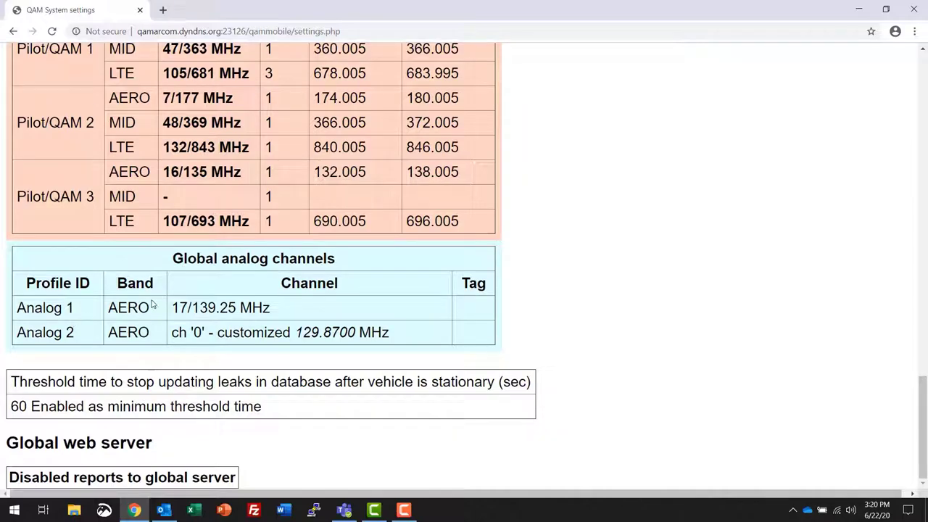
{"action": "left_click", "coordinate": [129, 159]}
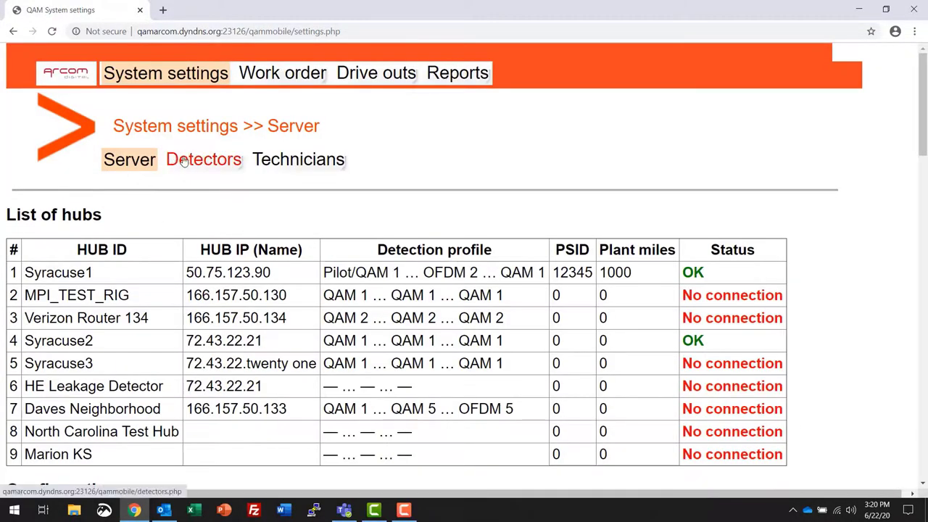
Open Detectors to list devices with technicians, status and calibration dates
{"action": "left_click", "coordinate": [204, 160]}
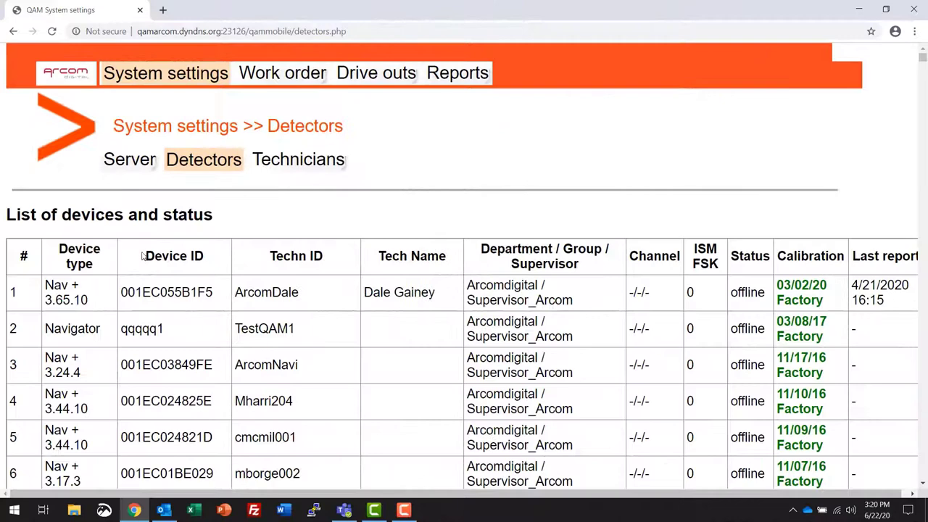
{"action": "mouse_move", "coordinate": [194, 275]}
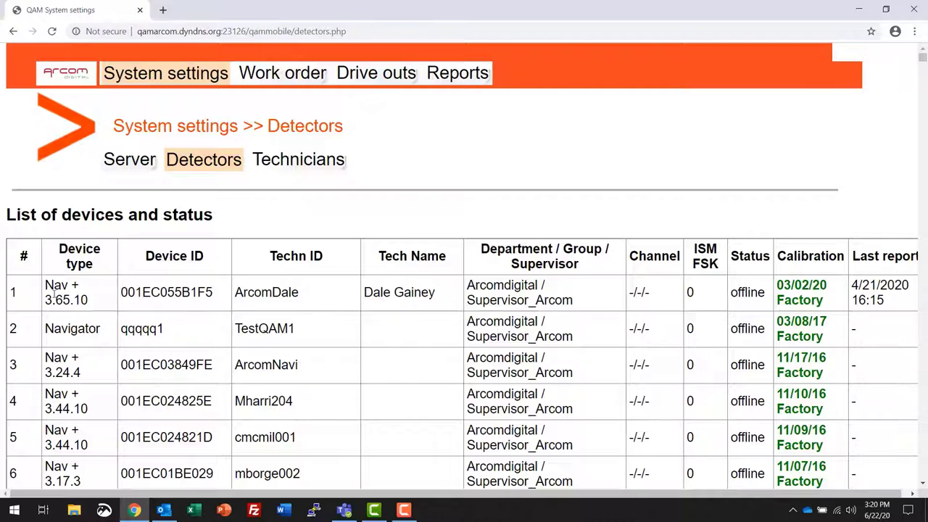
{"action": "mouse_move", "coordinate": [153, 305]}
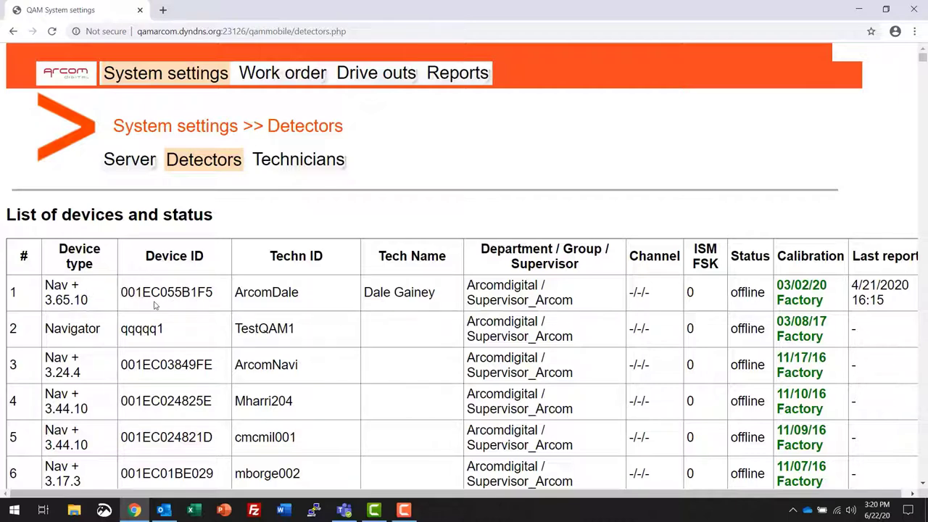
{"action": "mouse_move", "coordinate": [314, 263]}
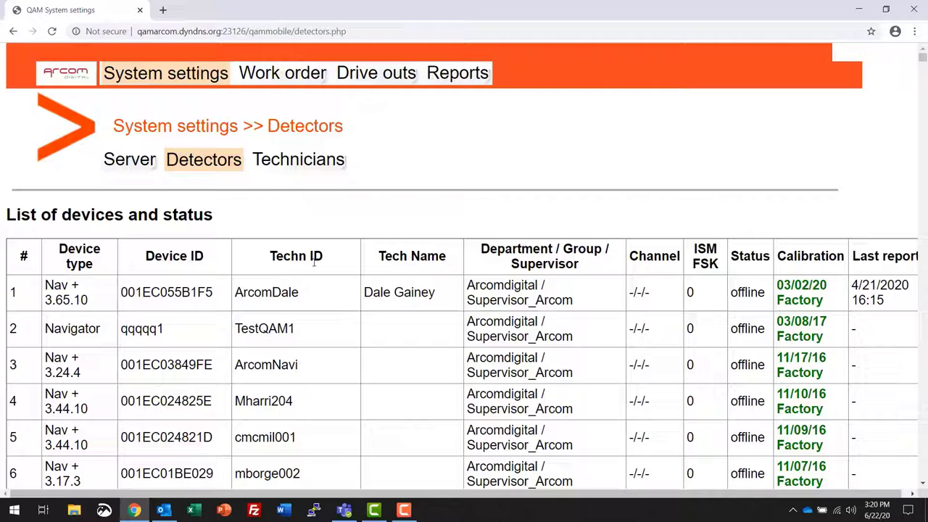
{"action": "mouse_move", "coordinate": [434, 275]}
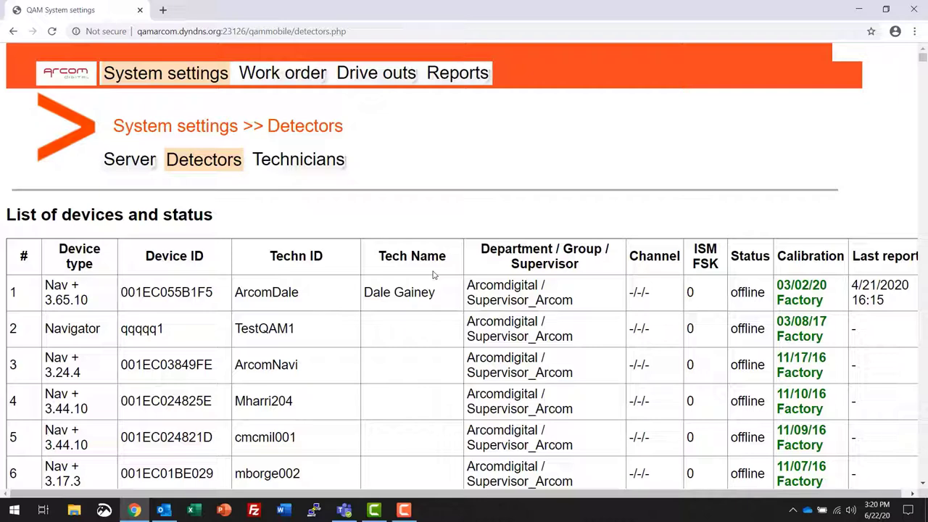
{"action": "mouse_move", "coordinate": [533, 288]}
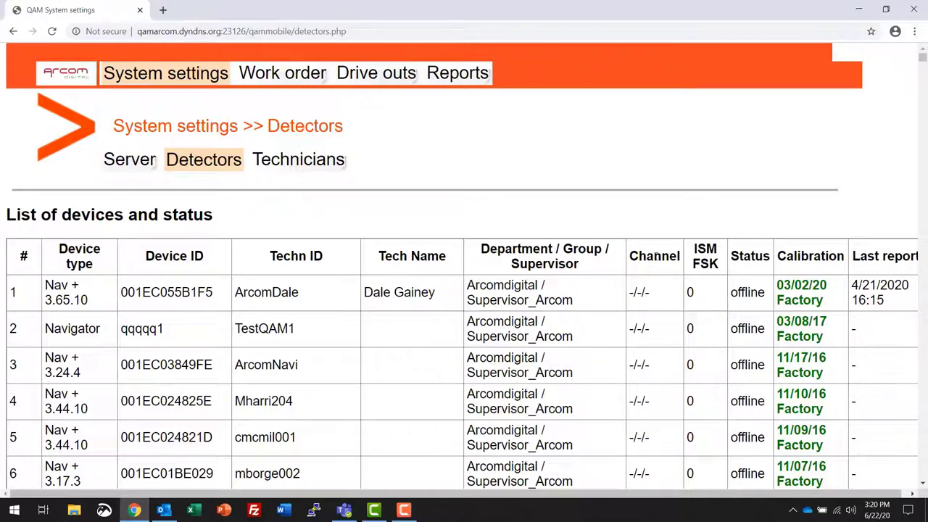
{"action": "mouse_move", "coordinate": [660, 285]}
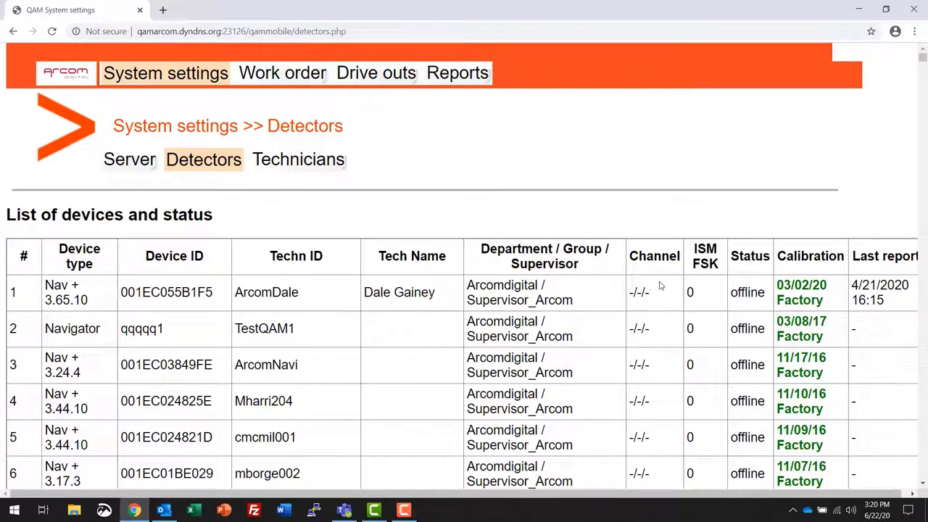
{"action": "mouse_move", "coordinate": [650, 293]}
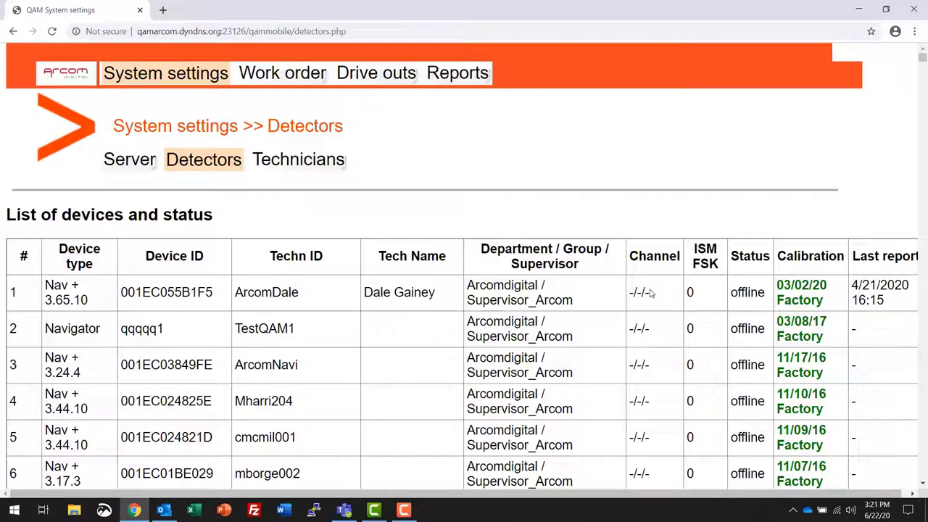
{"action": "mouse_move", "coordinate": [645, 293]}
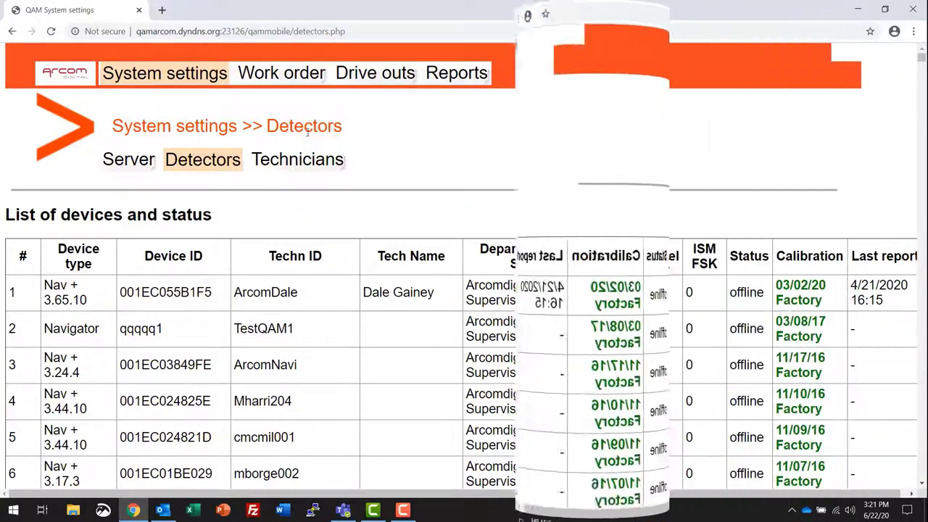
Open Technicians to list technicians with their devices, departments and status
{"action": "left_click", "coordinate": [297, 158]}
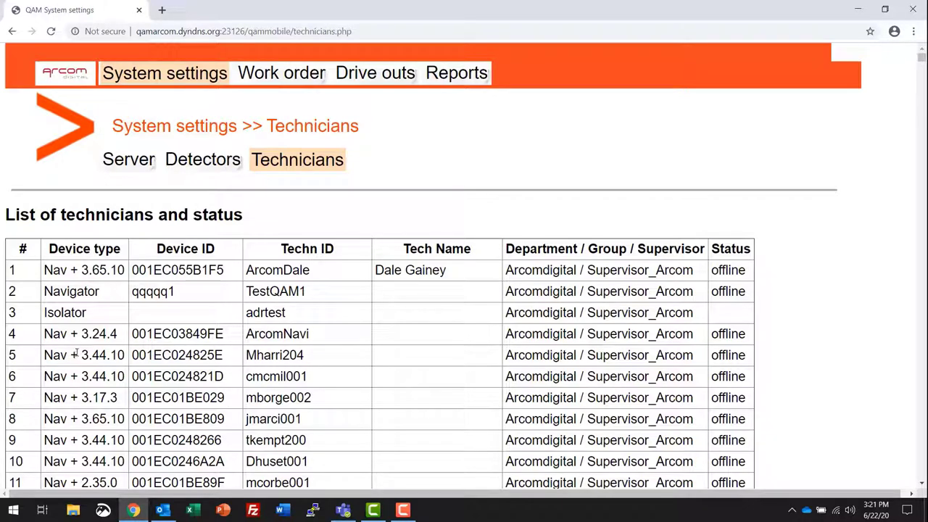
{"action": "mouse_move", "coordinate": [274, 80]}
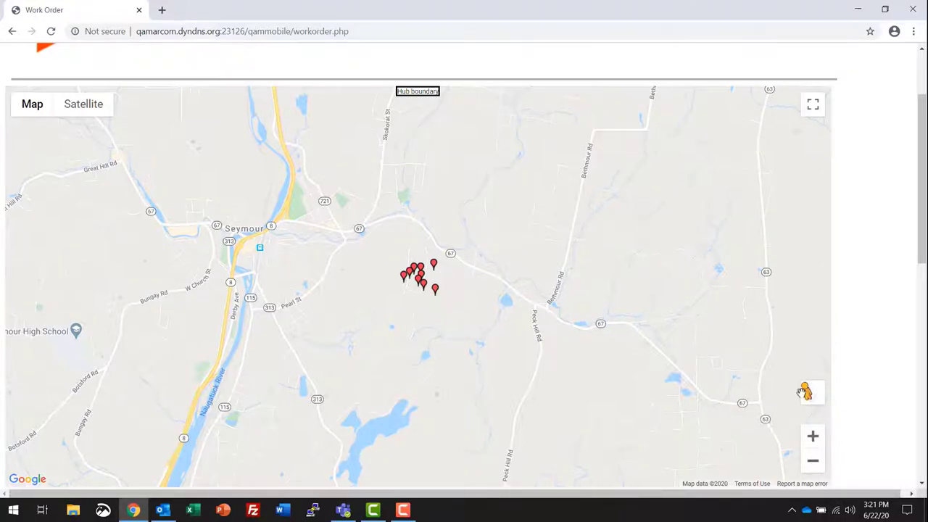
View the leak map in Satellite, return to Map, and scroll to the unassigned leak table
{"action": "left_click_drag", "start_coordinate": [805, 391], "coordinate": [765, 369]}
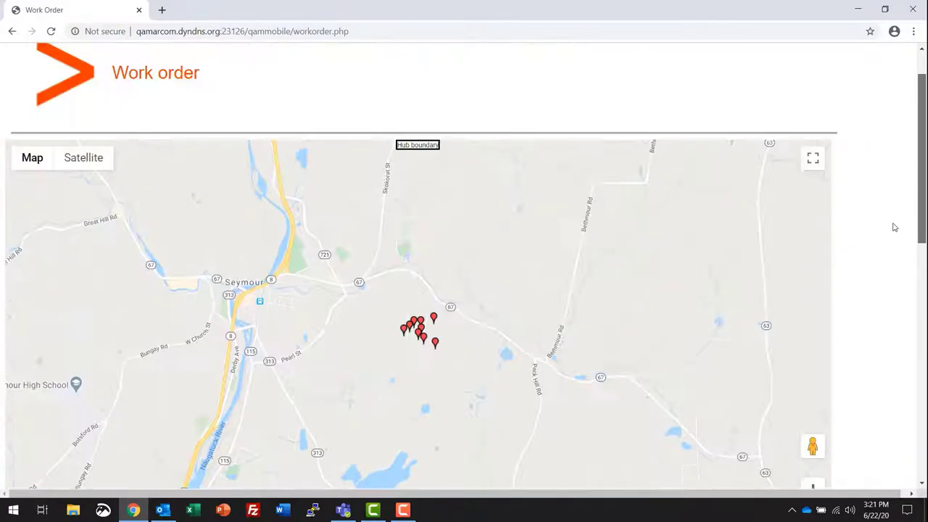
{"action": "left_click", "coordinate": [83, 185]}
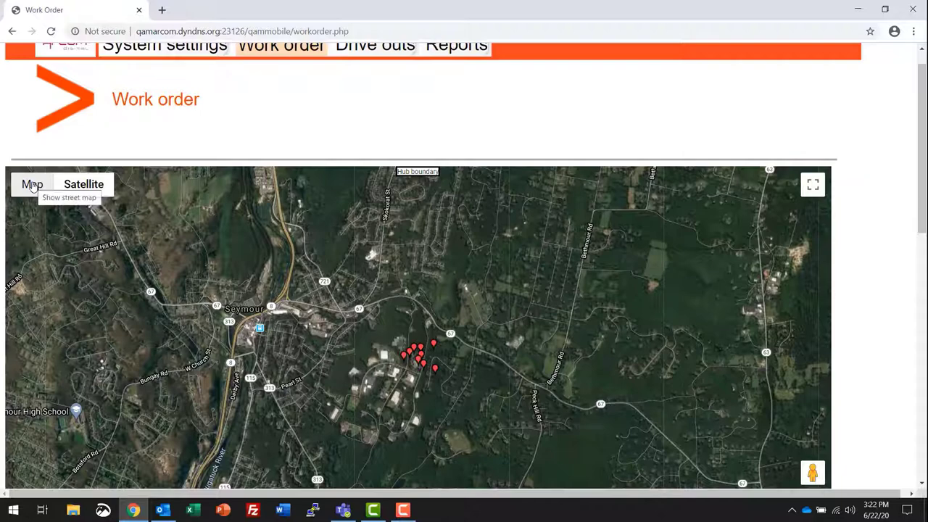
{"action": "left_click", "coordinate": [32, 184]}
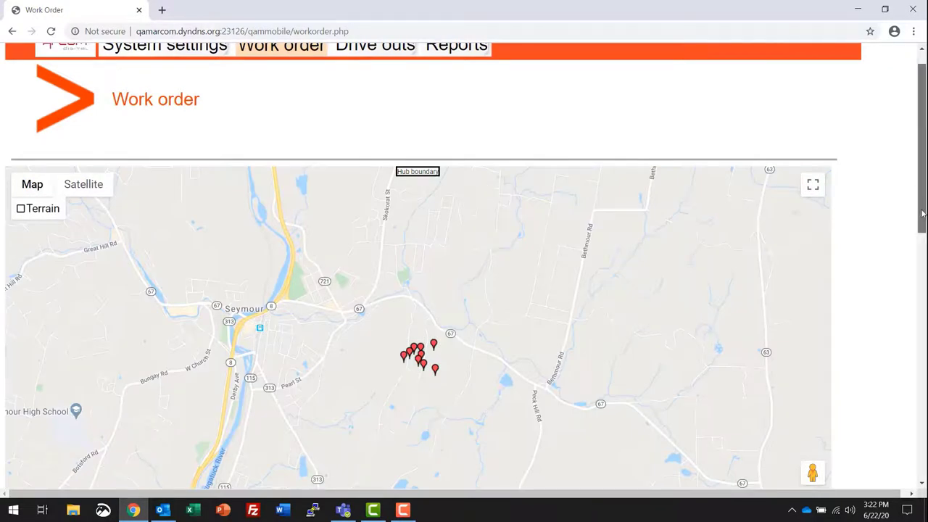
{"action": "scroll", "scroll_direction": "down", "scroll_amount": 3}
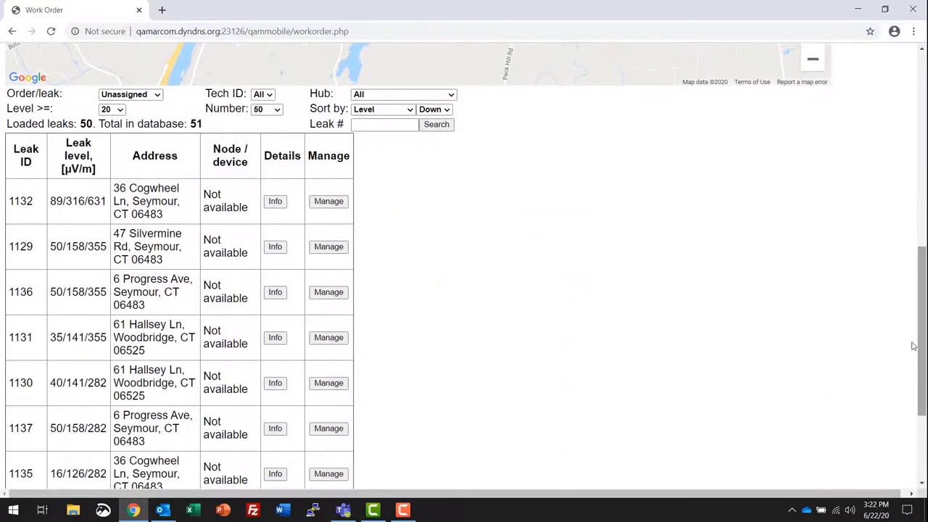
{"action": "mouse_move", "coordinate": [96, 306]}
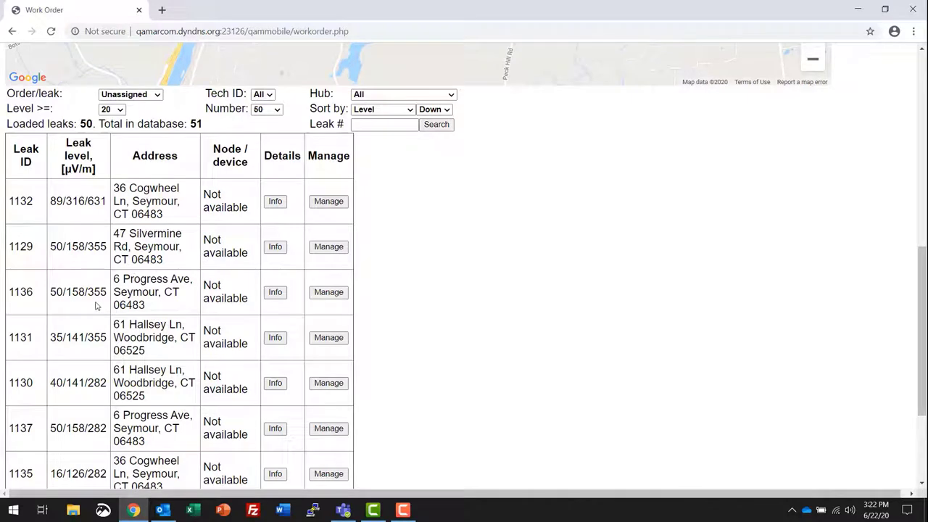
{"action": "mouse_move", "coordinate": [223, 264]}
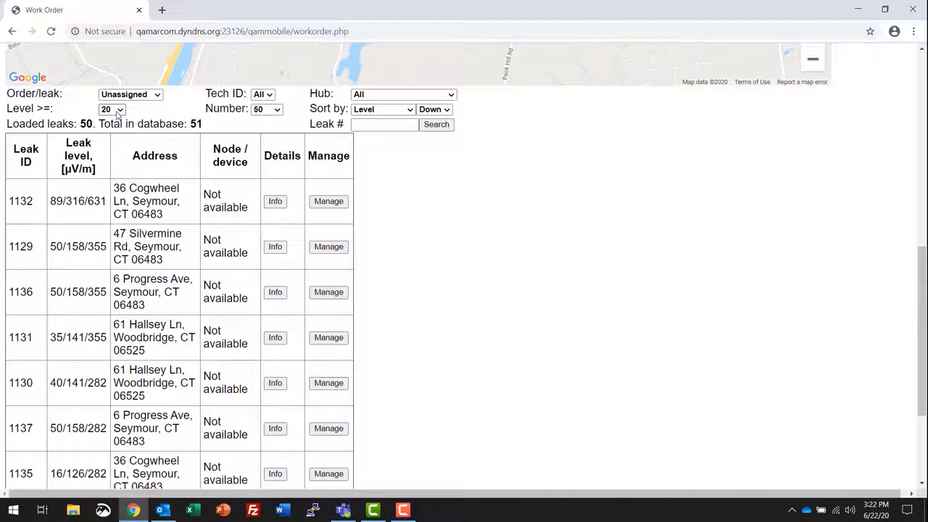
Show leaks of every level and review the status and load-count options
{"action": "left_click", "coordinate": [112, 109]}
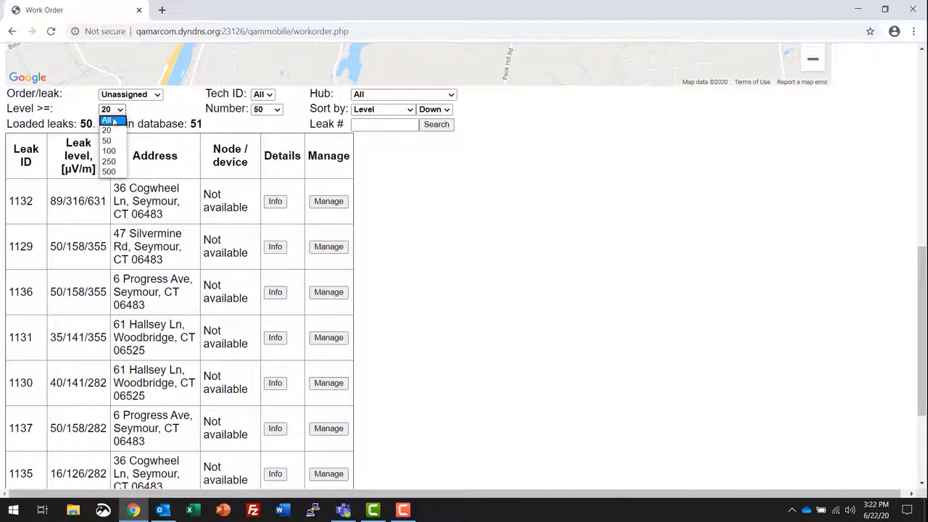
{"action": "left_click", "coordinate": [107, 120]}
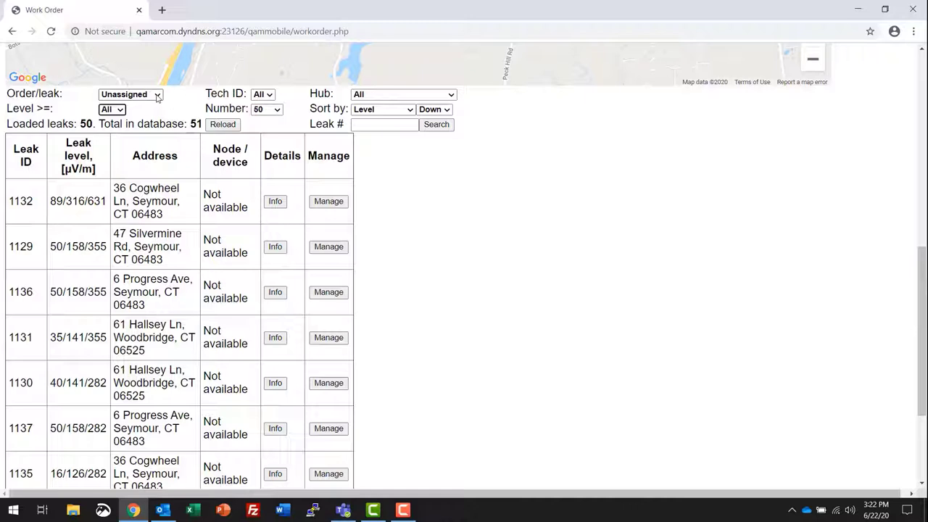
{"action": "left_click", "coordinate": [131, 94]}
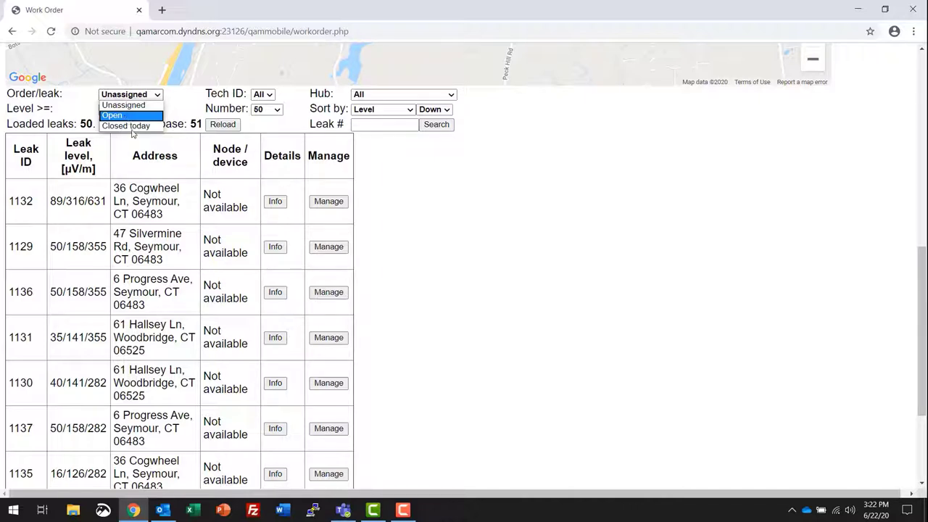
{"action": "mouse_move", "coordinate": [127, 125]}
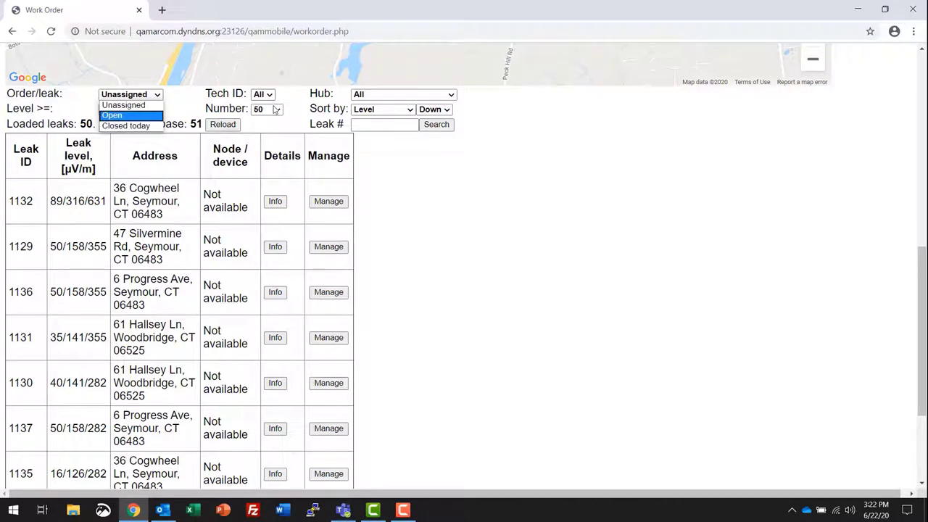
{"action": "left_click", "coordinate": [264, 108]}
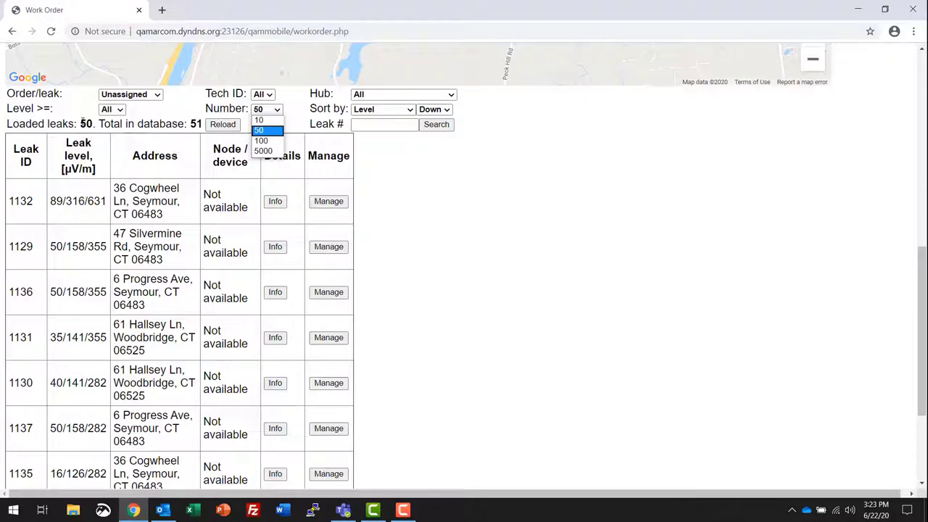
{"action": "mouse_move", "coordinate": [260, 120]}
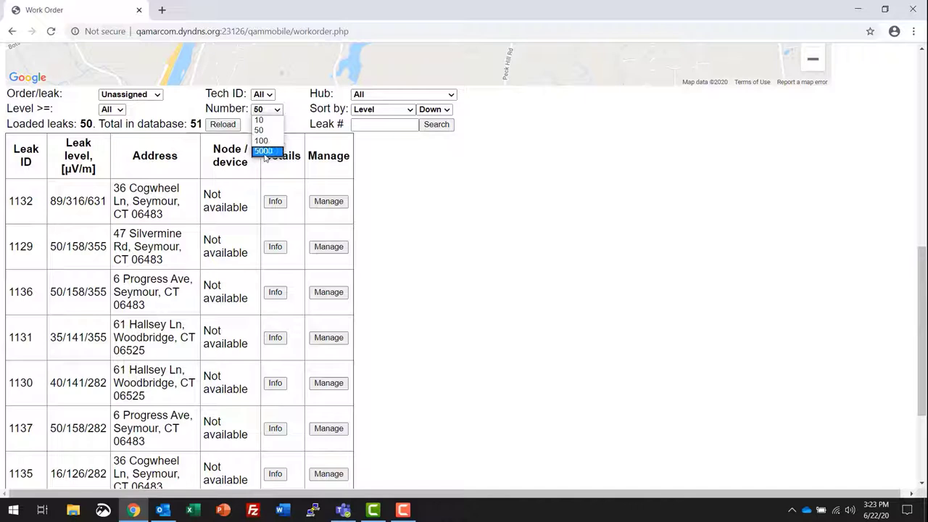
Keep all hubs and sort the leaks by Level, direction Down
{"action": "left_click", "coordinate": [402, 94]}
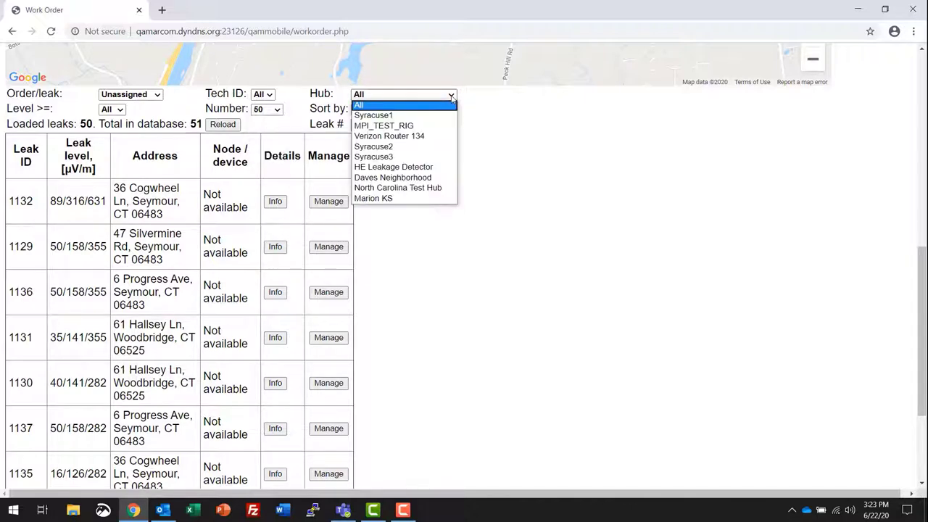
{"action": "left_click", "coordinate": [358, 104]}
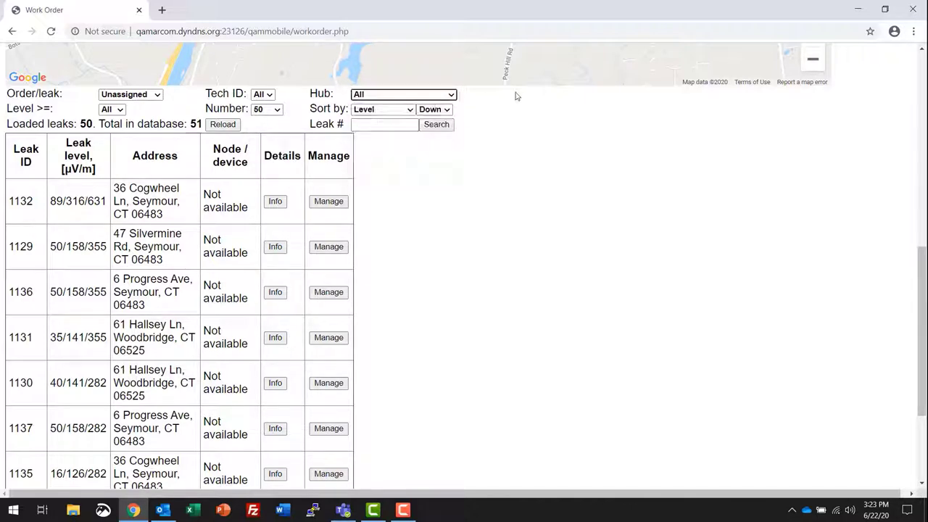
{"action": "left_click", "coordinate": [382, 110]}
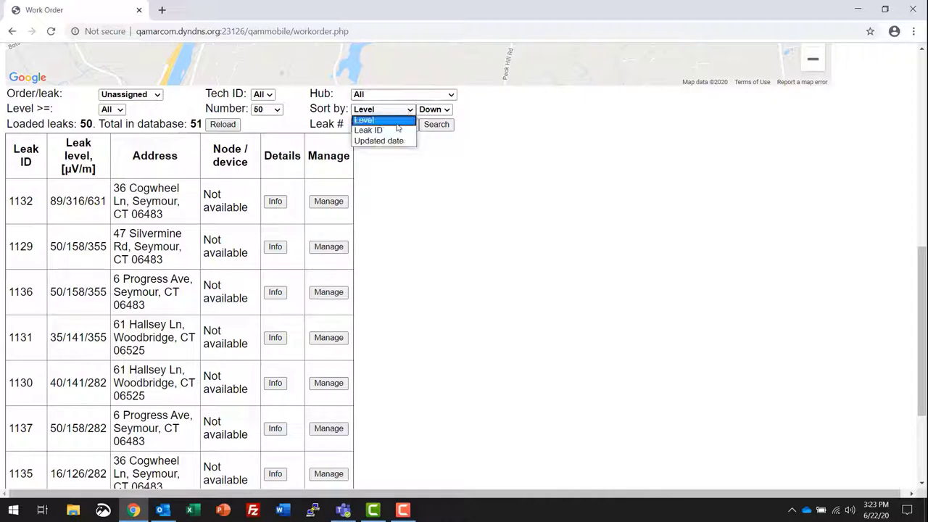
{"action": "mouse_move", "coordinate": [384, 141]}
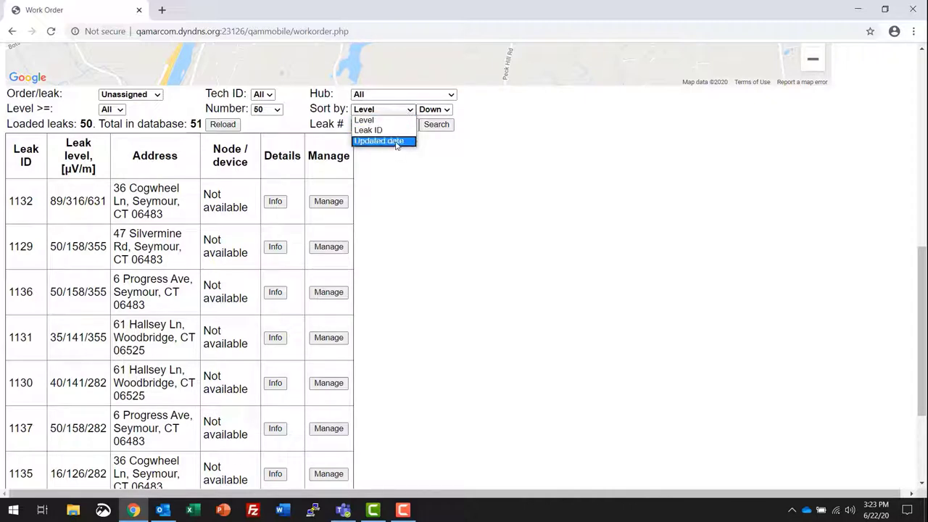
{"action": "mouse_move", "coordinate": [391, 164]}
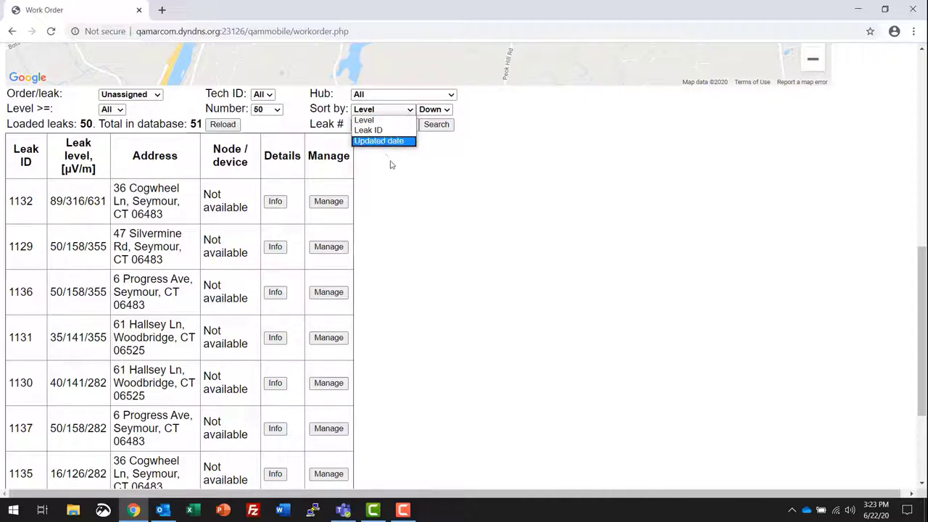
{"action": "left_click", "coordinate": [382, 120]}
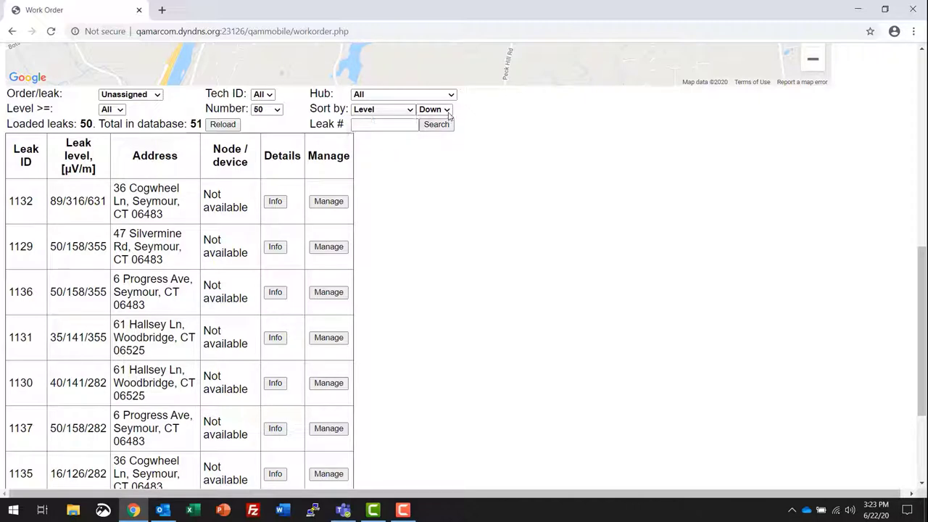
{"action": "left_click", "coordinate": [432, 109]}
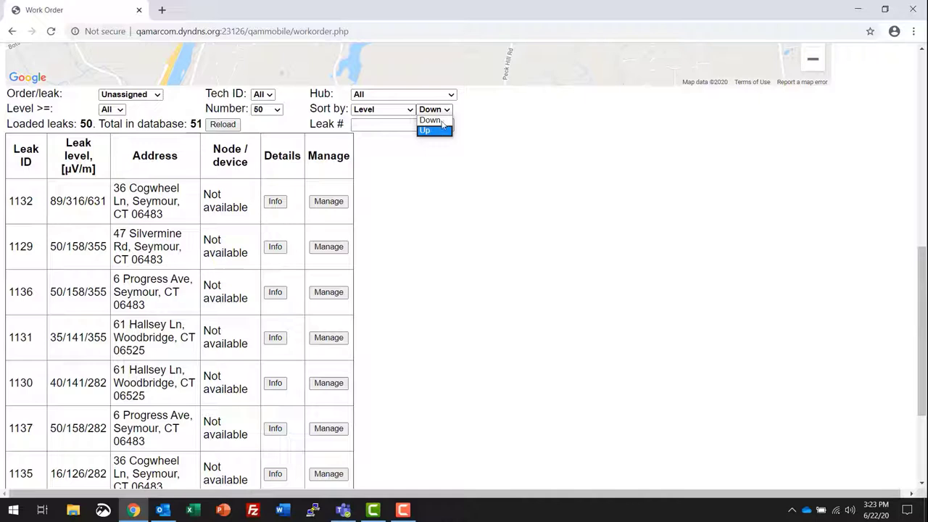
{"action": "left_click", "coordinate": [431, 120]}
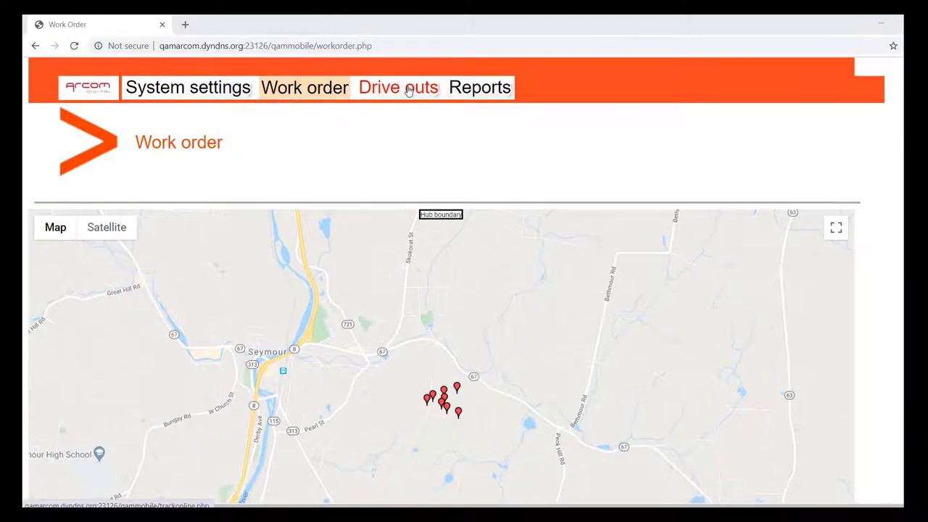
Go to Drive outs (Nav Online) and select device 001EC055B1F5's link
{"action": "left_click", "coordinate": [398, 87]}
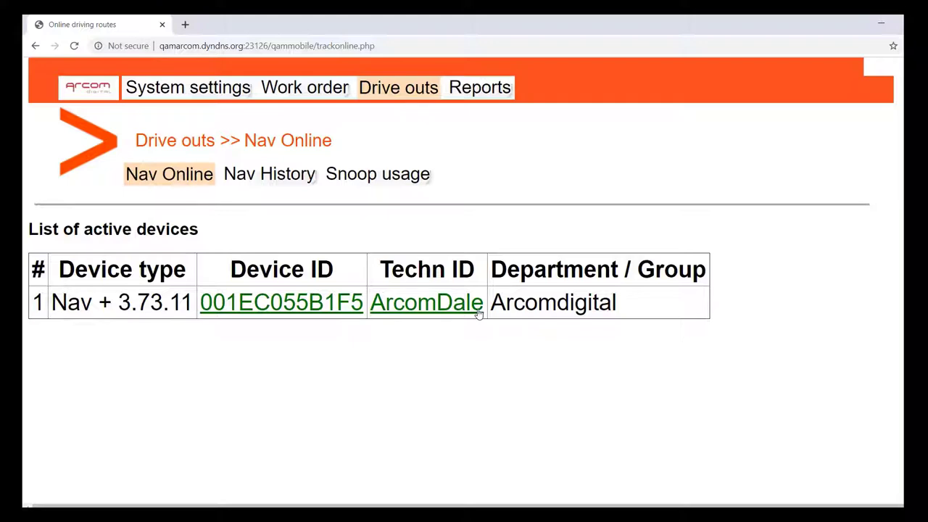
{"action": "mouse_move", "coordinate": [300, 310]}
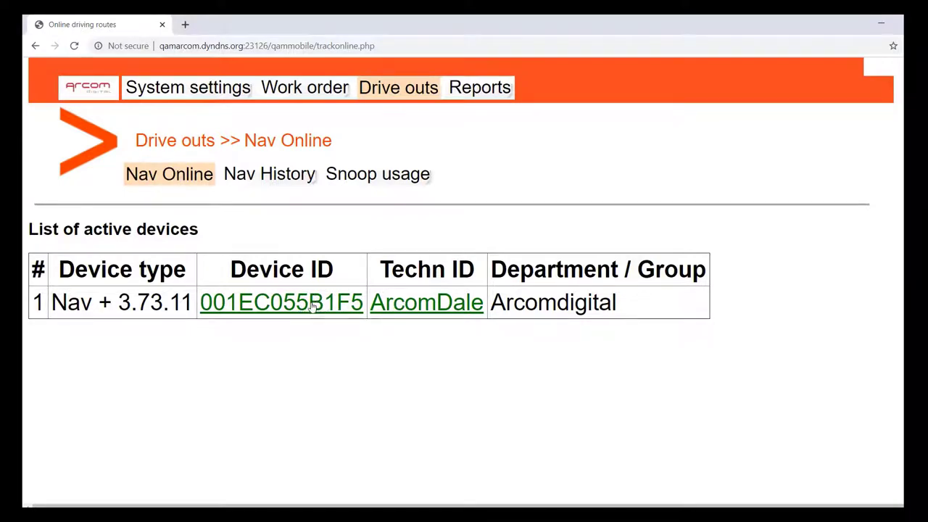
{"action": "left_click", "coordinate": [281, 302]}
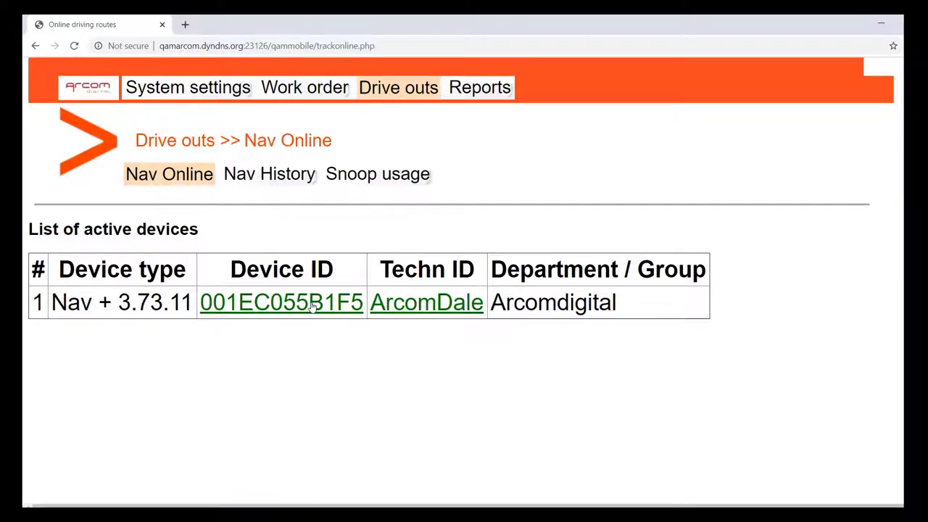
{"action": "left_click", "coordinate": [281, 302]}
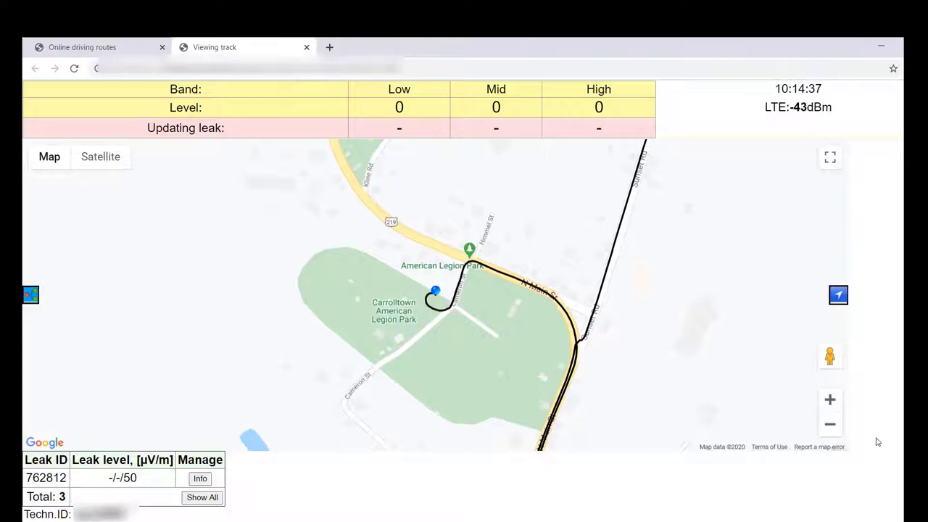
{"action": "mouse_move", "coordinate": [825, 355]}
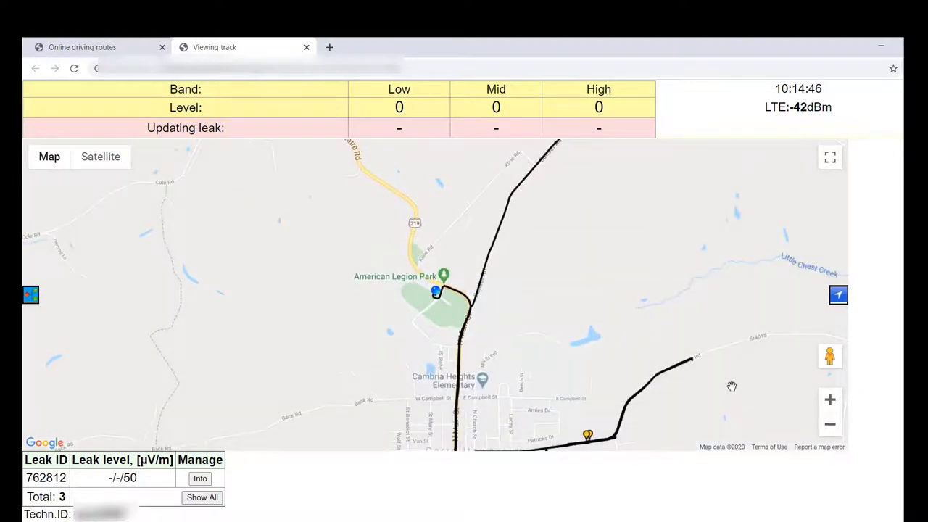
{"action": "left_click_drag", "start_coordinate": [732, 386], "coordinate": [613, 320]}
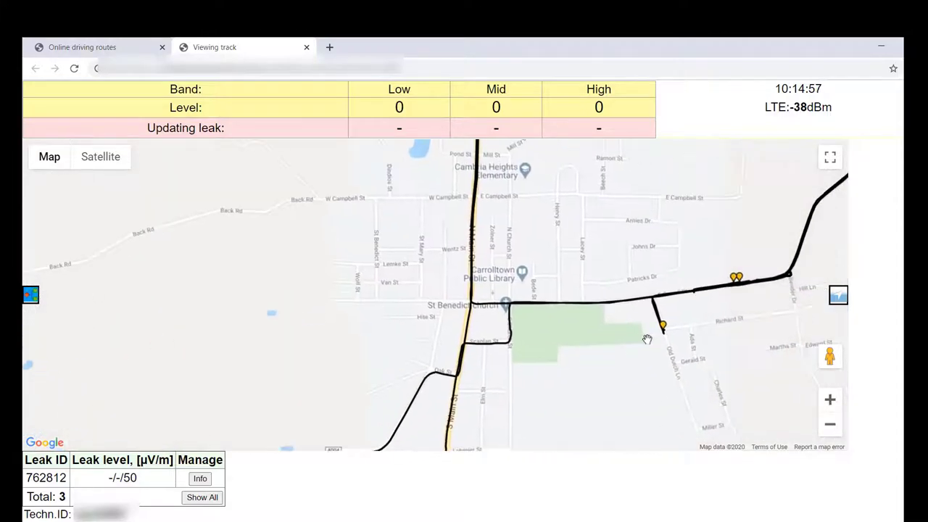
{"action": "left_click_drag", "start_coordinate": [648, 338], "coordinate": [568, 343]}
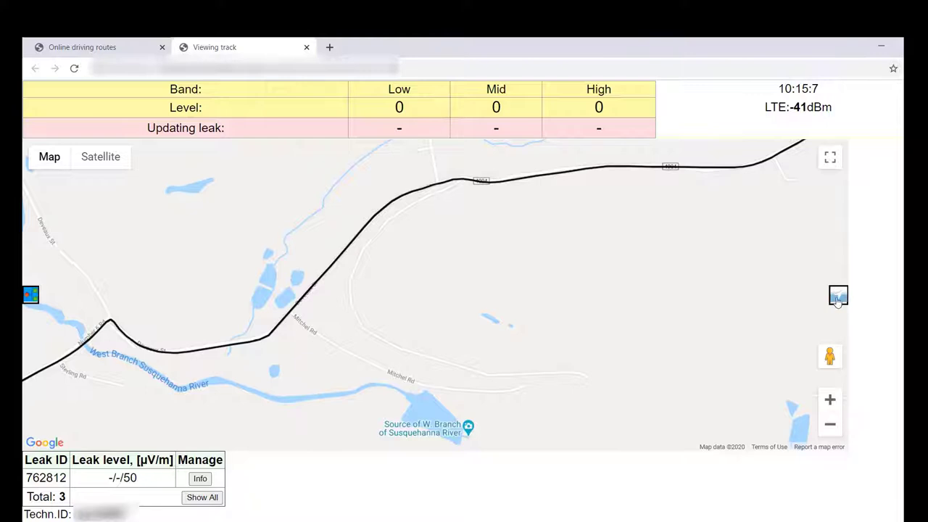
{"action": "mouse_move", "coordinate": [837, 297]}
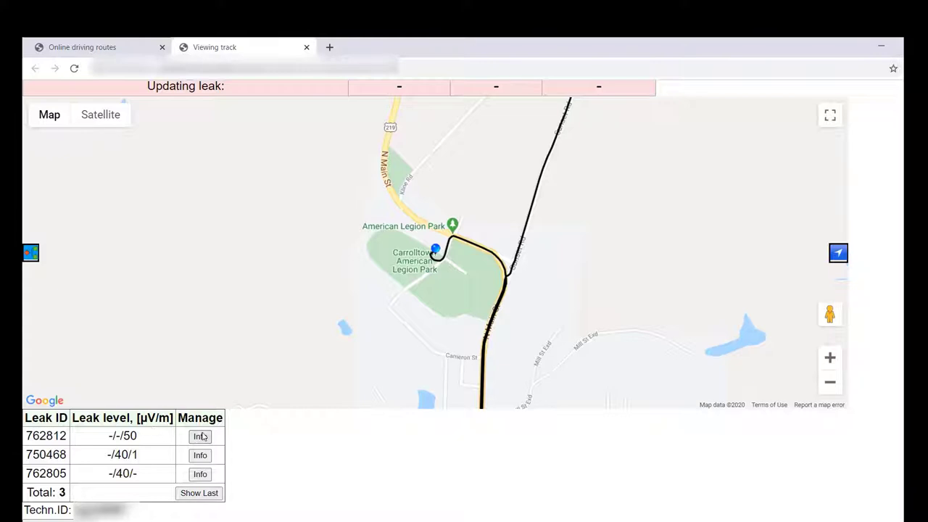
Open leak 762812's Info, highlight zone radius and LTE level, and scroll to band levels
{"action": "left_click", "coordinate": [201, 435]}
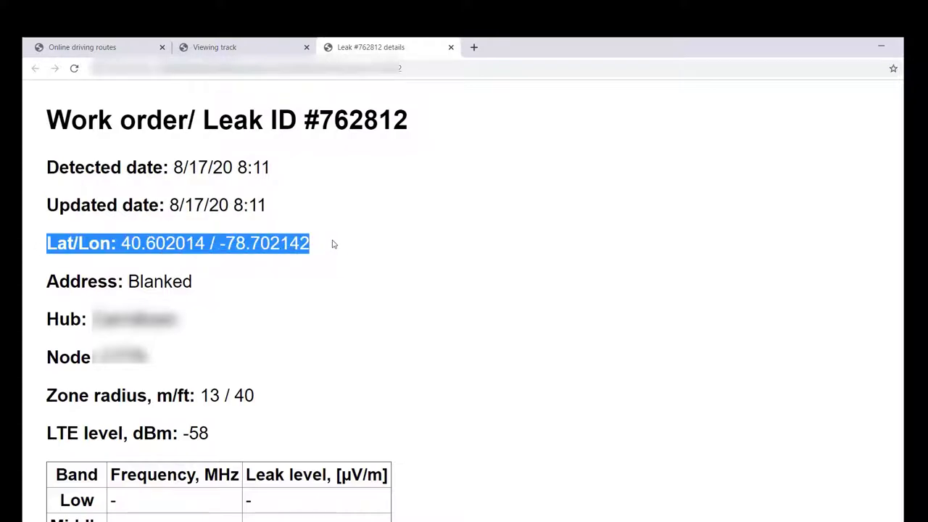
{"action": "mouse_move", "coordinate": [47, 281]}
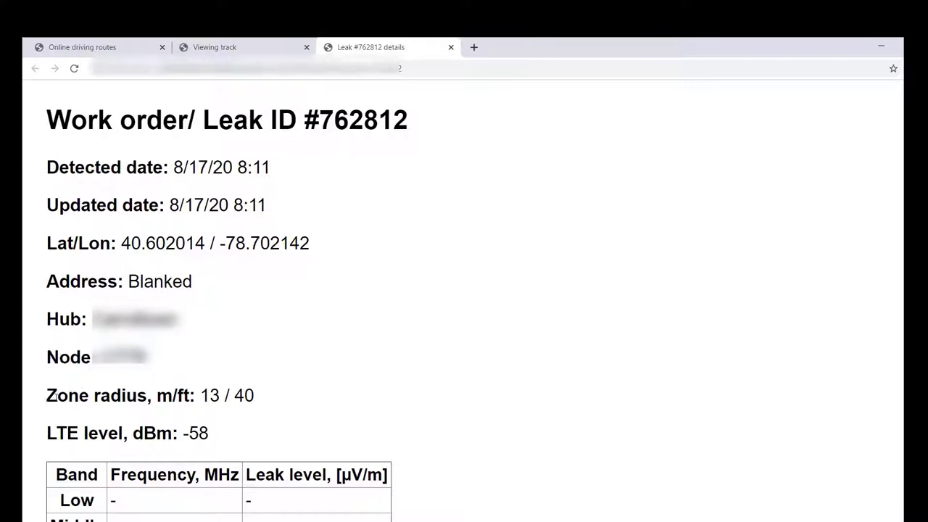
{"action": "triple_click", "coordinate": [145, 395]}
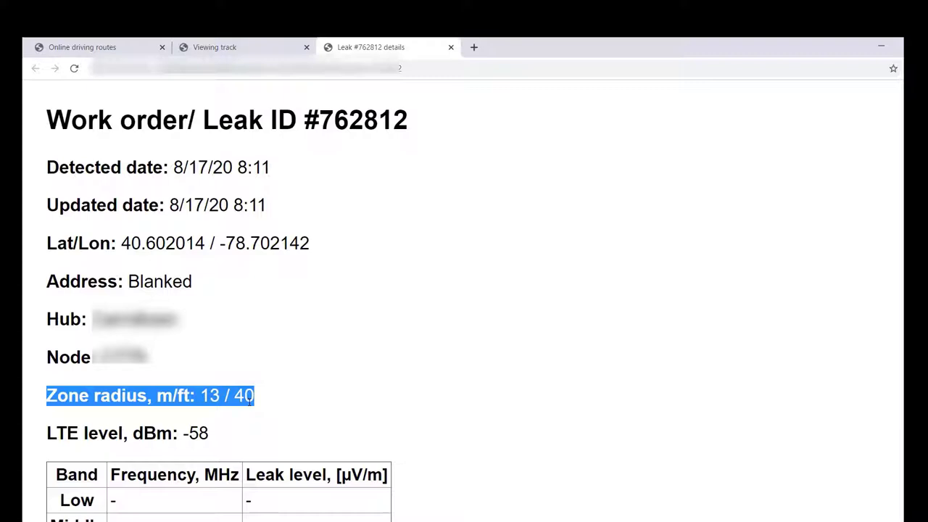
{"action": "left_click", "coordinate": [50, 434]}
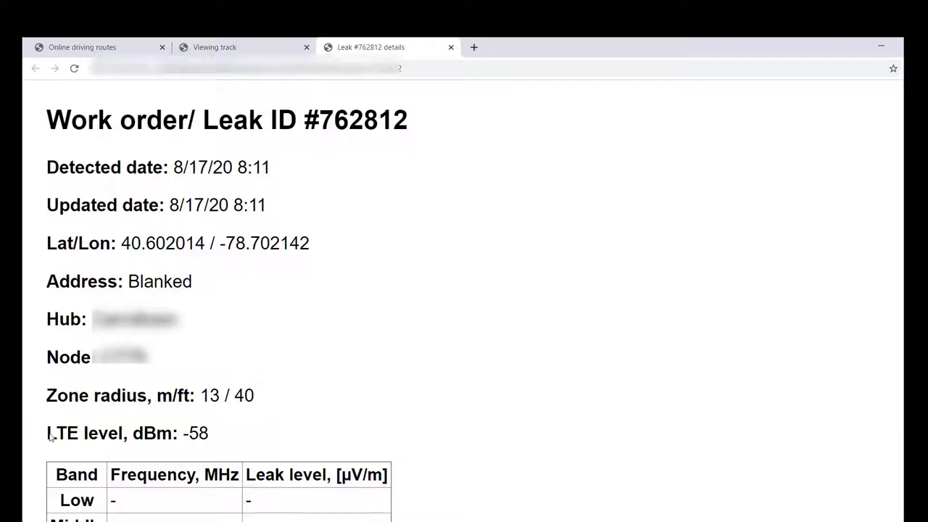
{"action": "triple_click", "coordinate": [116, 433]}
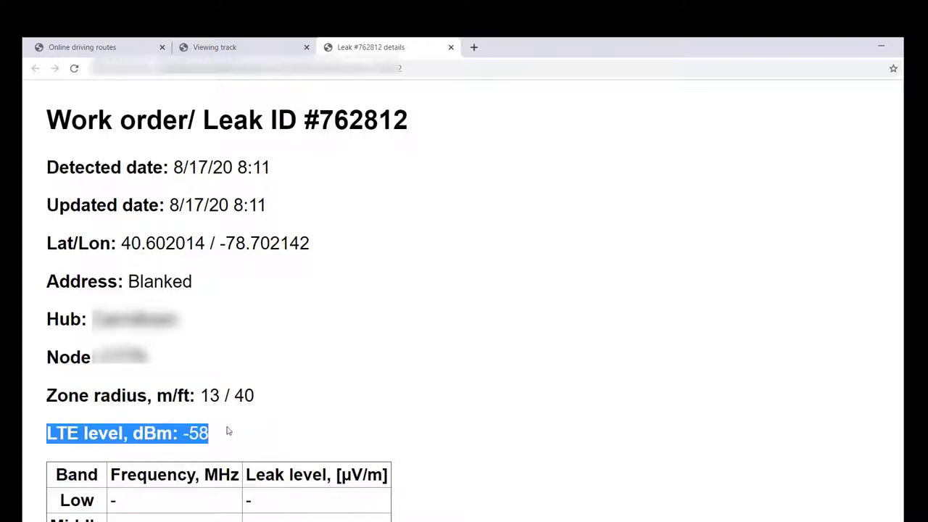
{"action": "mouse_move", "coordinate": [134, 458]}
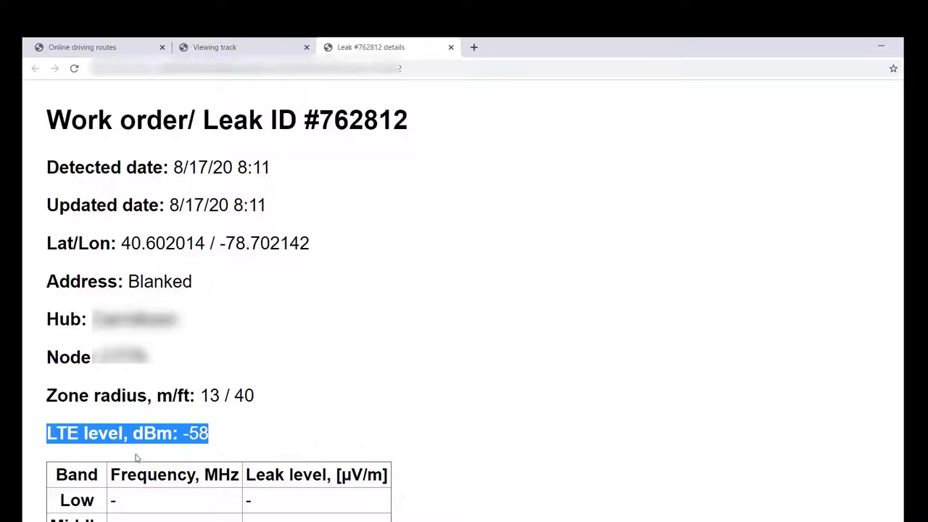
{"action": "mouse_move", "coordinate": [738, 393]}
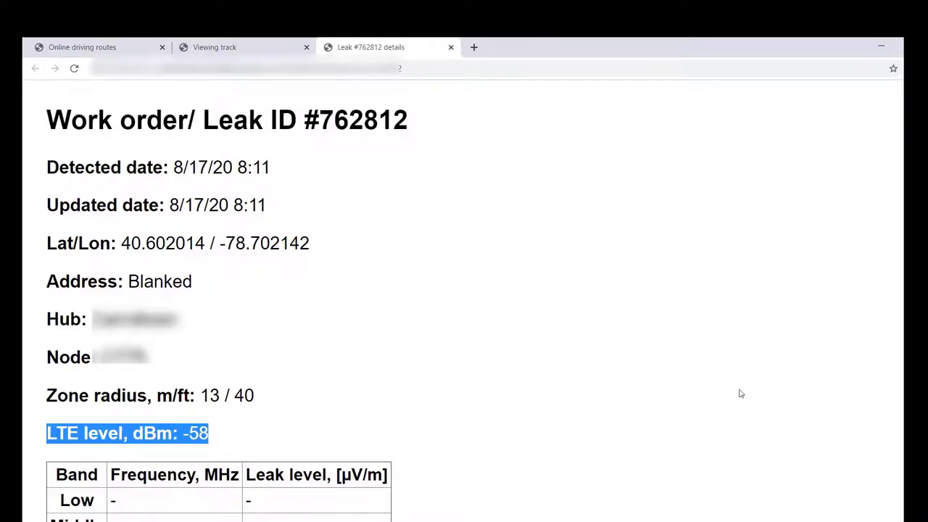
{"action": "scroll", "scroll_direction": "down", "scroll_amount": 3}
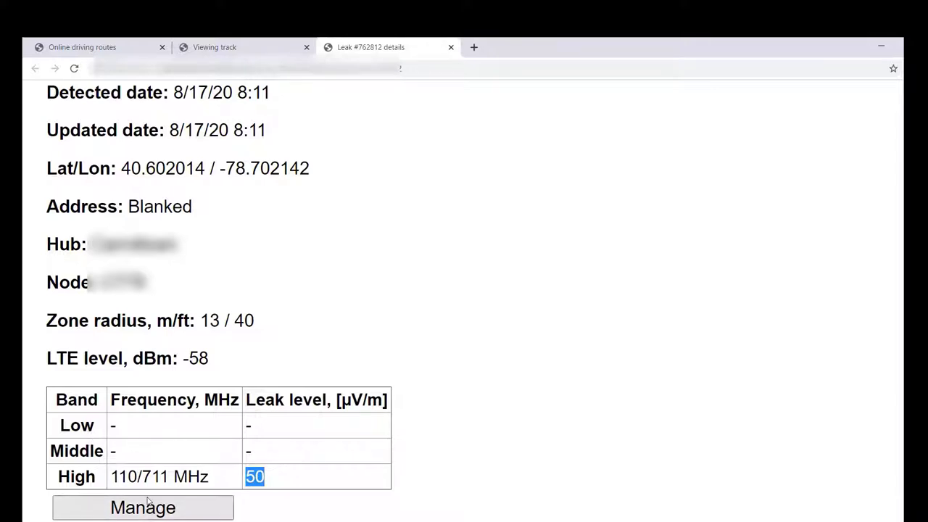
{"action": "mouse_move", "coordinate": [746, 355]}
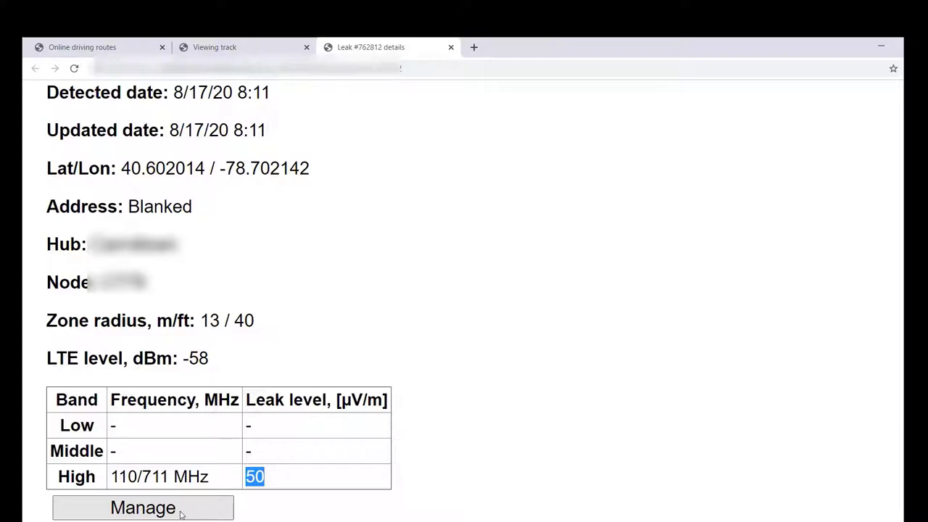
{"action": "mouse_move", "coordinate": [177, 514]}
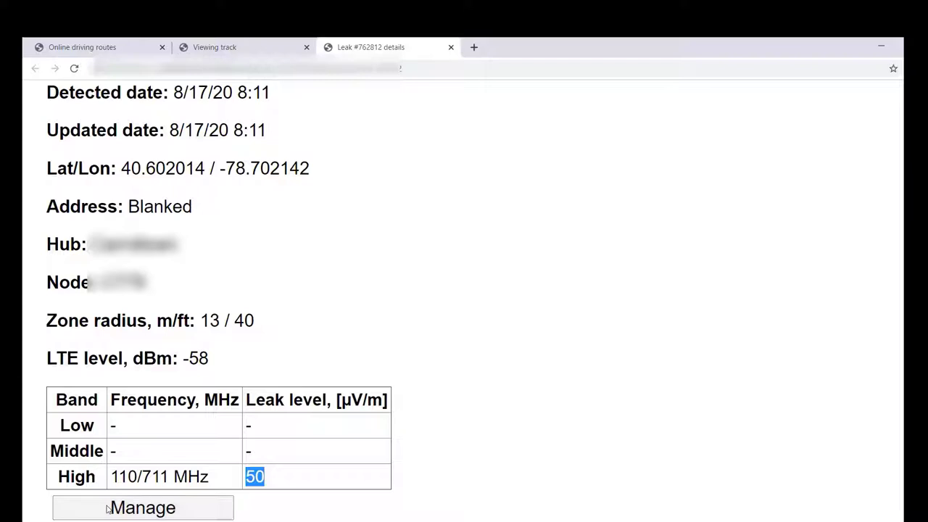
Open the Close leak form for 762812 from Manage and scroll through its fields
{"action": "left_click", "coordinate": [143, 507]}
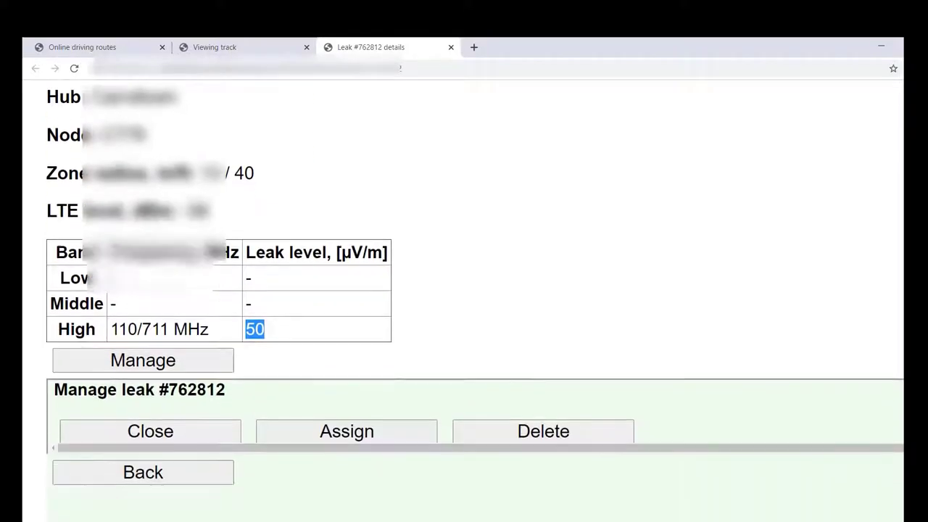
{"action": "scroll", "scroll_direction": "down", "scroll_amount": 3}
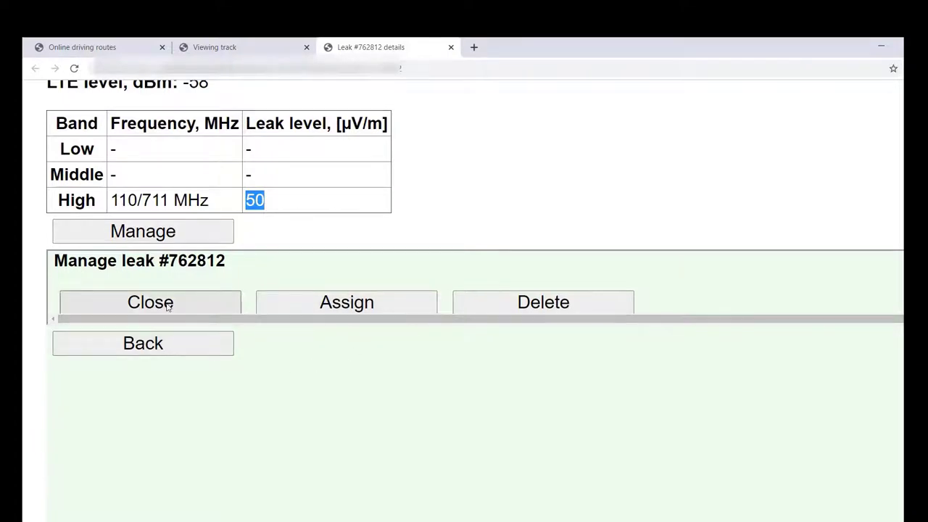
{"action": "left_click", "coordinate": [150, 303]}
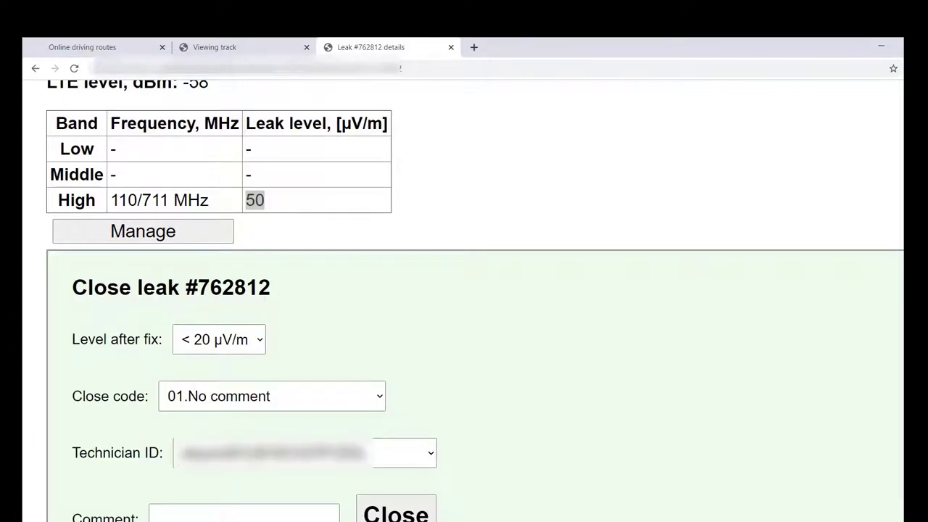
{"action": "scroll", "scroll_direction": "down", "scroll_amount": 3}
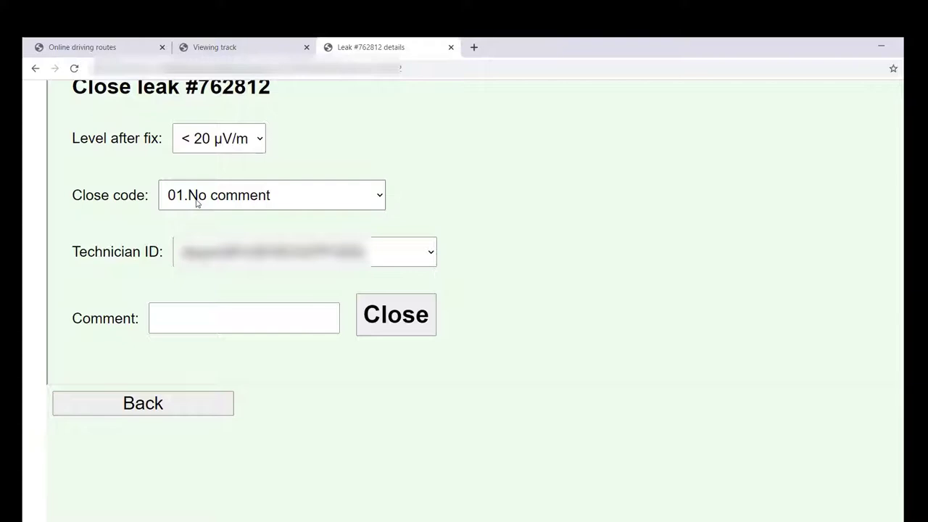
{"action": "mouse_move", "coordinate": [715, 345]}
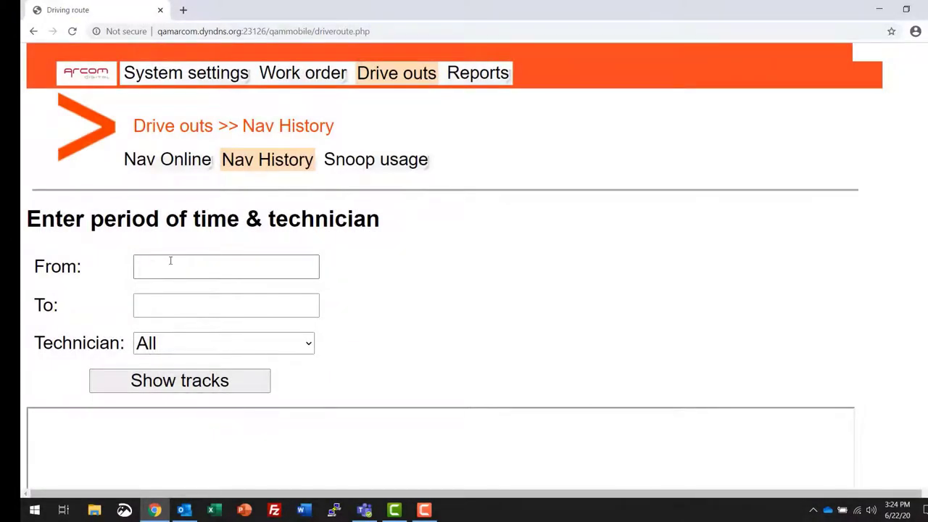
Show all technicians' tracks for 06/01/2020–06/22/2020 and tick the first two tracks
{"action": "left_click", "coordinate": [226, 266]}
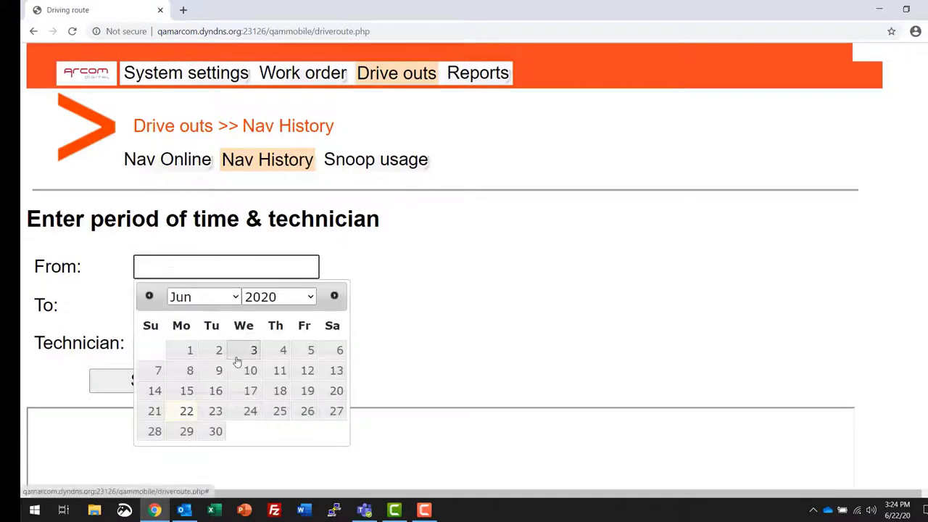
{"action": "mouse_move", "coordinate": [279, 370]}
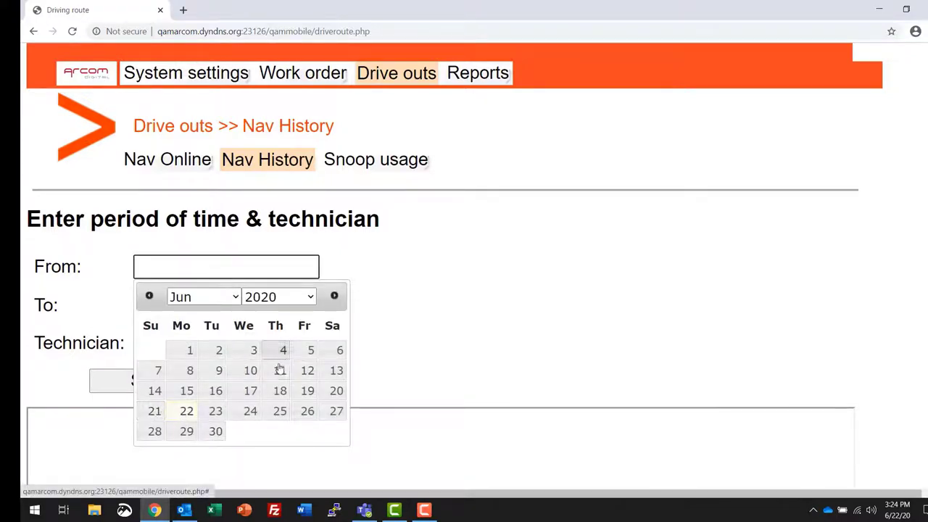
{"action": "left_click", "coordinate": [190, 350]}
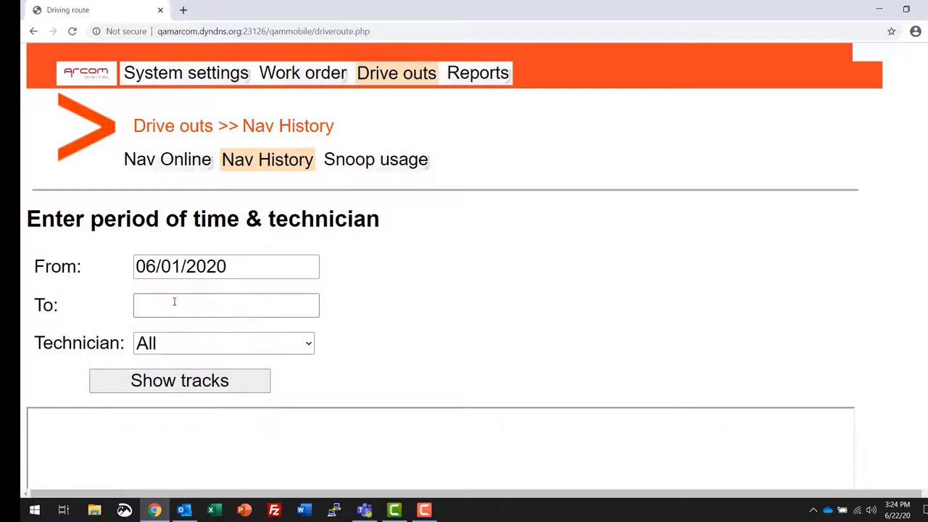
{"action": "type", "text": "06/22/2020"}
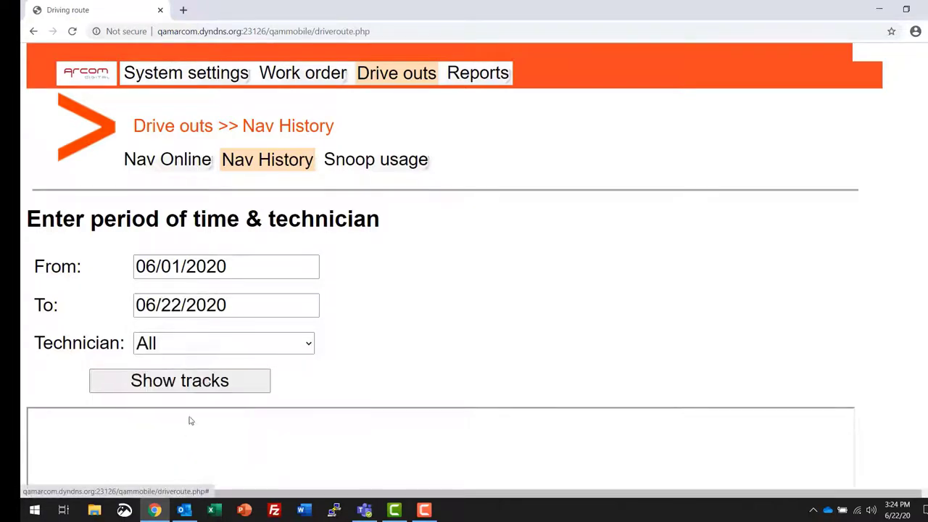
{"action": "left_click", "coordinate": [224, 343]}
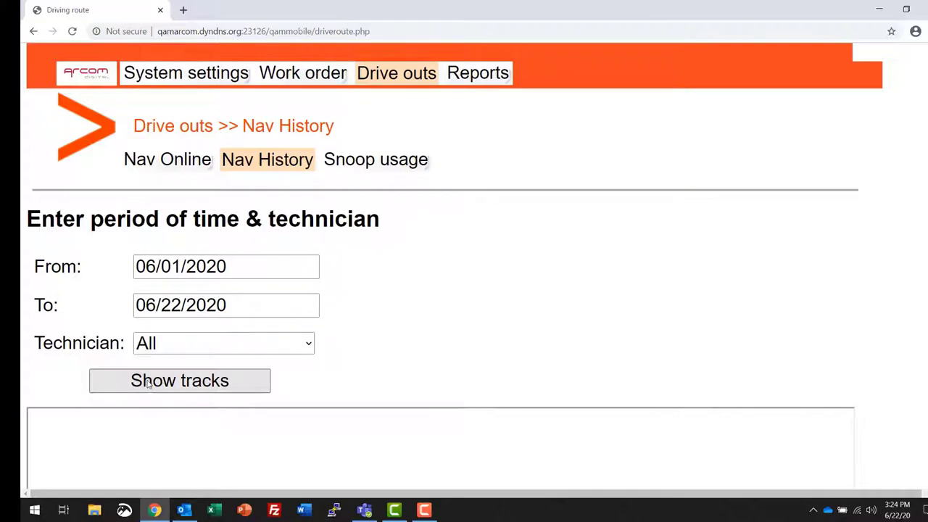
{"action": "left_click", "coordinate": [179, 380]}
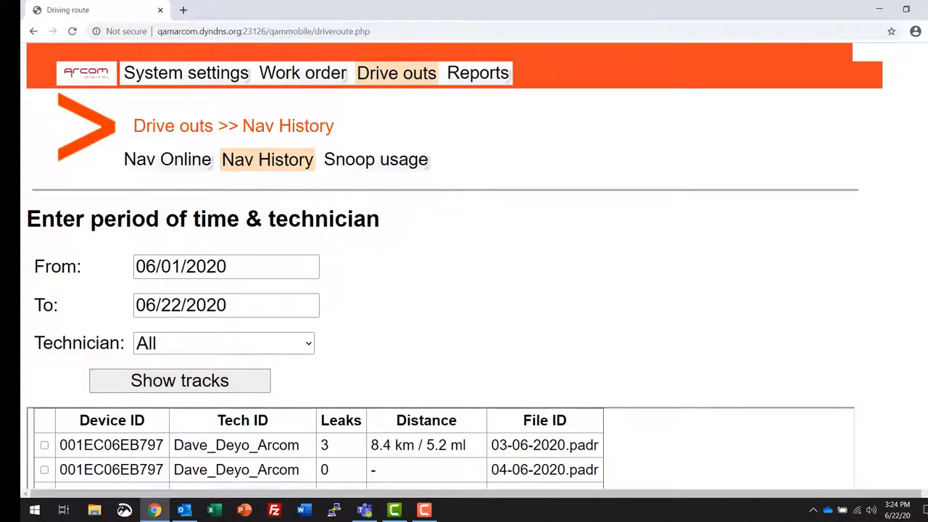
{"action": "scroll", "scroll_direction": "down", "scroll_amount": 3}
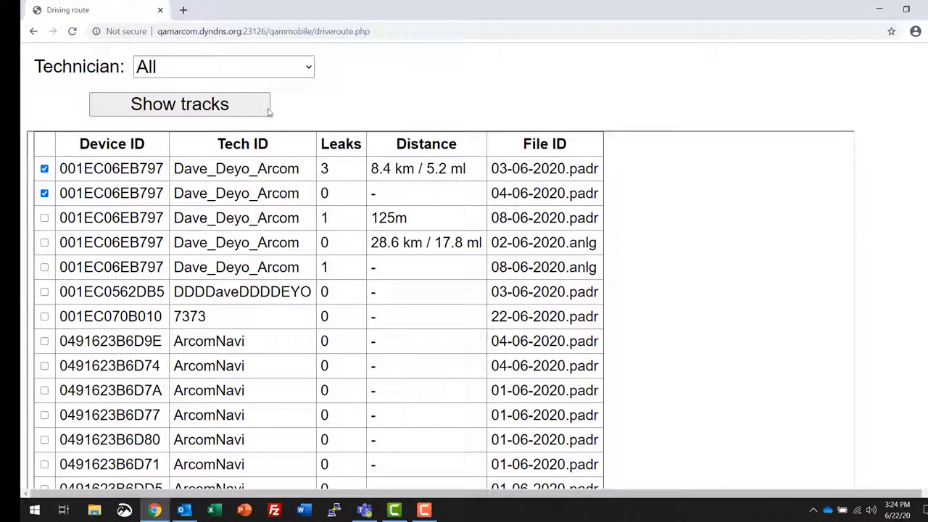
Move to the end of the November 2020 track list to reach Load tracks
{"action": "left_click", "coordinate": [45, 193]}
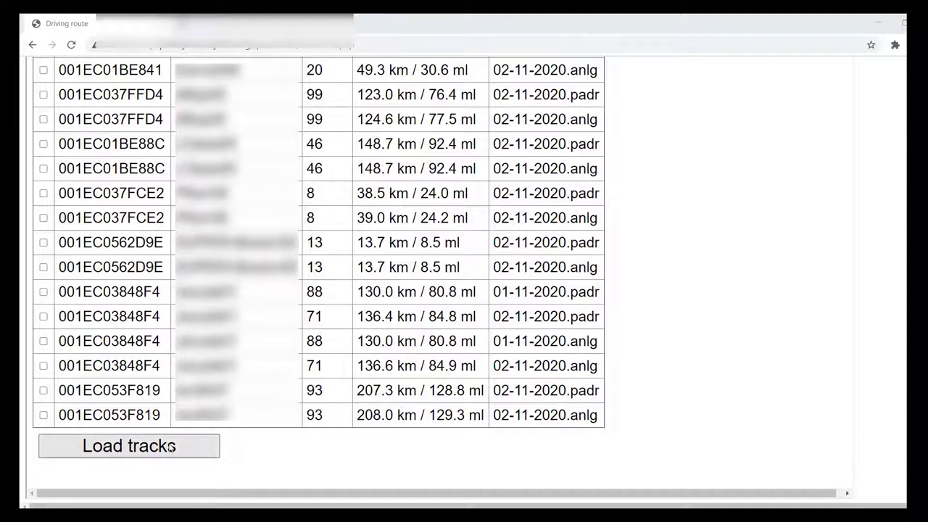
Load the checked tracks to show the driven route, leak markers and leak table
{"action": "left_click", "coordinate": [129, 446]}
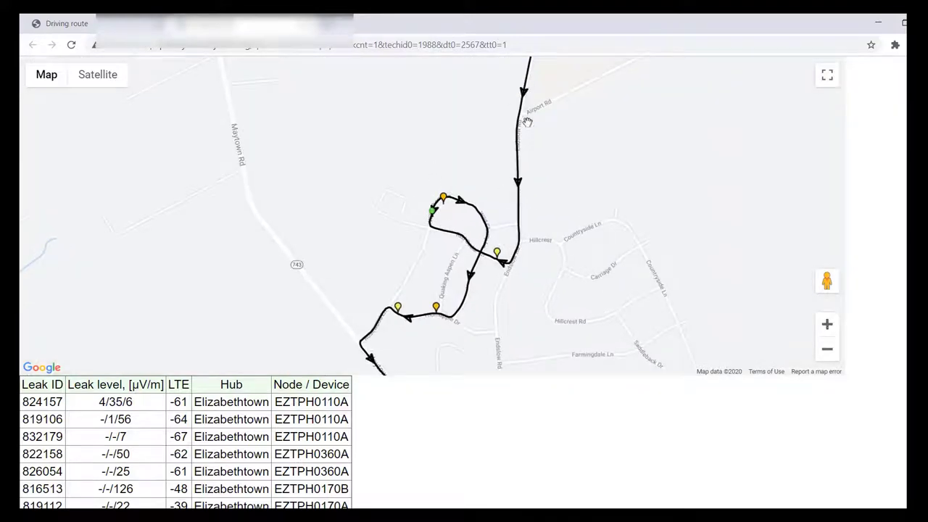
{"action": "mouse_move", "coordinate": [469, 253]}
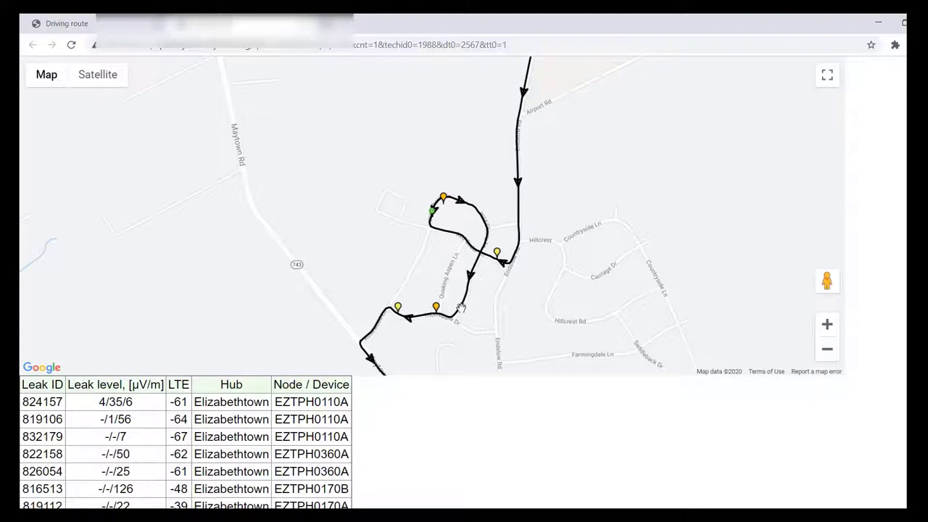
{"action": "mouse_move", "coordinate": [444, 218]}
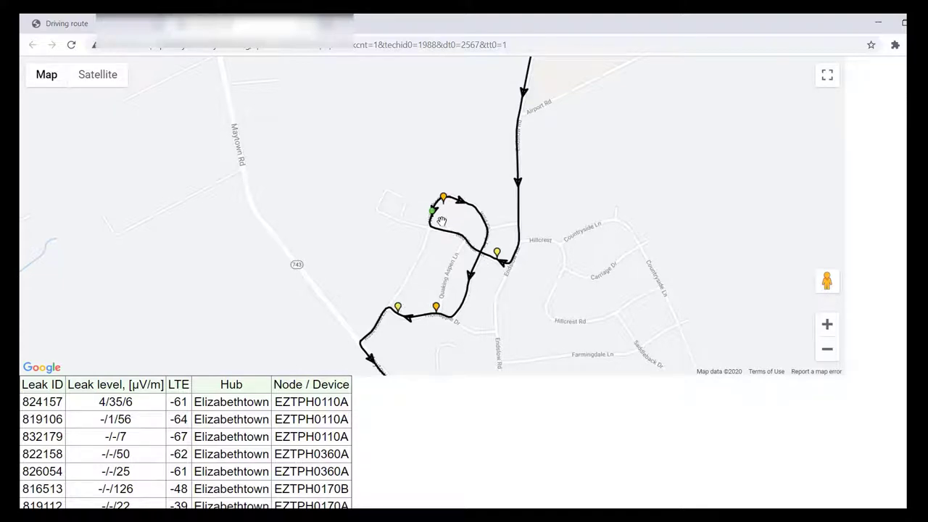
{"action": "mouse_move", "coordinate": [505, 257]}
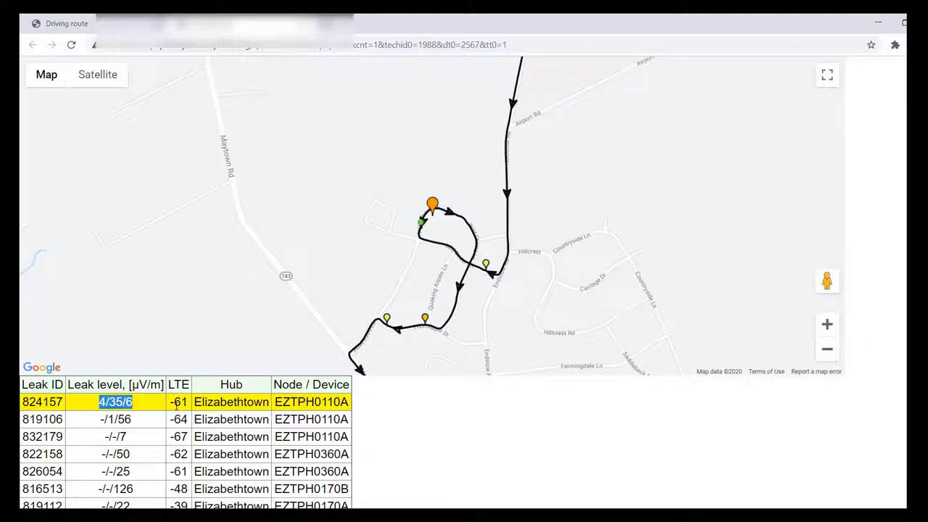
{"action": "mouse_move", "coordinate": [187, 420]}
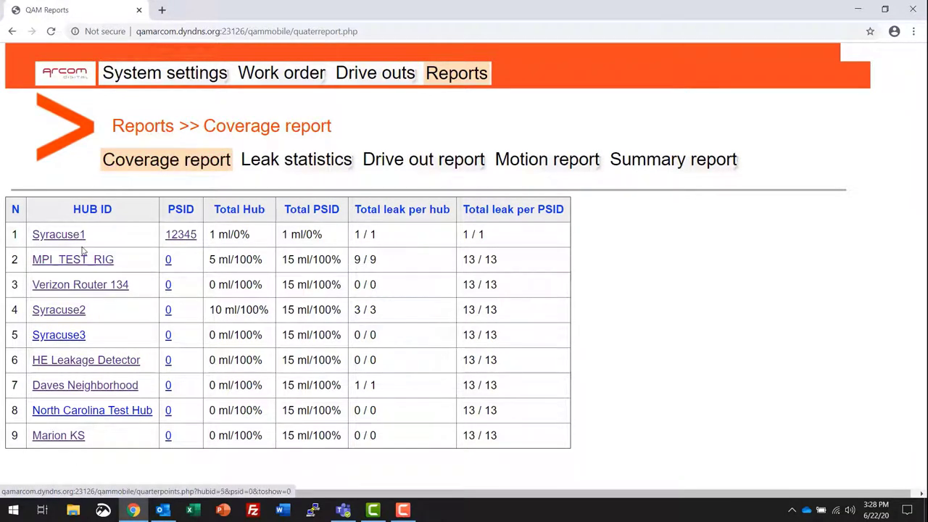
{"action": "mouse_move", "coordinate": [81, 340]}
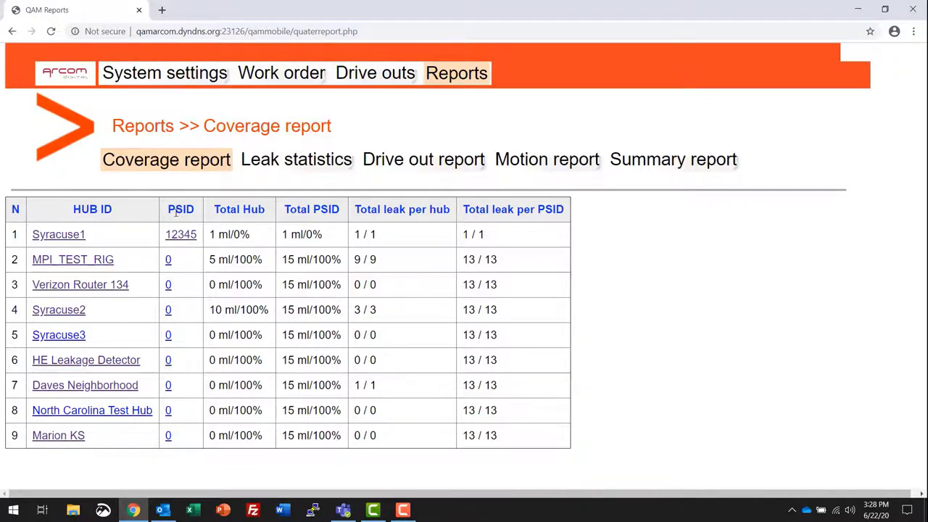
{"action": "mouse_move", "coordinate": [165, 310]}
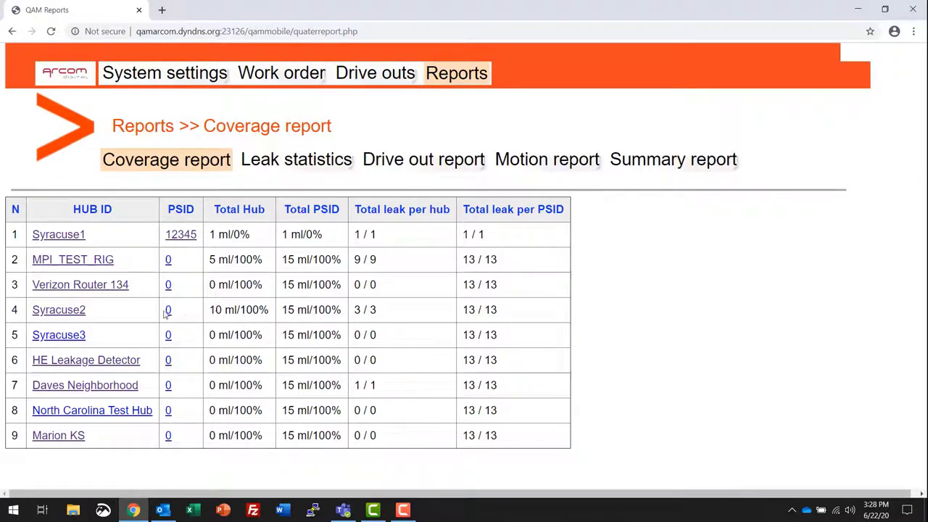
{"action": "mouse_move", "coordinate": [225, 310]}
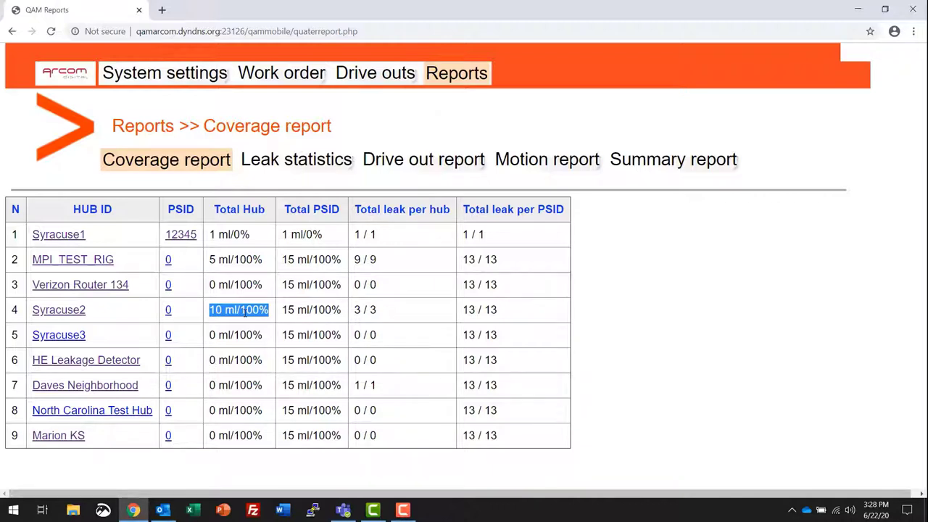
{"action": "mouse_move", "coordinate": [268, 304]}
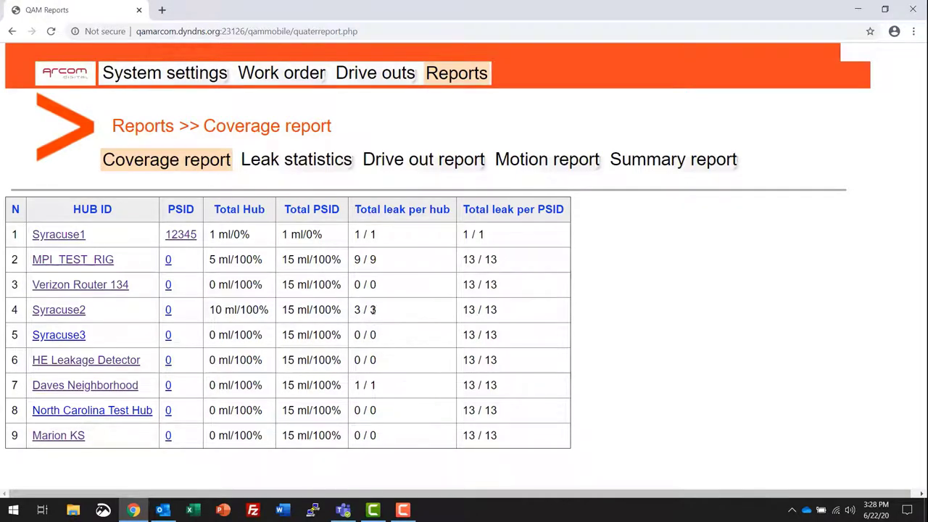
Highlight Syracuse2's total leak count in the per-hub coverage report
{"action": "double_click", "coordinate": [372, 310]}
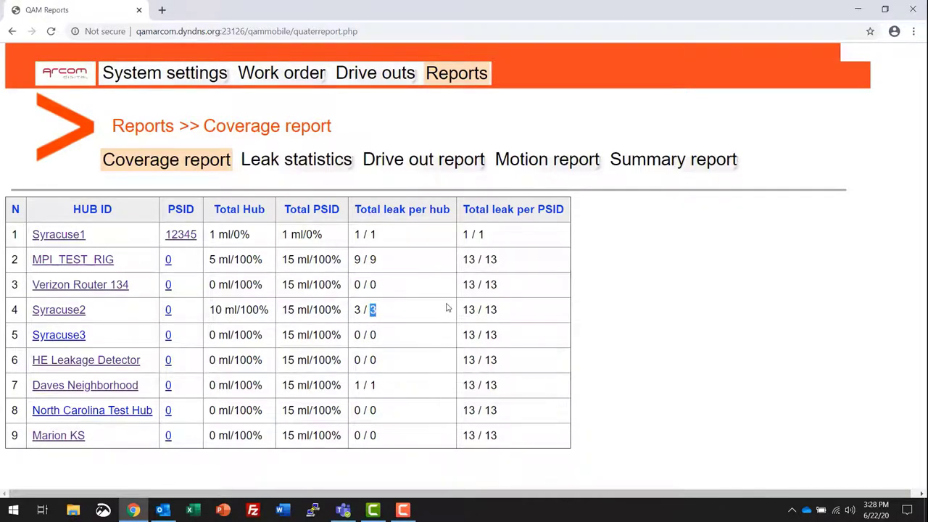
{"action": "mouse_move", "coordinate": [394, 315]}
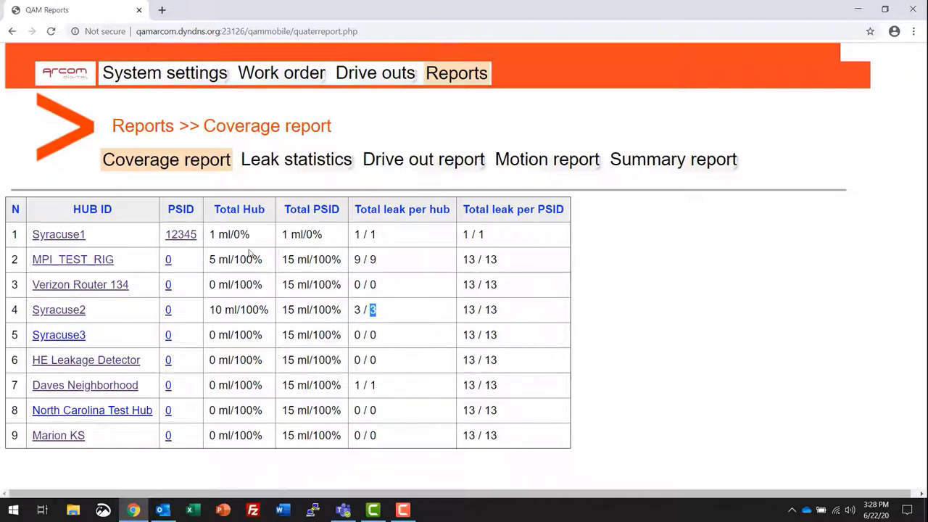
{"action": "mouse_move", "coordinate": [180, 239]}
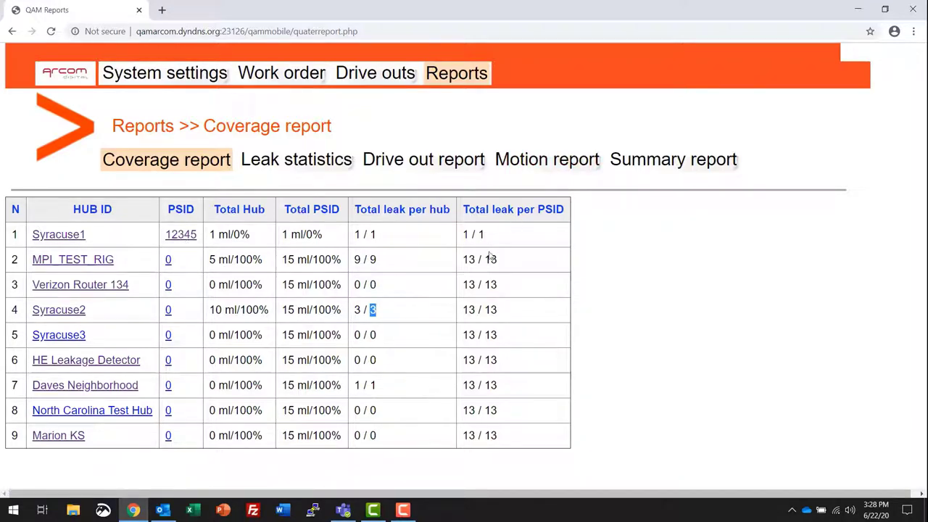
{"action": "mouse_move", "coordinate": [487, 270]}
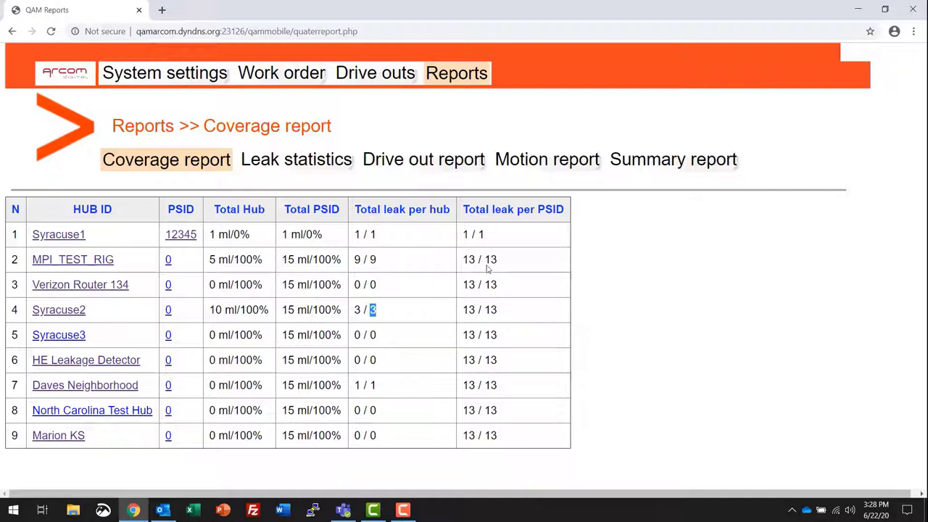
{"action": "mouse_move", "coordinate": [168, 225]}
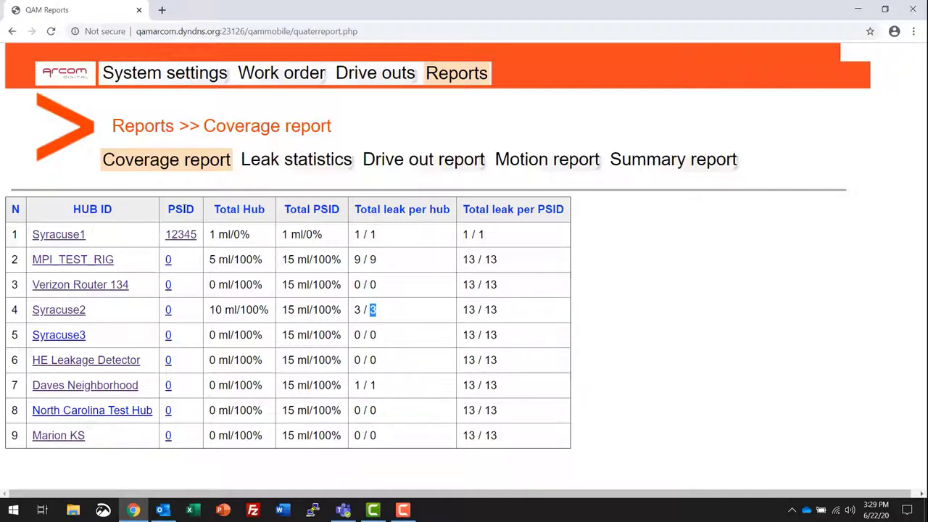
{"action": "mouse_move", "coordinate": [304, 166]}
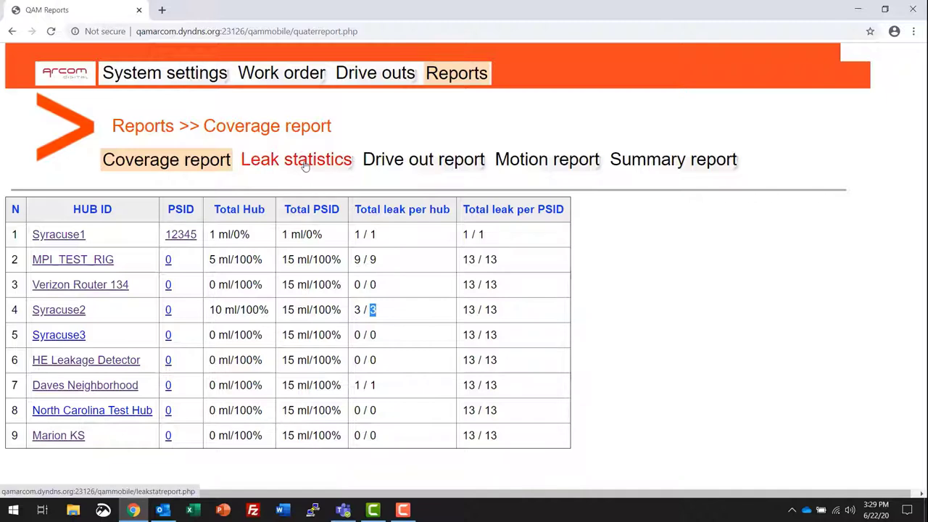
Run the Leak statistics report for 06/01/2020–06/30/2020 and scroll through the per-hub results
{"action": "left_click", "coordinate": [296, 158]}
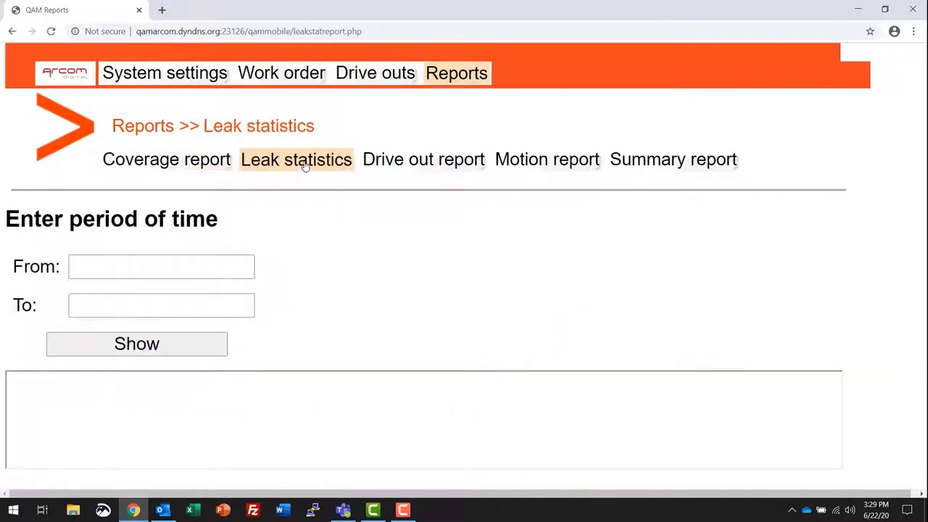
{"action": "left_click", "coordinate": [160, 266]}
{"action": "type", "text": "06/01/2020"}
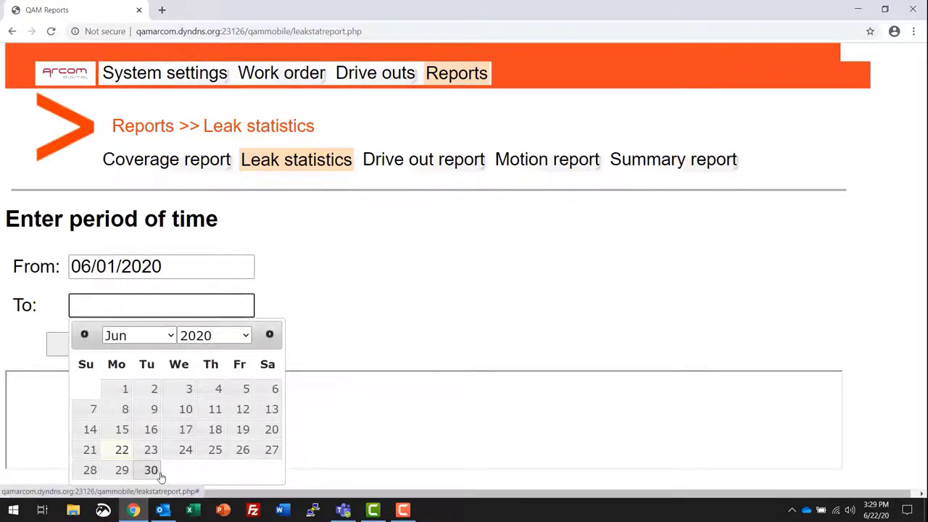
{"action": "left_click", "coordinate": [150, 470]}
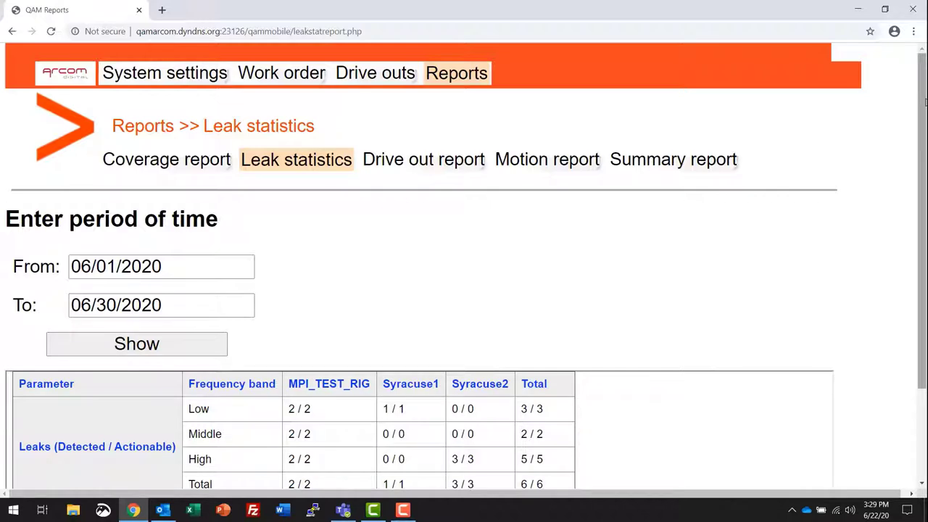
{"action": "scroll", "scroll_direction": "down", "scroll_amount": 3}
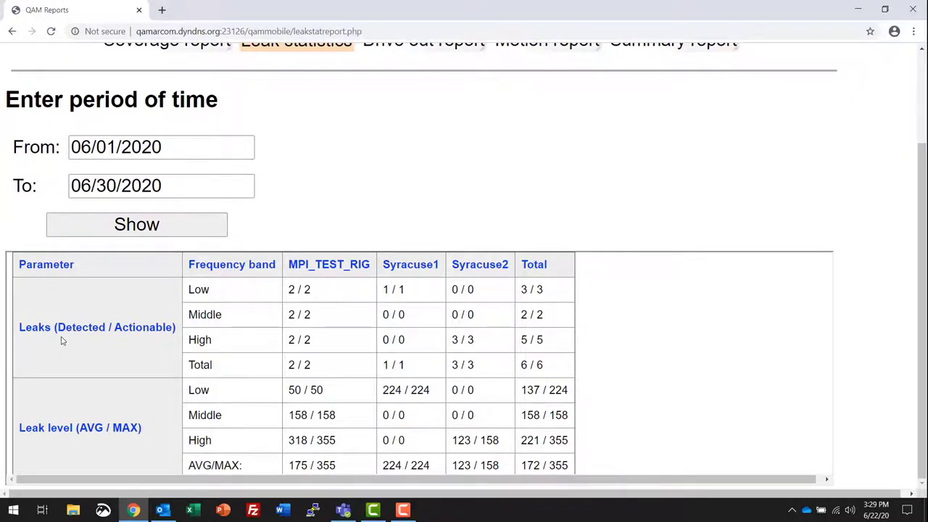
{"action": "mouse_move", "coordinate": [143, 340]}
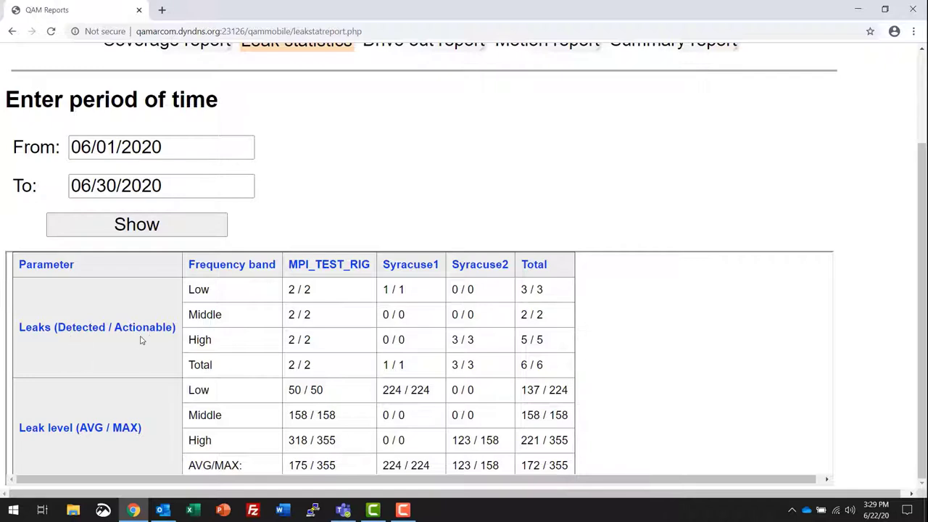
{"action": "mouse_move", "coordinate": [101, 316]}
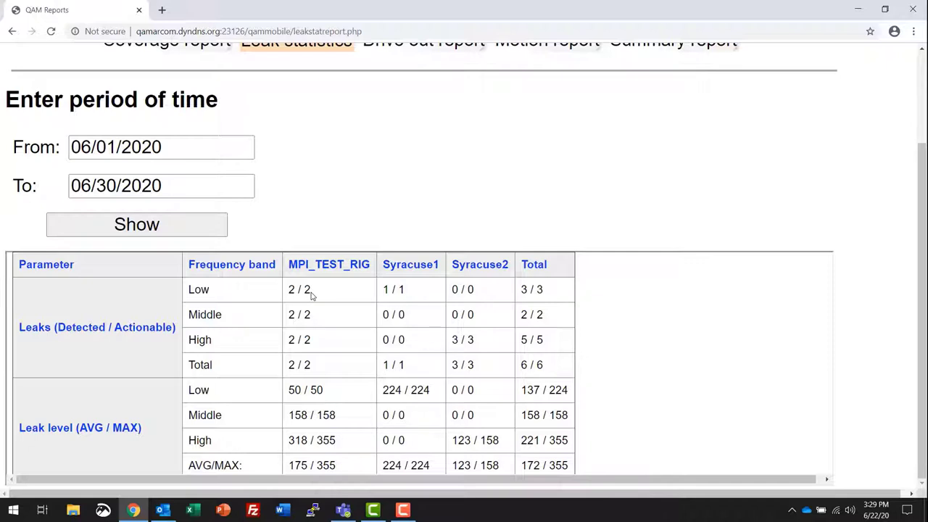
{"action": "mouse_move", "coordinate": [308, 315]}
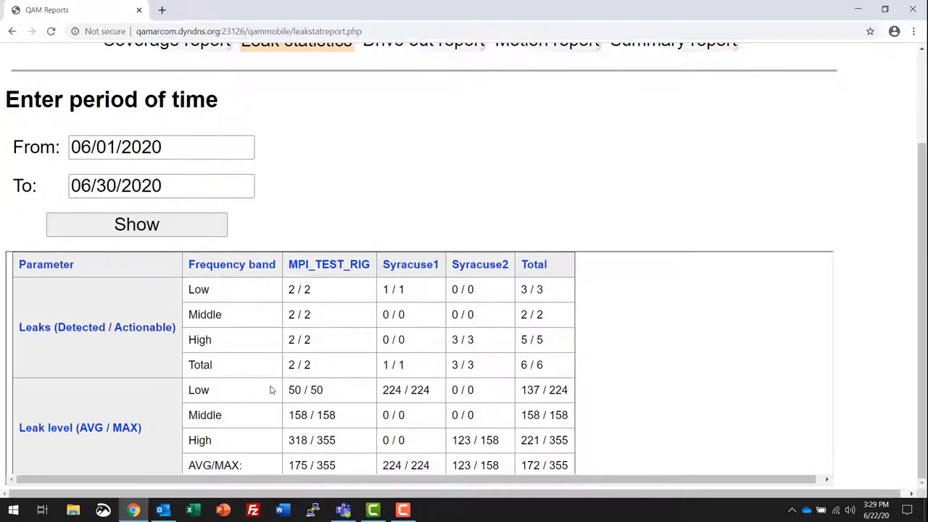
{"action": "mouse_move", "coordinate": [224, 400]}
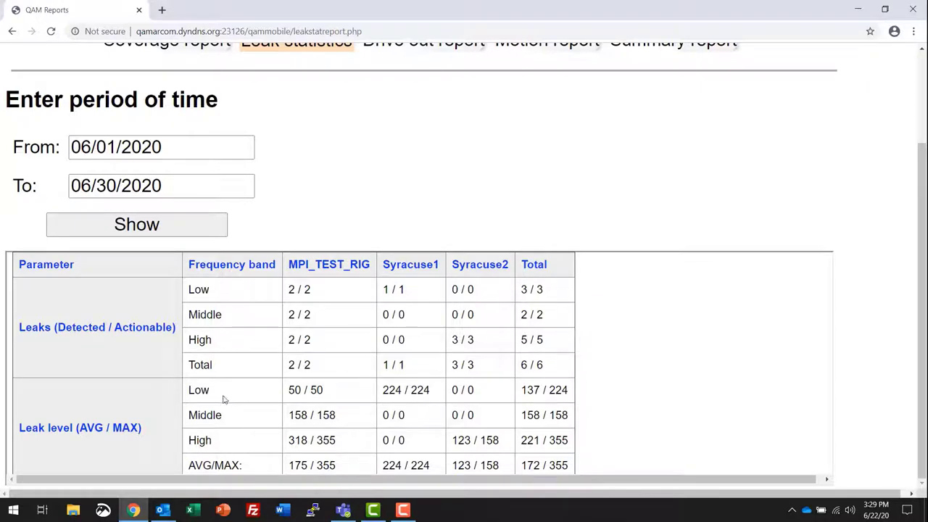
{"action": "mouse_move", "coordinate": [448, 412]}
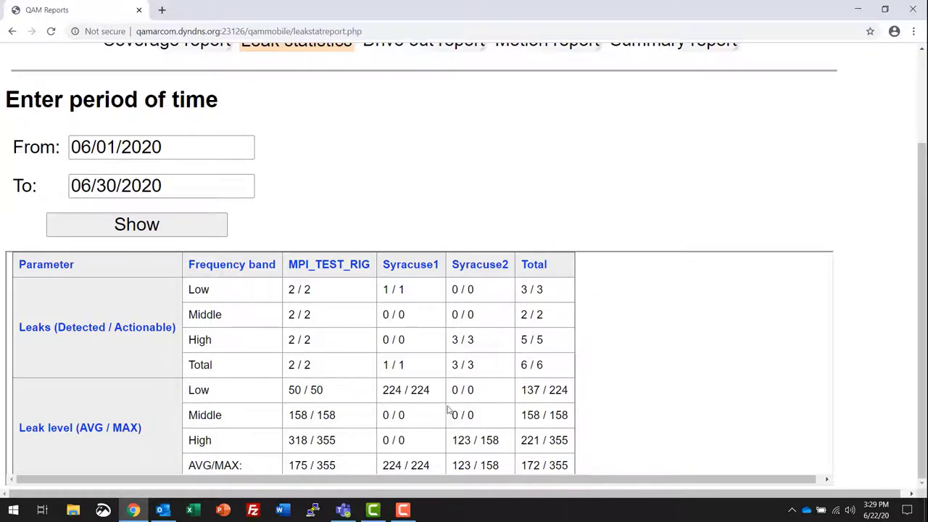
{"action": "mouse_move", "coordinate": [99, 467]}
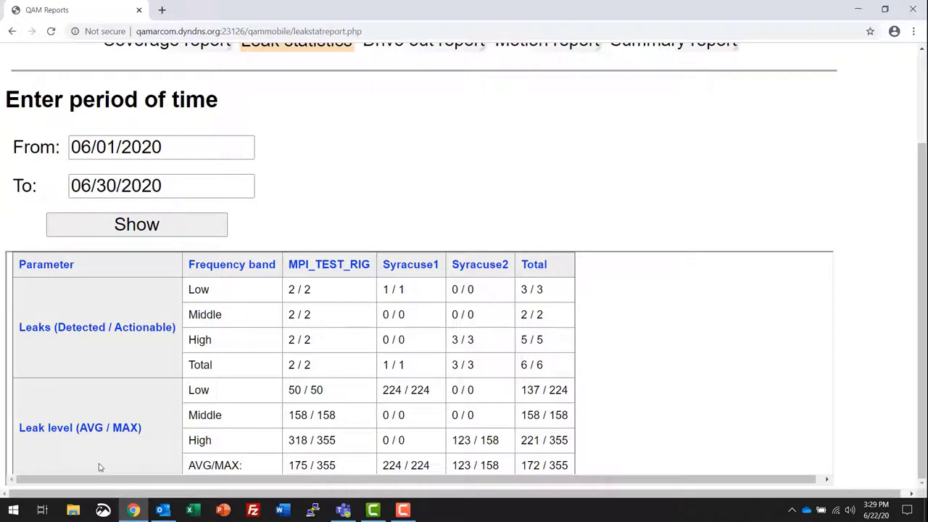
{"action": "mouse_move", "coordinate": [216, 432]}
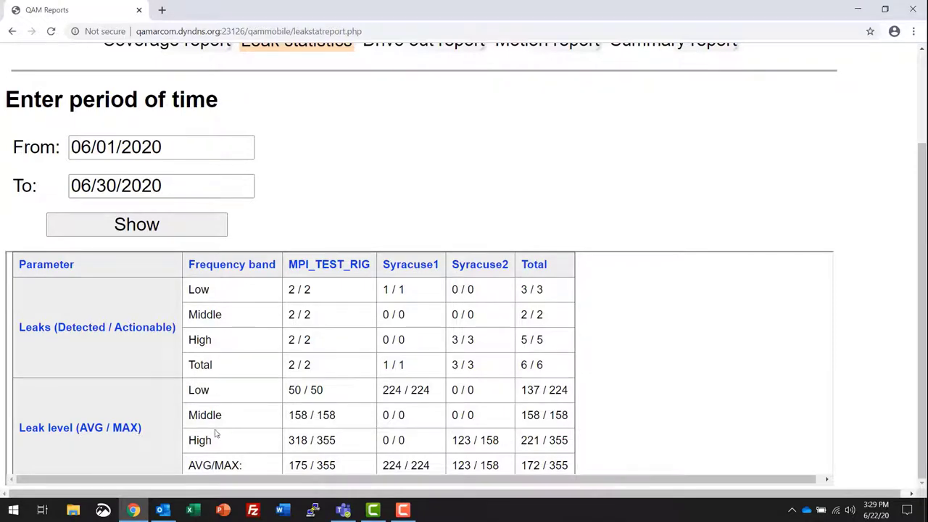
{"action": "scroll", "scroll_direction": "up", "scroll_amount": 3}
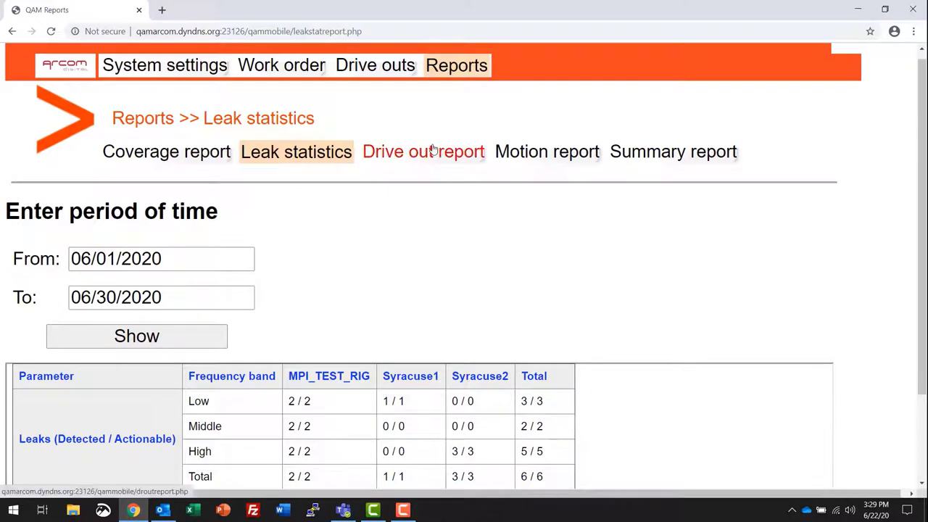
Open the Drive out report with period June 1 to June 30, 2020
{"action": "left_click", "coordinate": [423, 151]}
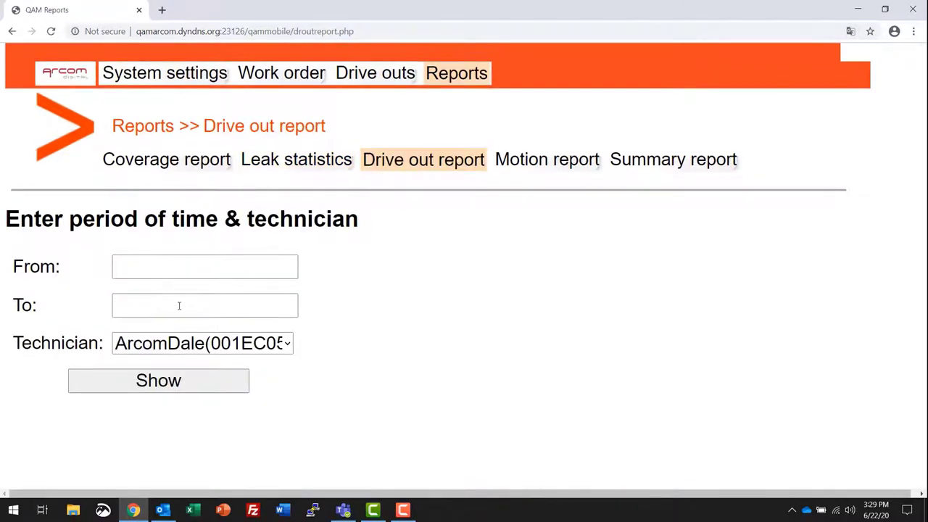
{"action": "left_click", "coordinate": [205, 266]}
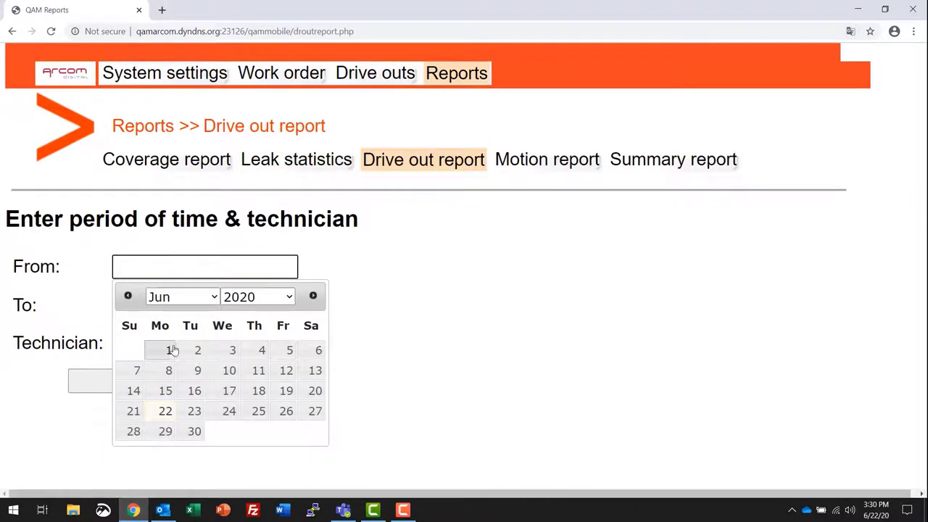
{"action": "left_click", "coordinate": [169, 350]}
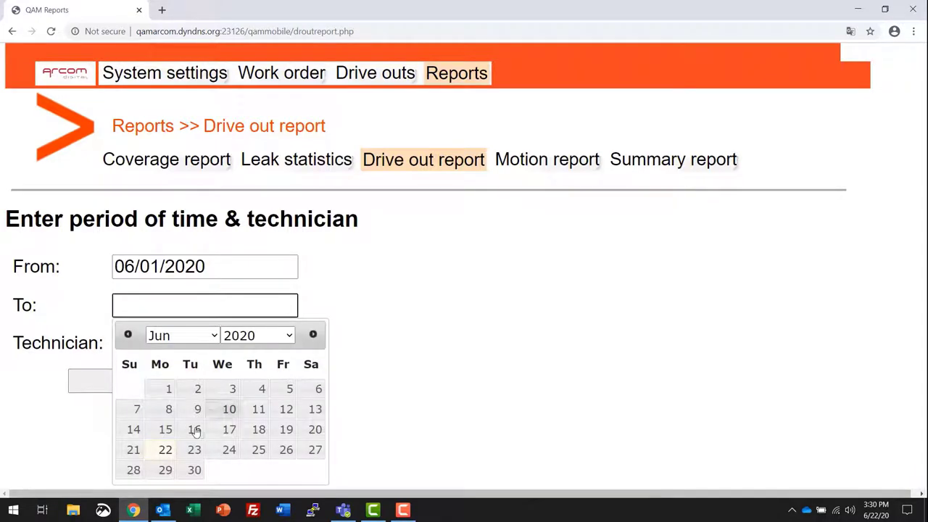
{"action": "left_click", "coordinate": [190, 470]}
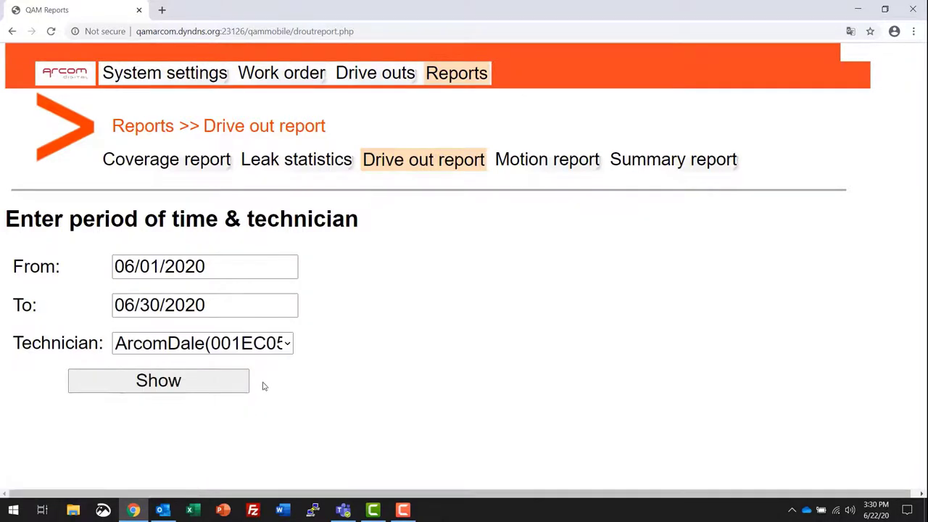
{"action": "mouse_move", "coordinate": [133, 355]}
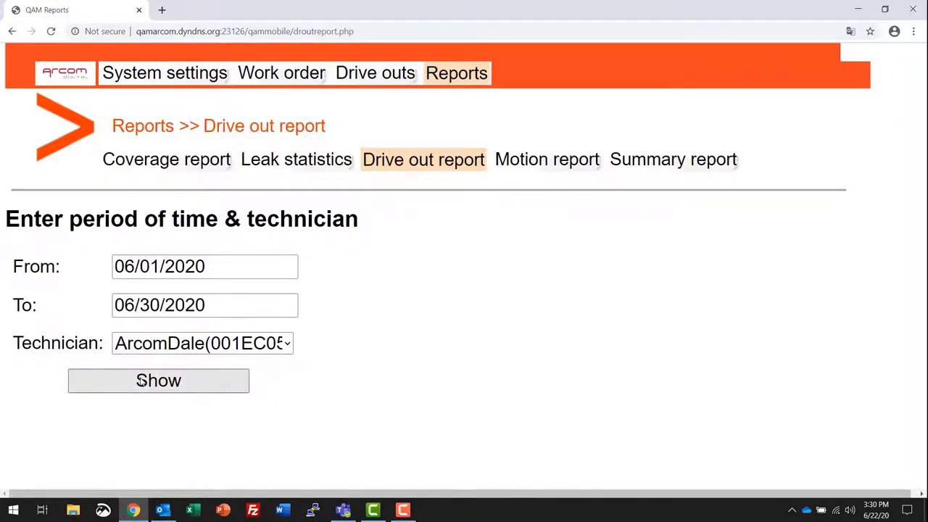
Generate the Driveout report table of daily miles, detected/repaired leaks and online time
{"action": "left_click", "coordinate": [158, 381]}
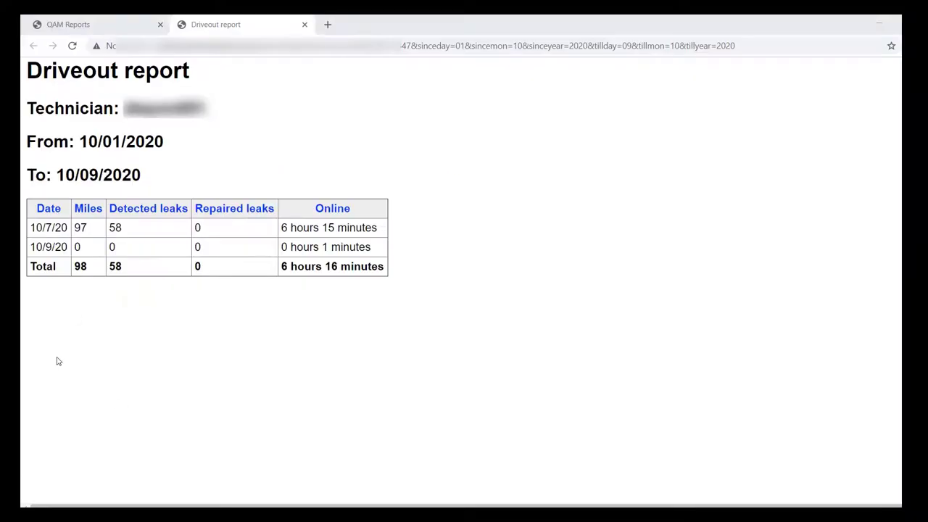
{"action": "mouse_move", "coordinate": [45, 247]}
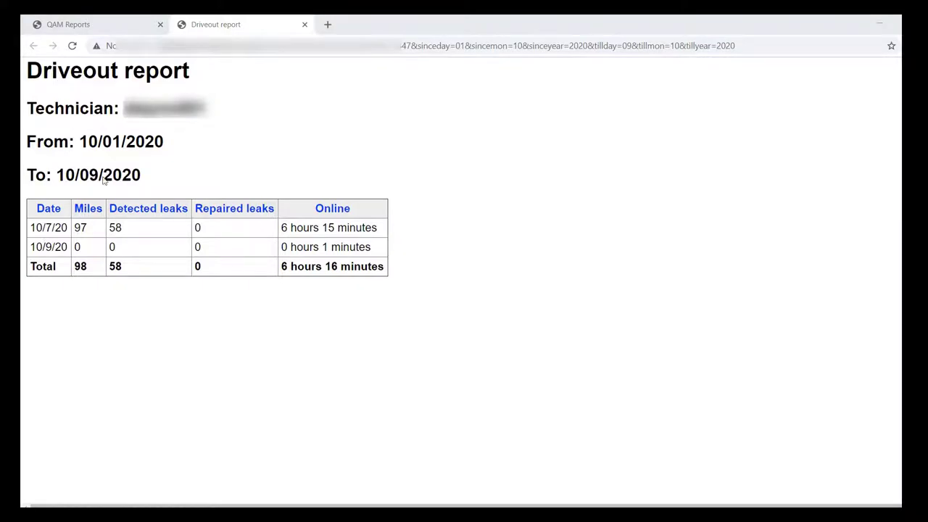
{"action": "mouse_move", "coordinate": [44, 240]}
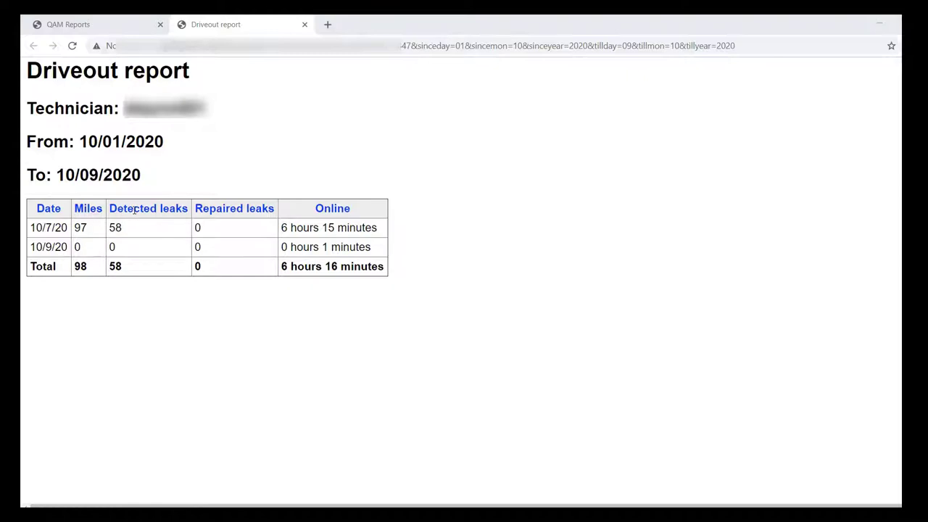
{"action": "mouse_move", "coordinate": [136, 228]}
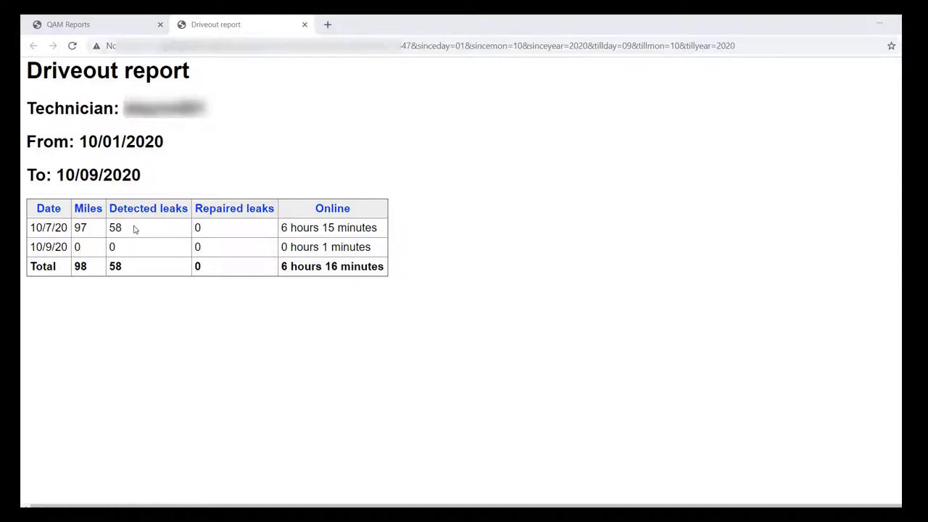
{"action": "mouse_move", "coordinate": [236, 220]}
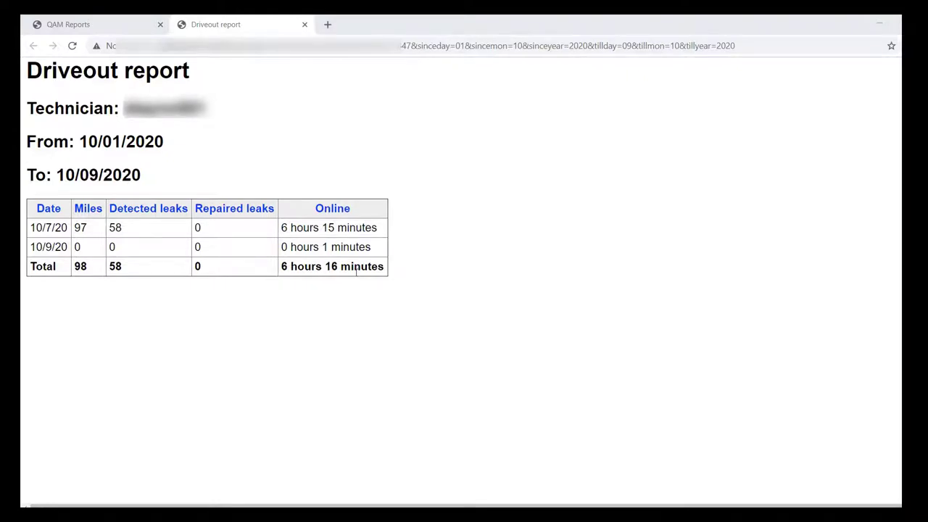
{"action": "mouse_move", "coordinate": [165, 264]}
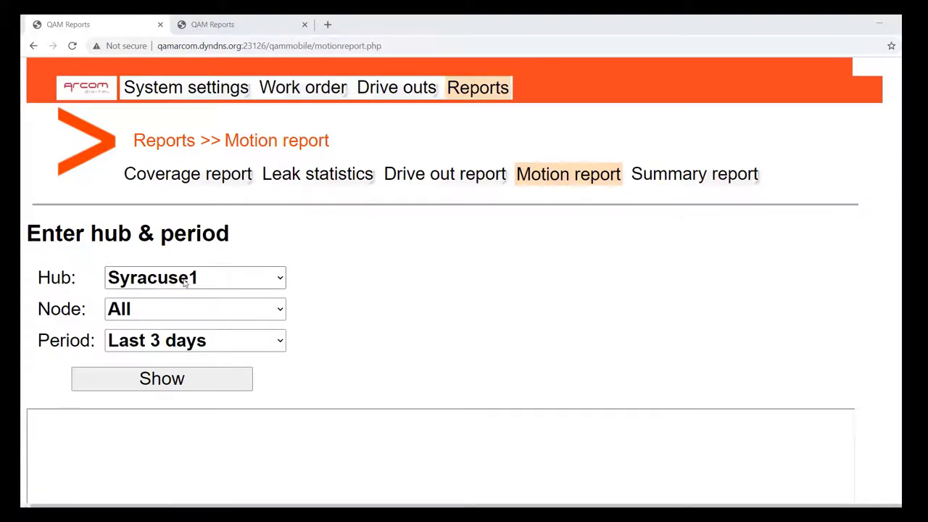
Set the motion report to hub Syracuse1 and period Last 3 days
{"action": "left_click", "coordinate": [195, 278]}
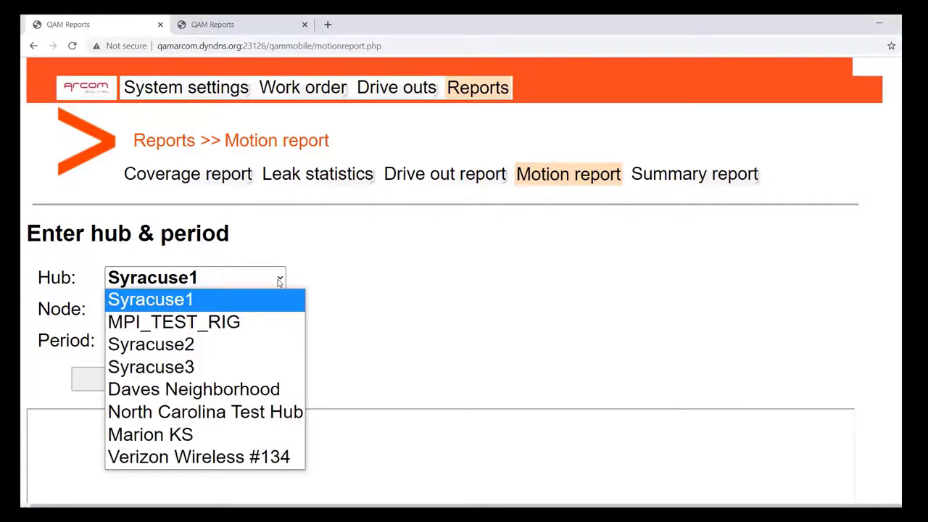
{"action": "left_click", "coordinate": [150, 299]}
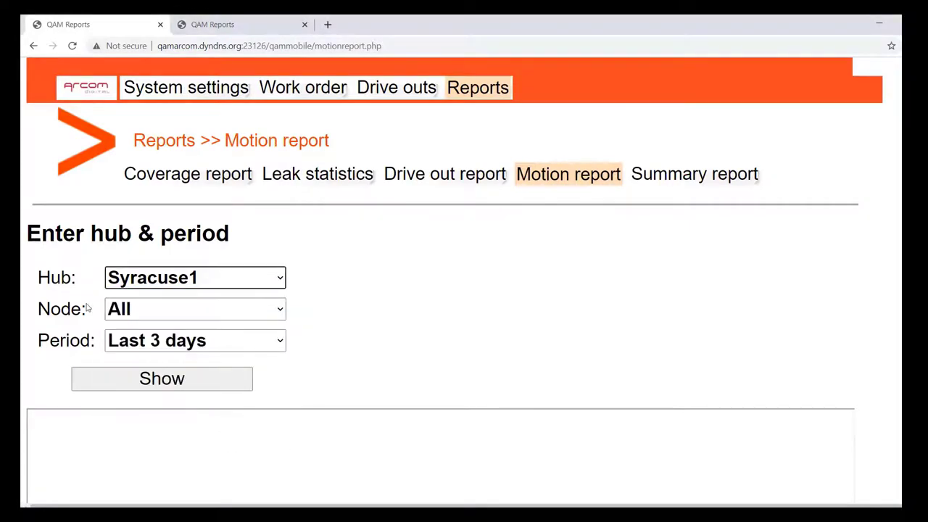
{"action": "mouse_move", "coordinate": [182, 319]}
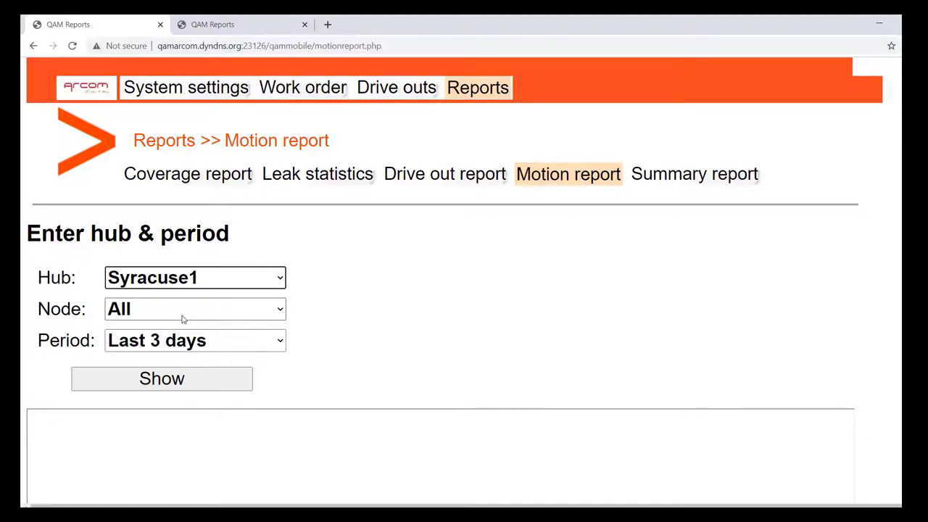
{"action": "mouse_move", "coordinate": [179, 286]}
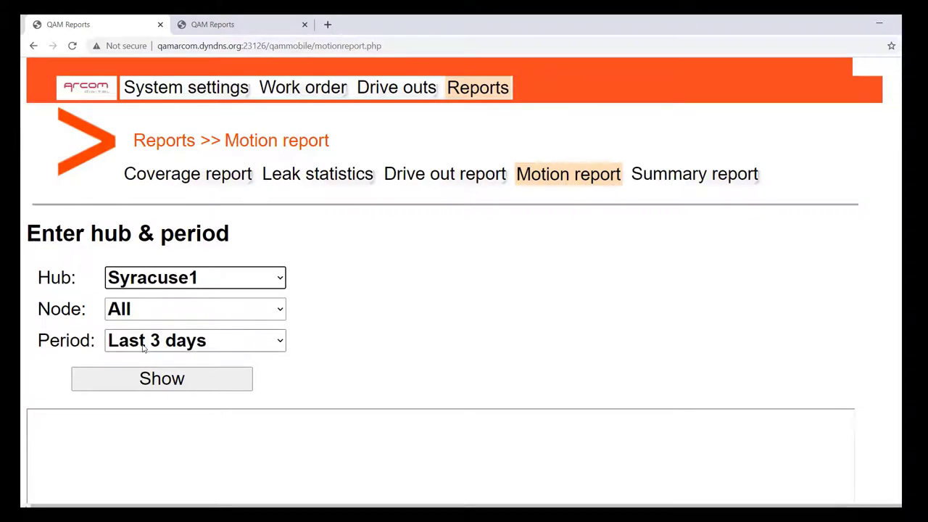
{"action": "mouse_move", "coordinate": [162, 379]}
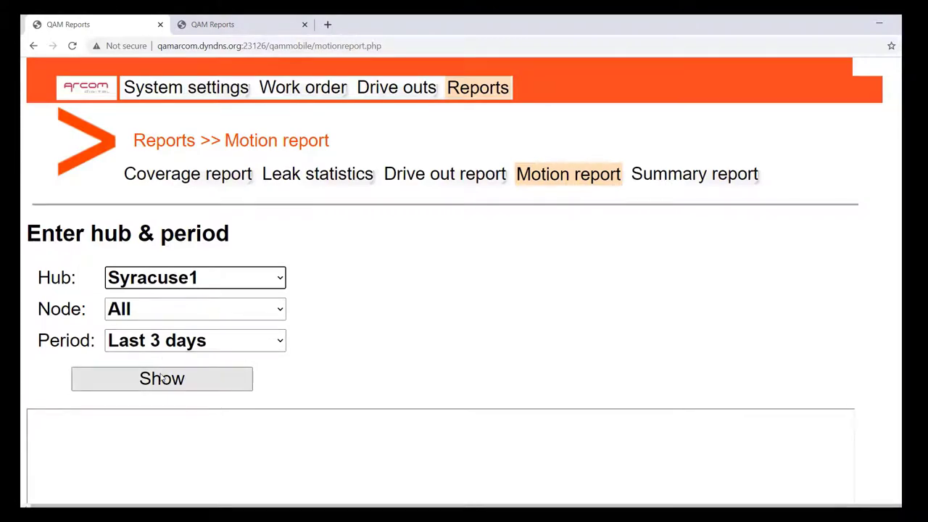
{"action": "left_click", "coordinate": [195, 340]}
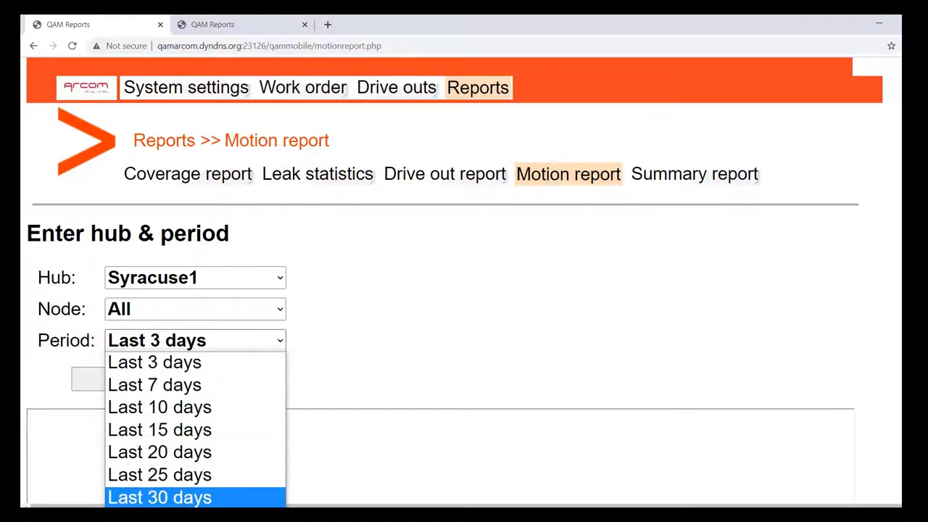
{"action": "left_click", "coordinate": [154, 363]}
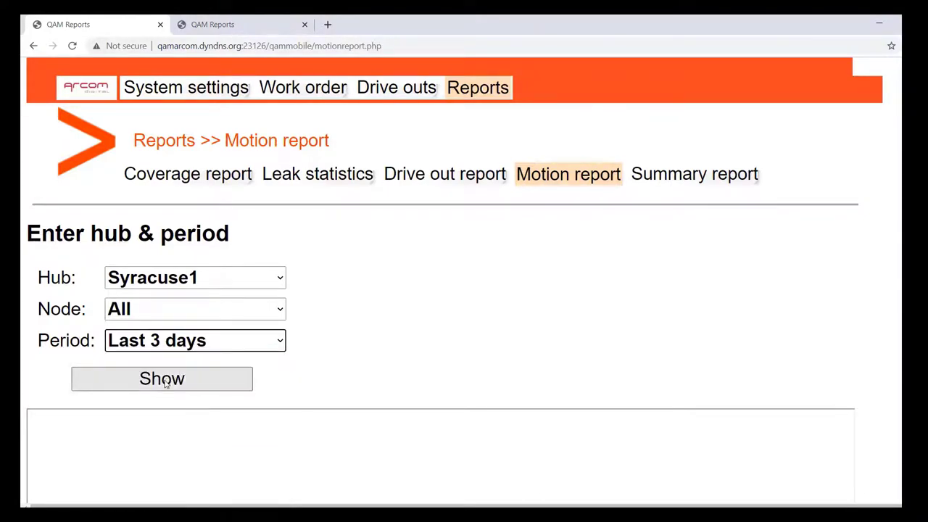
Show the motion report map and zoom in three levels near UPMC Memorial
{"action": "left_click", "coordinate": [162, 379]}
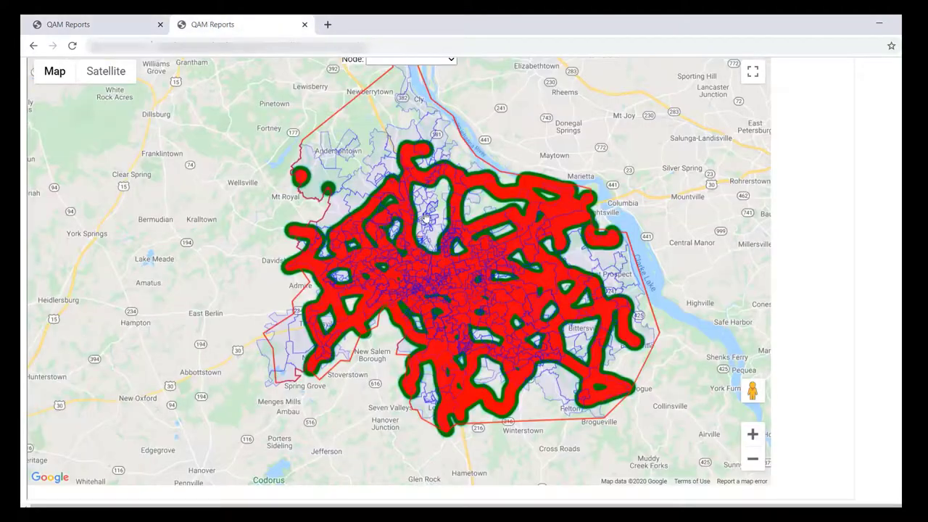
{"action": "mouse_move", "coordinate": [657, 382]}
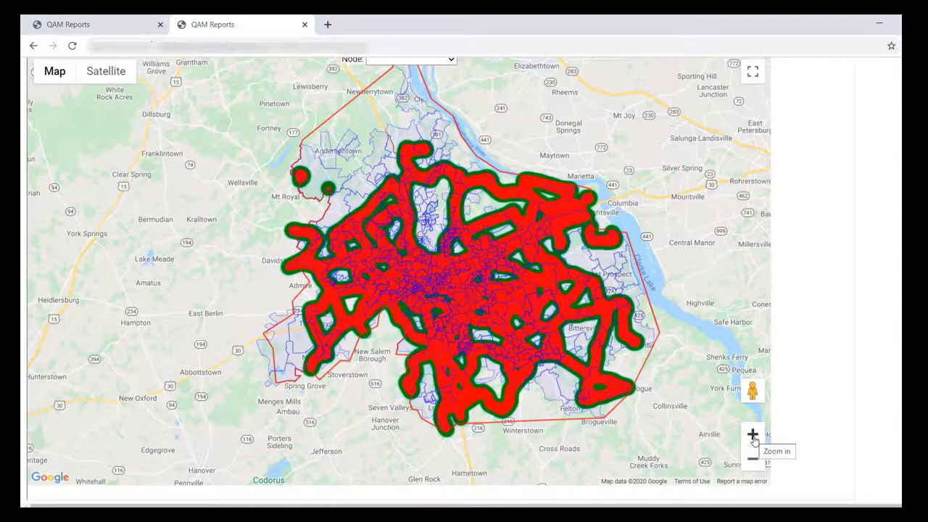
{"action": "left_click", "coordinate": [752, 435]}
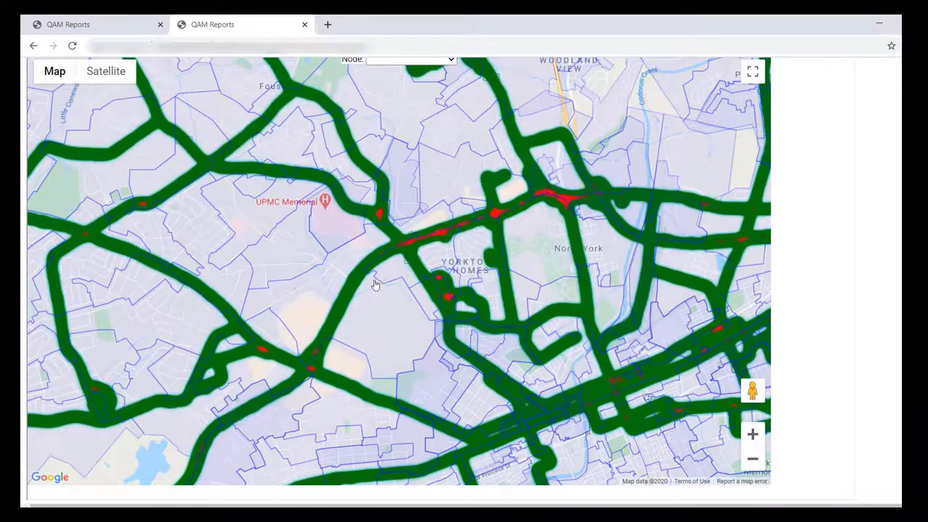
{"action": "left_click", "coordinate": [751, 434]}
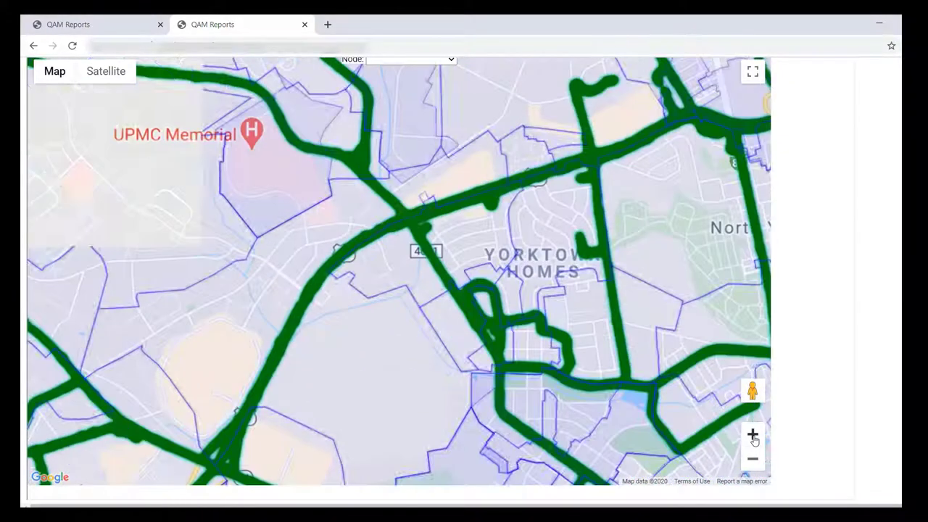
{"action": "left_click", "coordinate": [751, 435]}
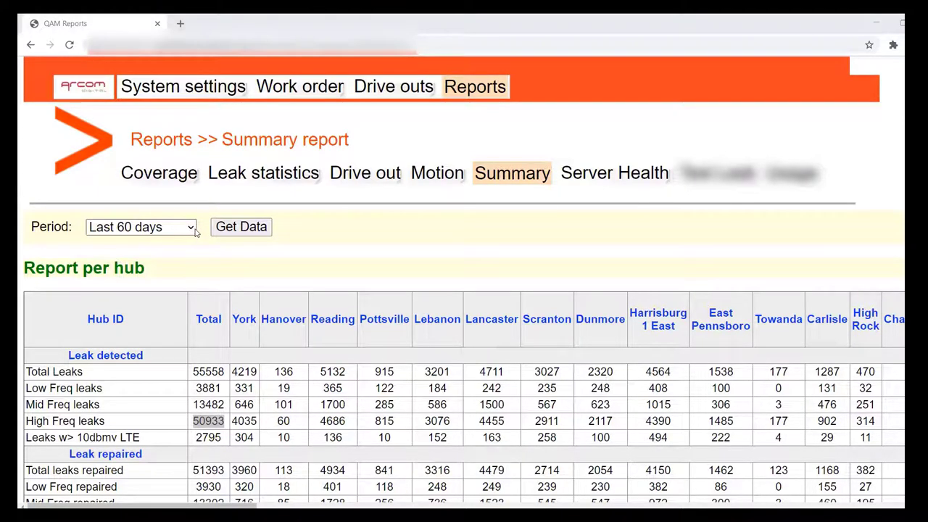
{"action": "left_click", "coordinate": [141, 226]}
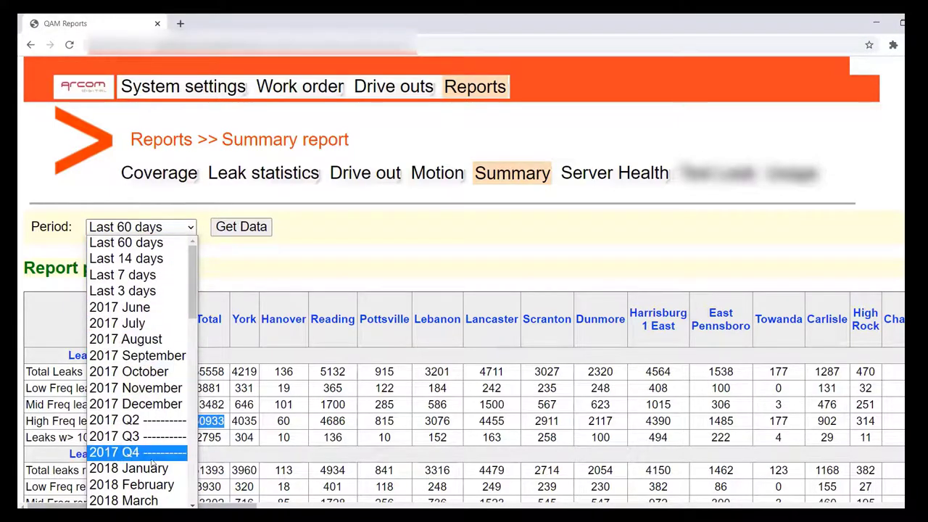
{"action": "mouse_move", "coordinate": [127, 258]}
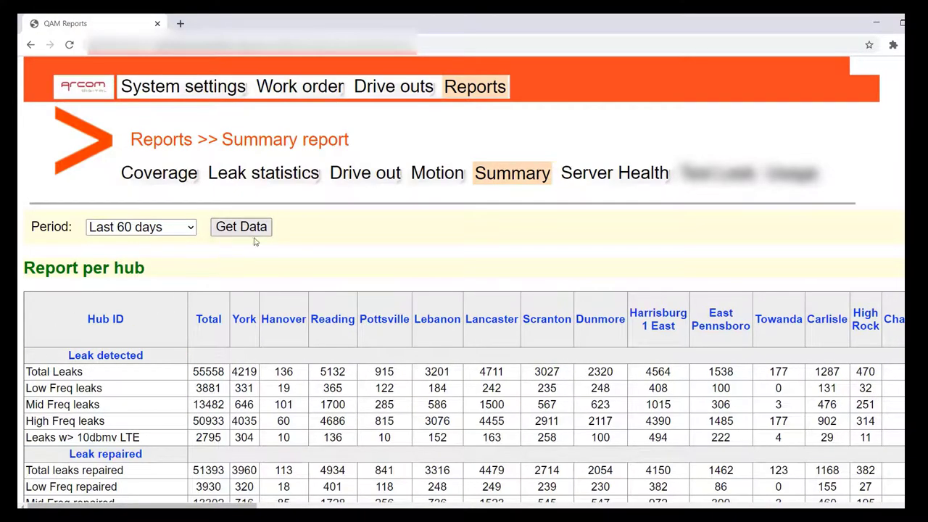
{"action": "scroll", "scroll_direction": "down", "scroll_amount": 3}
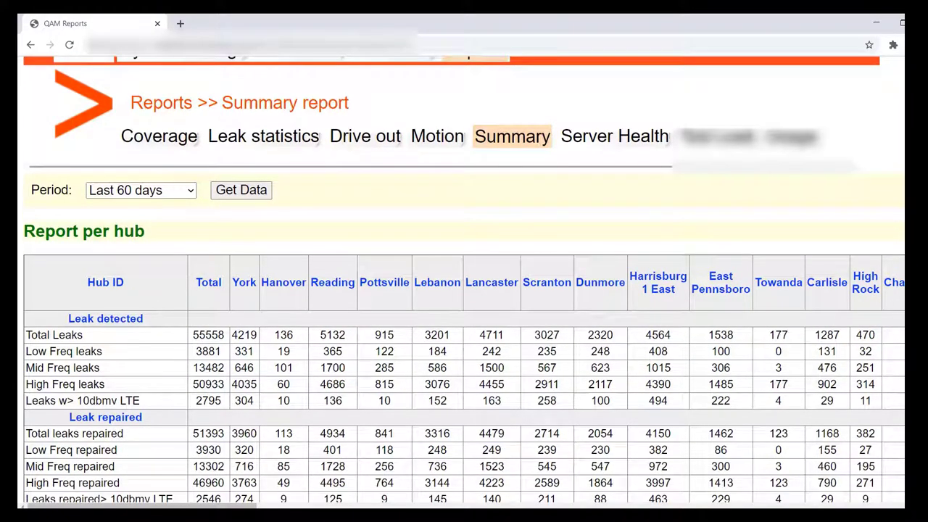
{"action": "scroll", "scroll_direction": "down", "scroll_amount": 3}
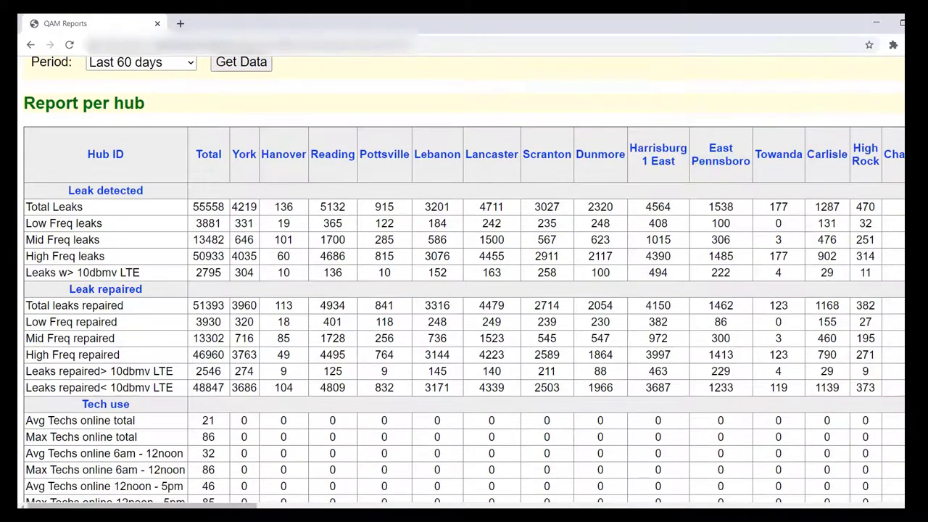
{"action": "scroll", "scroll_direction": "down", "scroll_amount": 3}
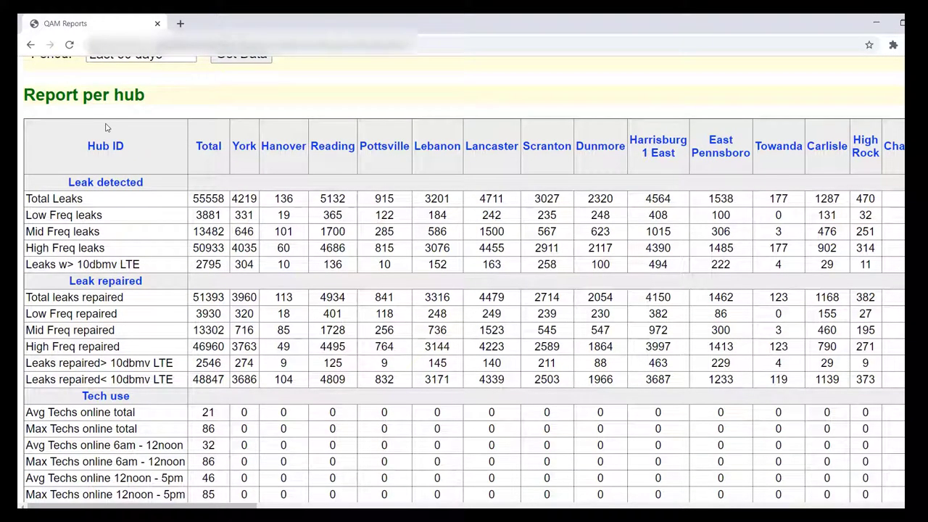
{"action": "mouse_move", "coordinate": [170, 158]}
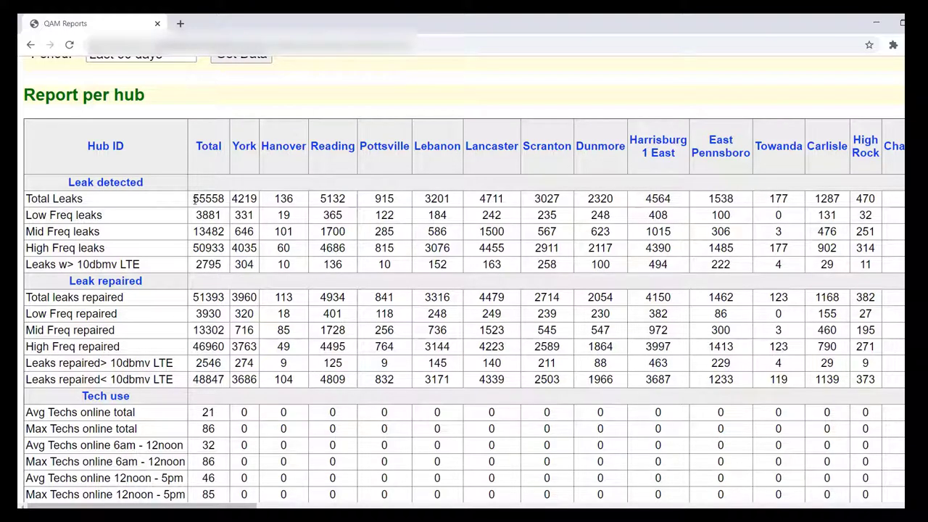
{"action": "double_click", "coordinate": [208, 198]}
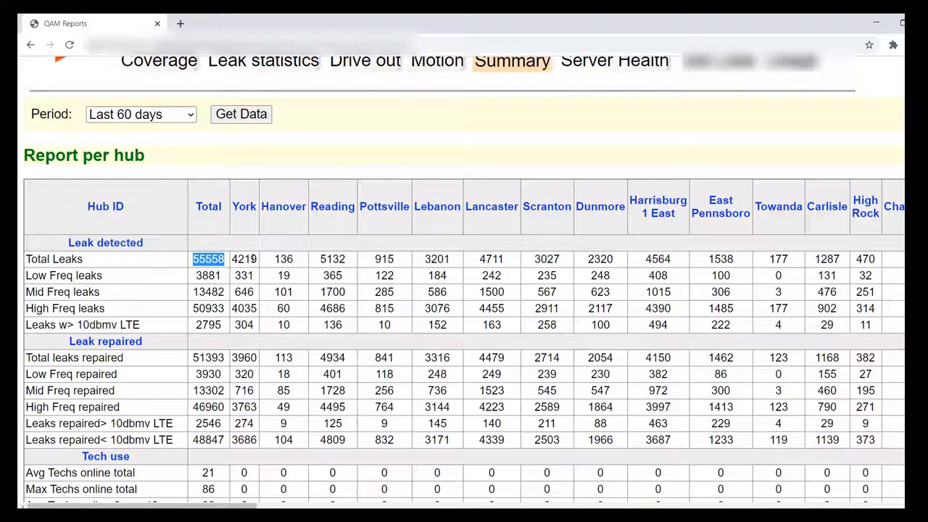
{"action": "mouse_move", "coordinate": [147, 283]}
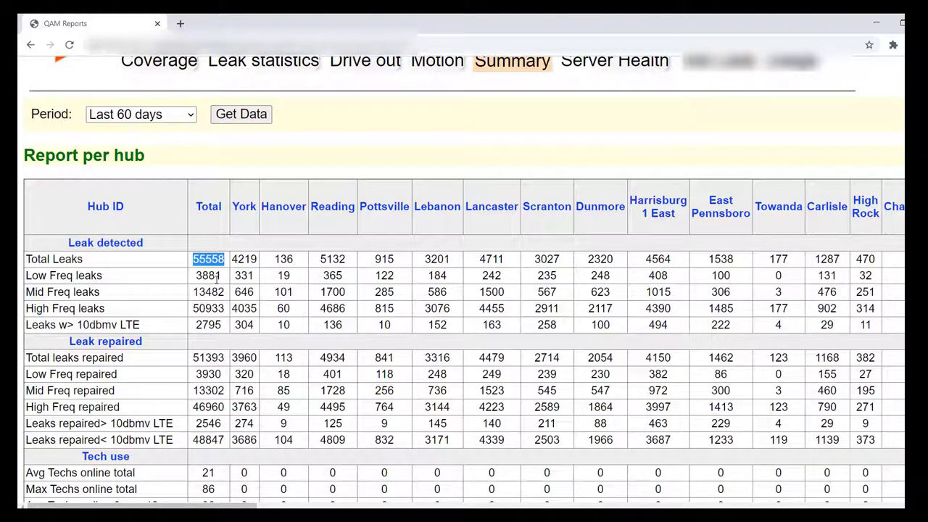
{"action": "mouse_move", "coordinate": [193, 291]}
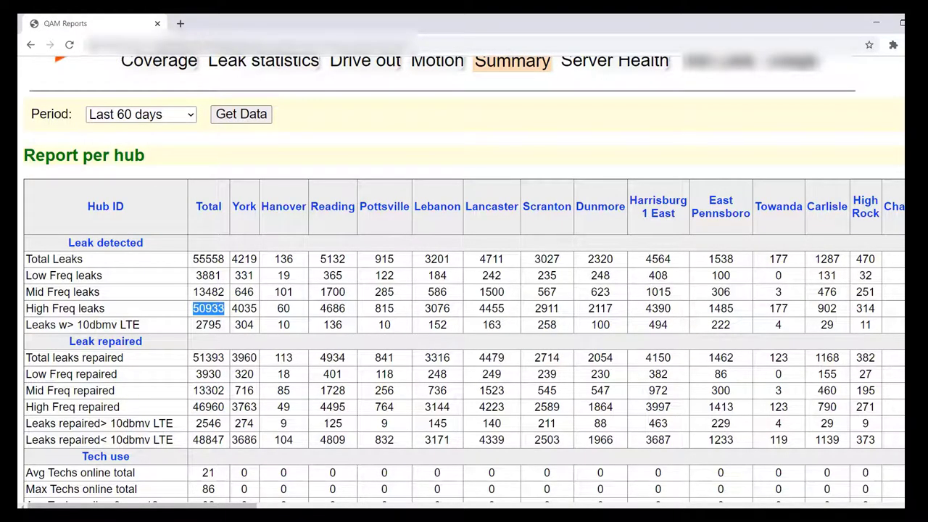
{"action": "scroll", "scroll_direction": "down", "scroll_amount": 3}
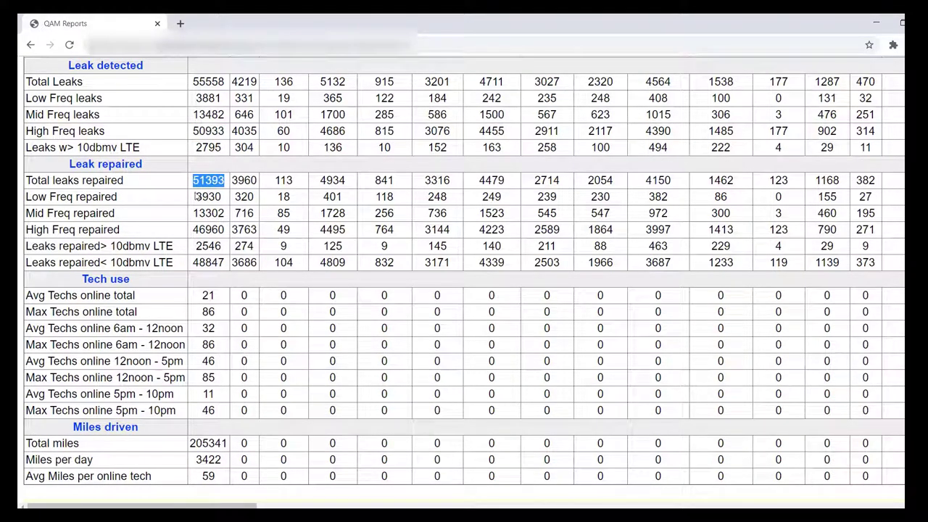
{"action": "mouse_move", "coordinate": [163, 198]}
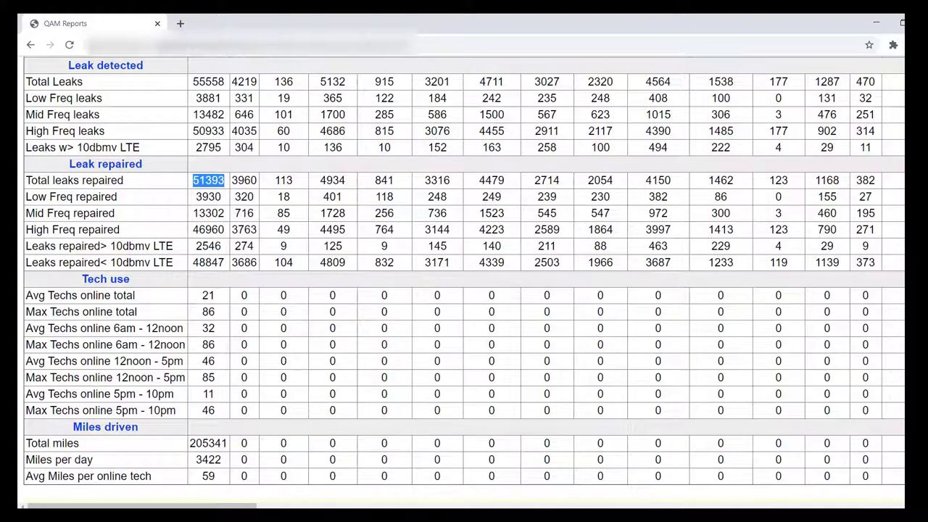
{"action": "scroll", "scroll_direction": "down", "scroll_amount": 3}
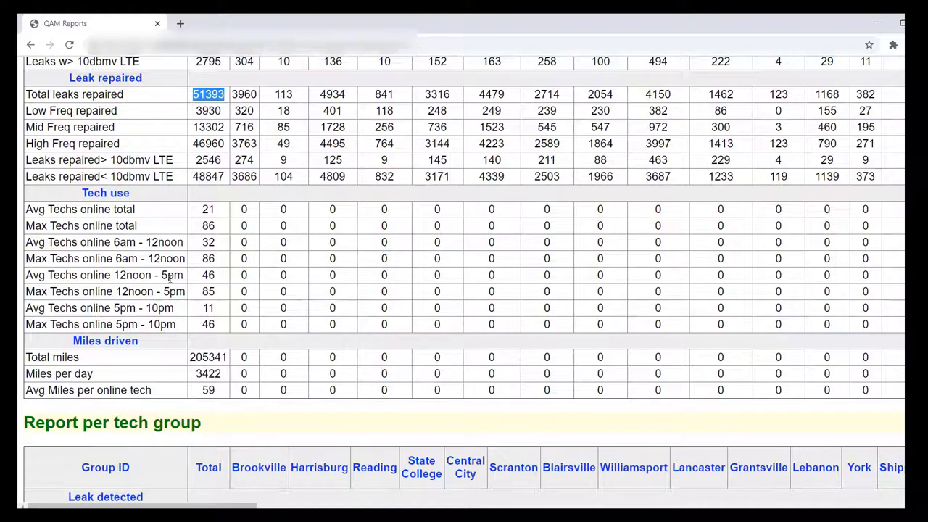
{"action": "mouse_move", "coordinate": [228, 226]}
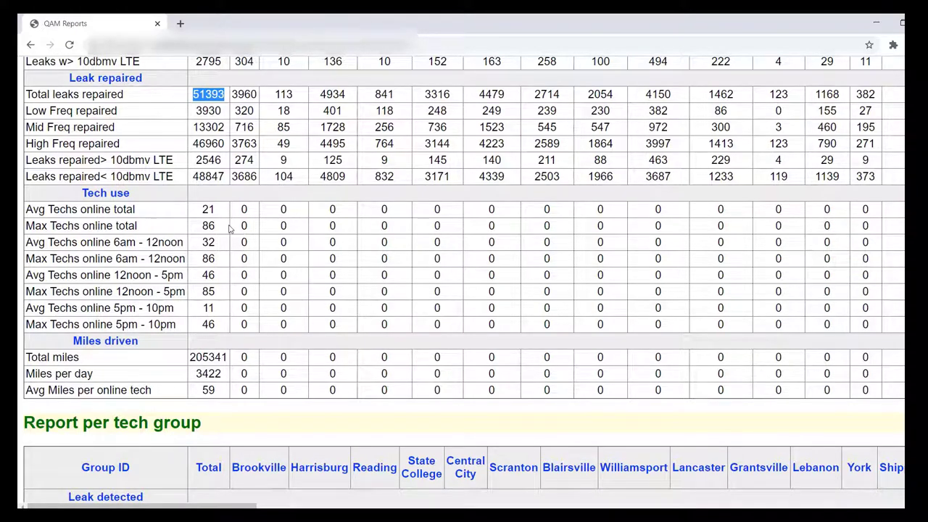
{"action": "mouse_move", "coordinate": [220, 218]}
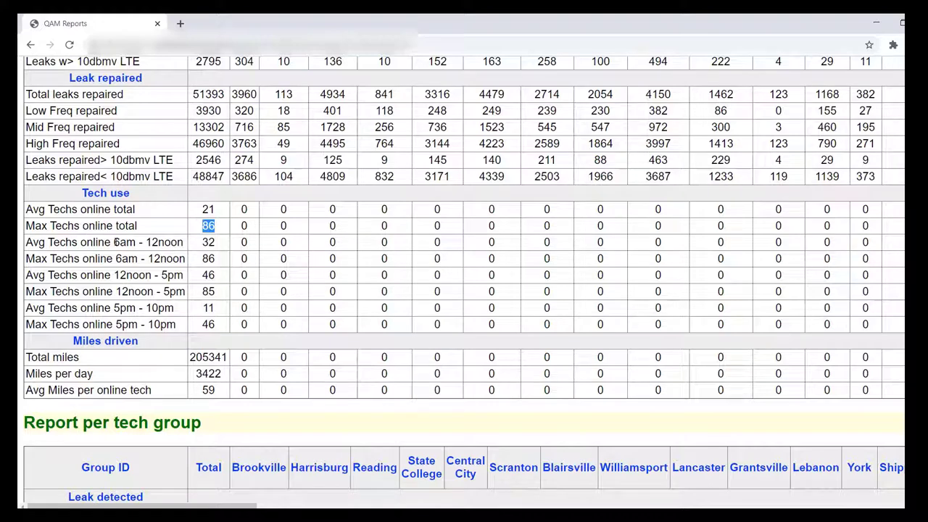
{"action": "double_click", "coordinate": [149, 242]}
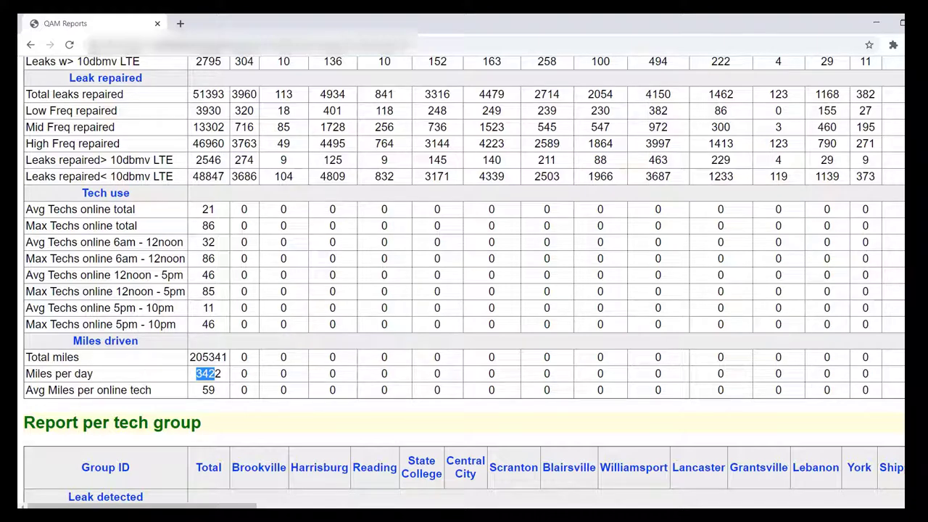
{"action": "scroll", "scroll_direction": "down", "scroll_amount": 3}
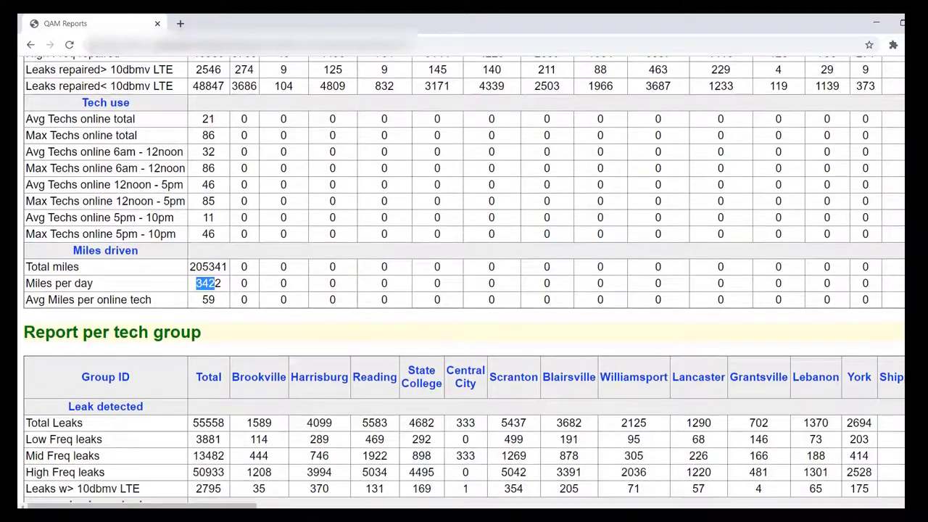
{"action": "scroll", "scroll_direction": "down", "scroll_amount": 3}
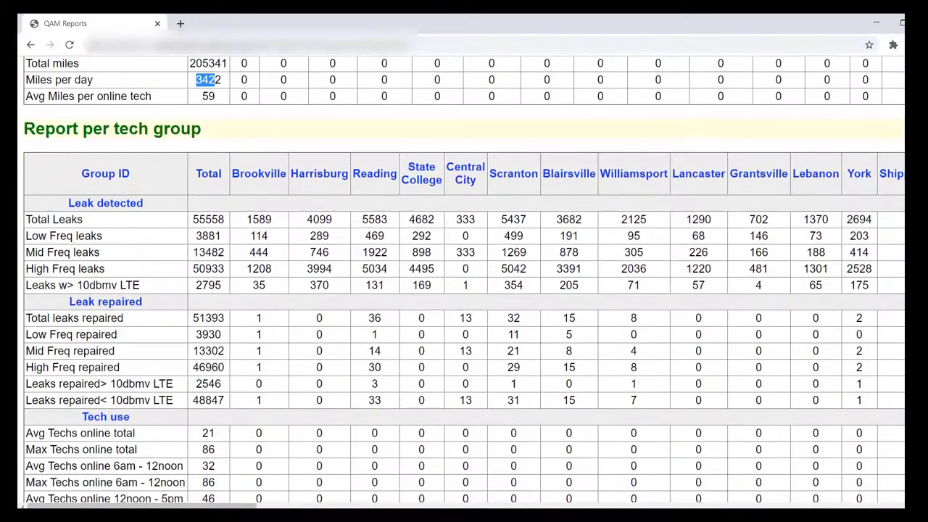
{"action": "scroll", "scroll_direction": "down", "scroll_amount": 3}
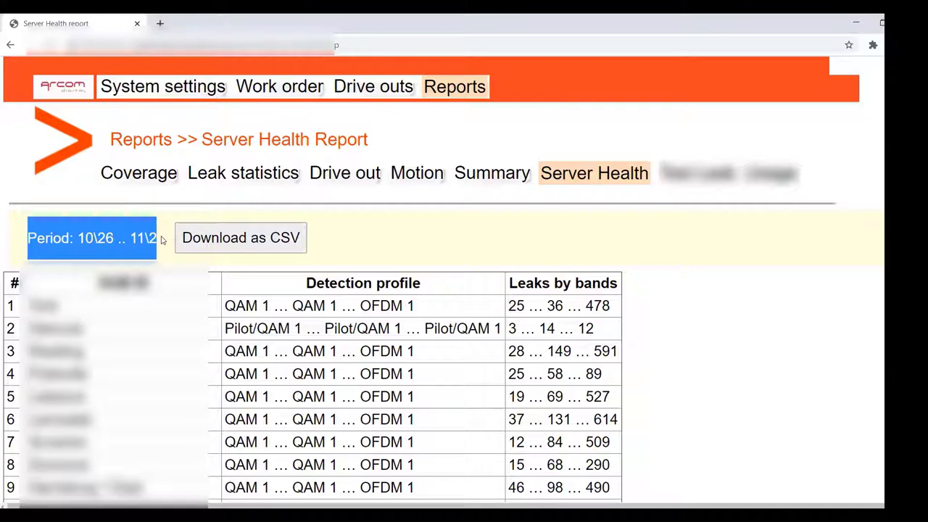
Point out the Server Health report's period and scroll down through the hub list
{"action": "left_click", "coordinate": [240, 238]}
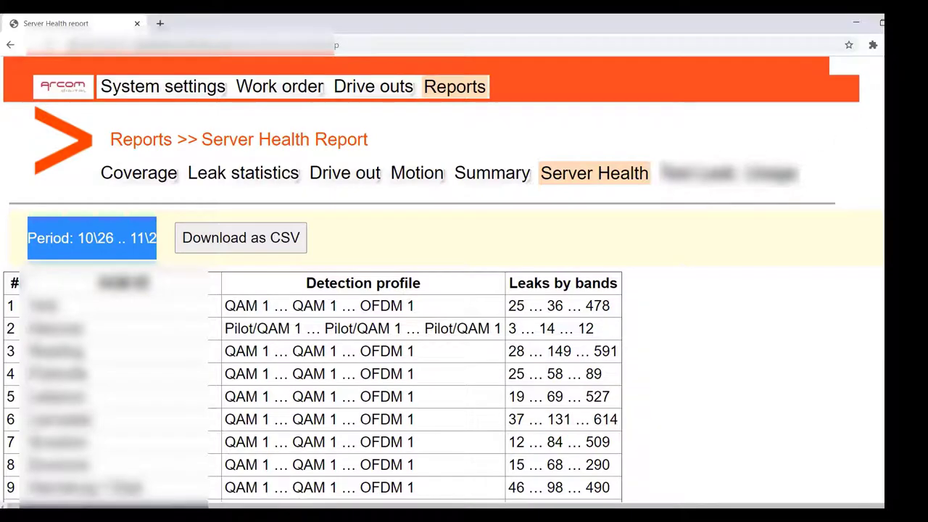
{"action": "scroll", "scroll_direction": "down", "scroll_amount": 3}
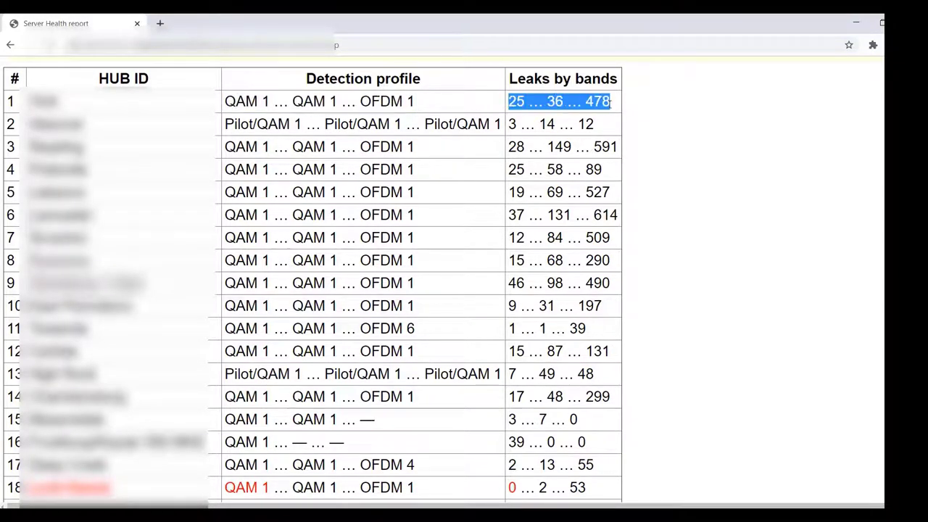
{"action": "mouse_move", "coordinate": [638, 110]}
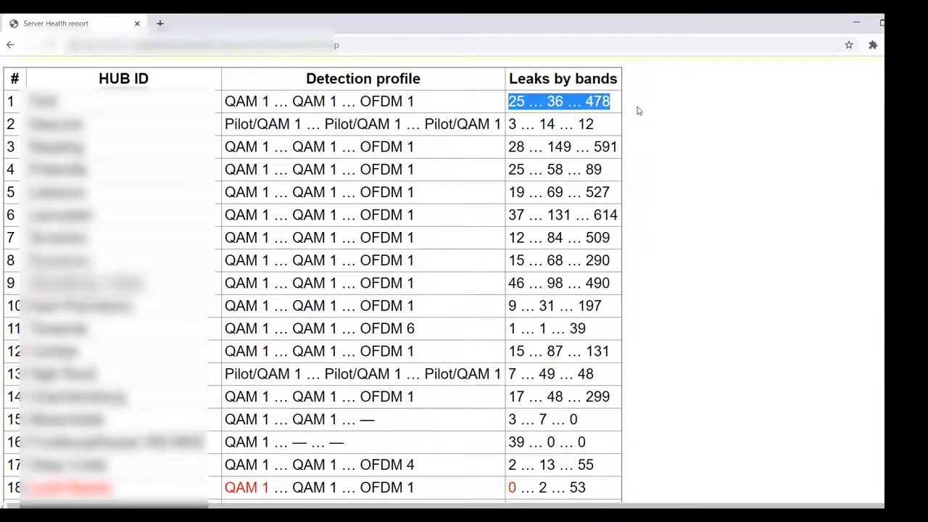
Review the hub list down to the red OFDM 2 profile, then export the 10/26–11/02 report as CSV
{"action": "scroll", "scroll_direction": "down", "scroll_amount": 3}
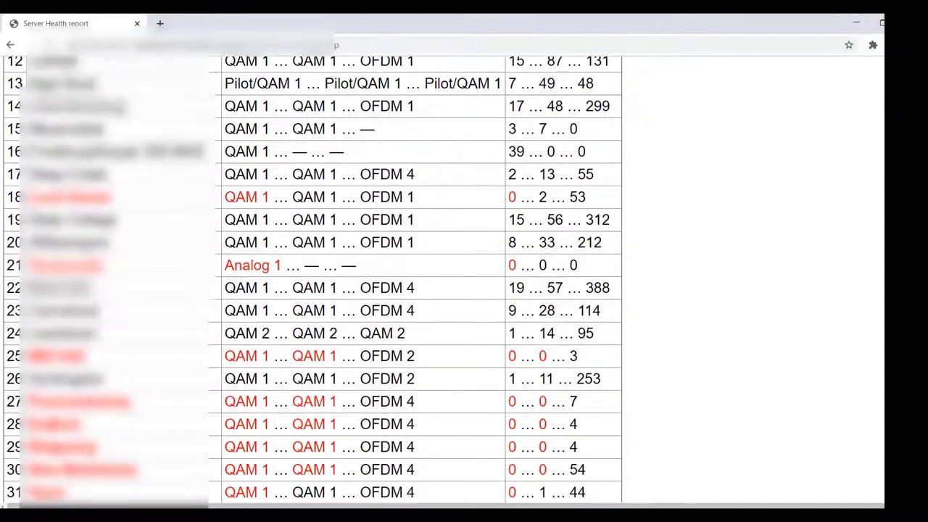
{"action": "scroll", "scroll_direction": "down", "scroll_amount": 3}
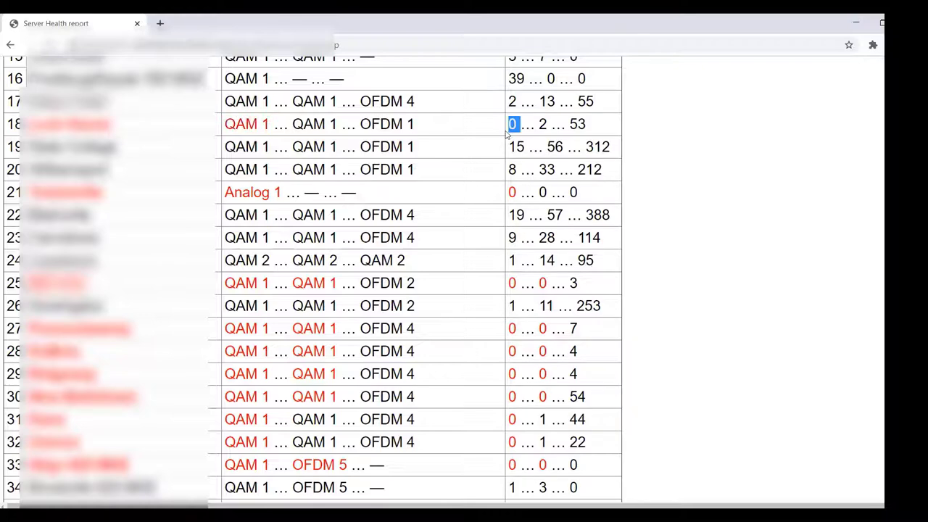
{"action": "mouse_move", "coordinate": [870, 151]}
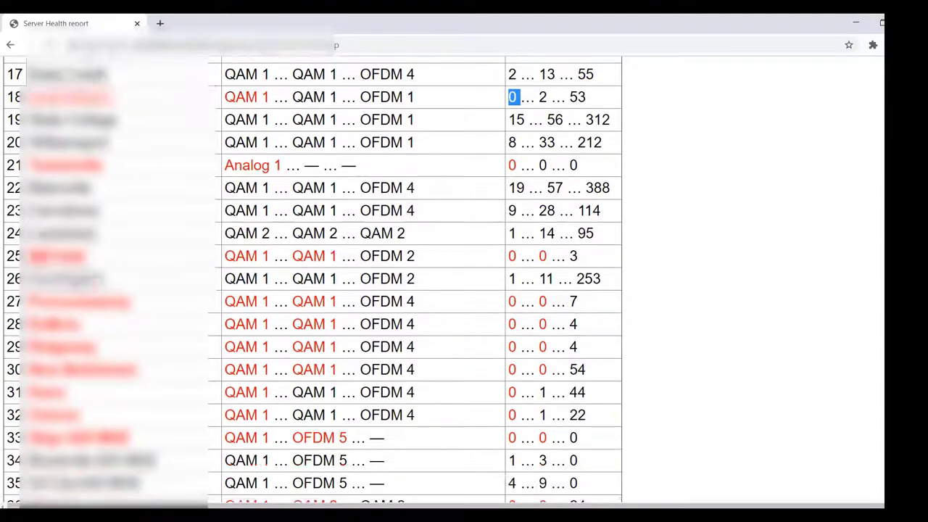
{"action": "scroll", "scroll_direction": "down", "scroll_amount": 3}
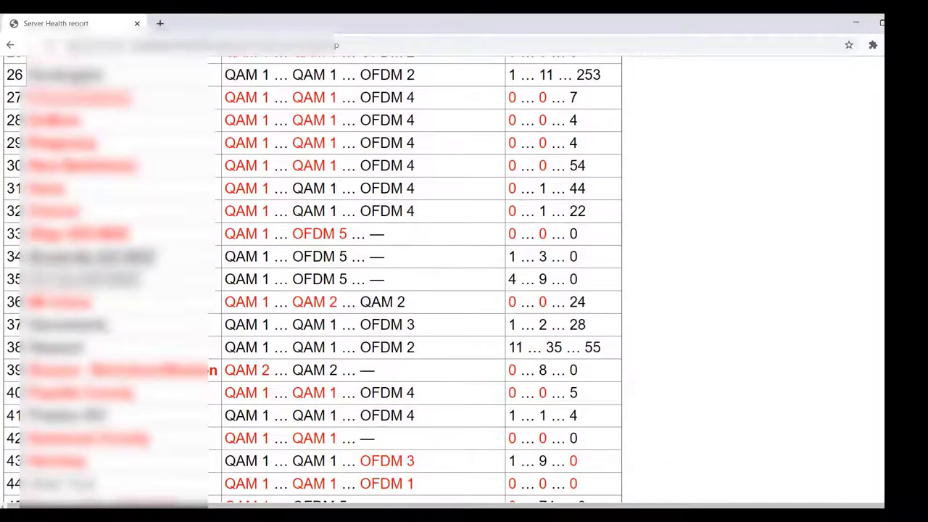
{"action": "scroll", "scroll_direction": "down", "scroll_amount": 3}
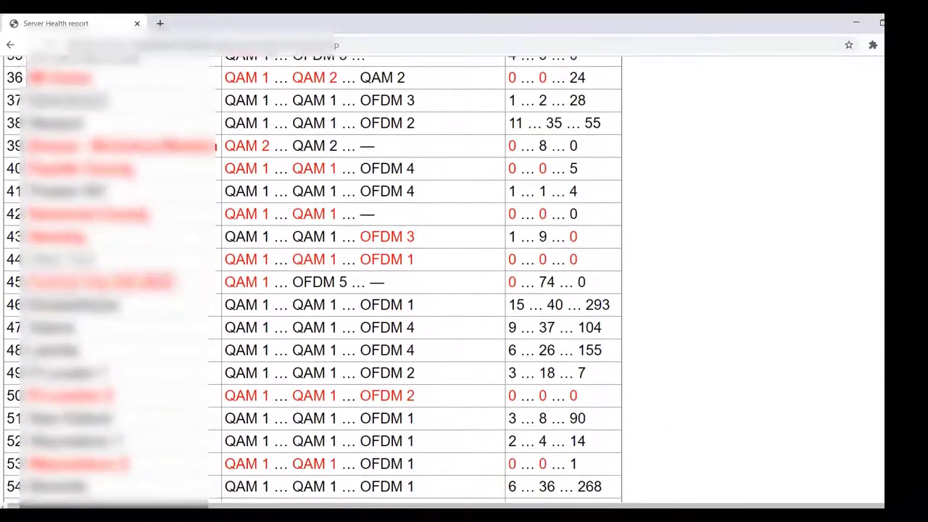
{"action": "scroll", "scroll_direction": "down", "scroll_amount": 3}
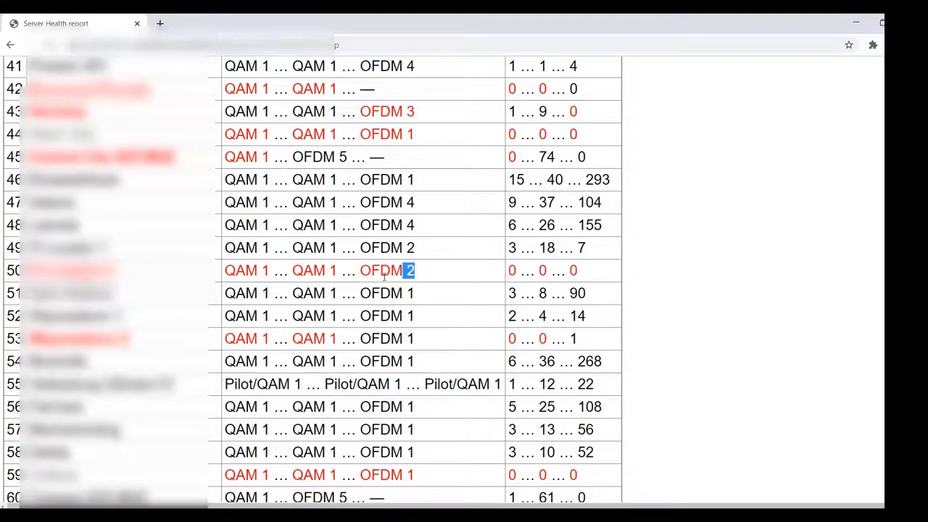
{"action": "triple_click", "coordinate": [319, 271]}
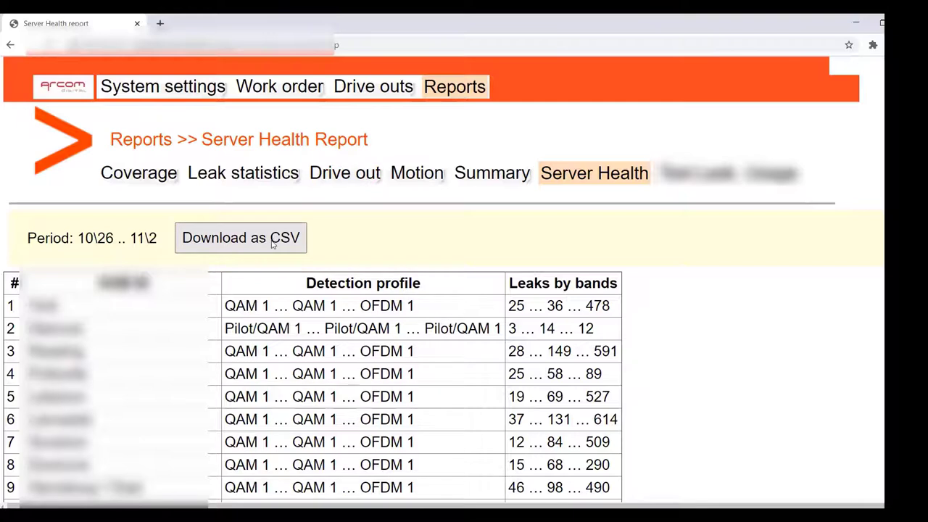
{"action": "left_click", "coordinate": [241, 238]}
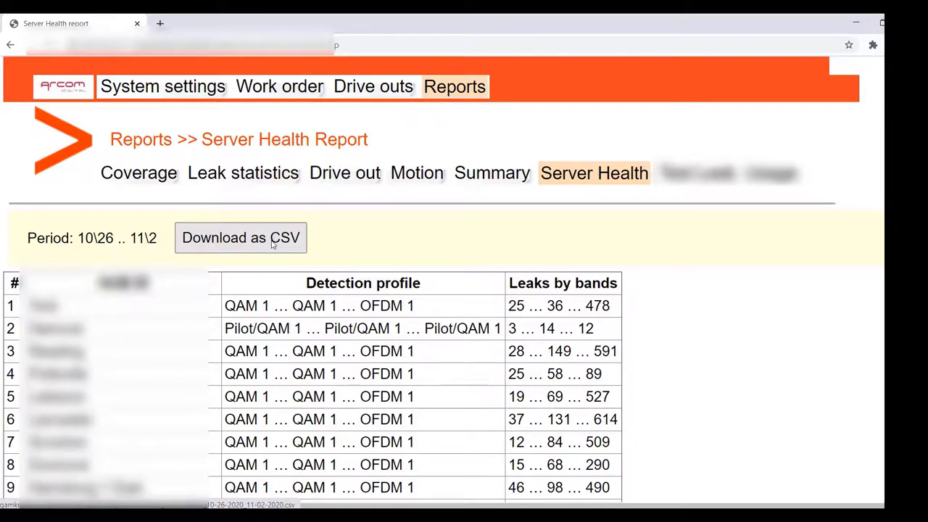